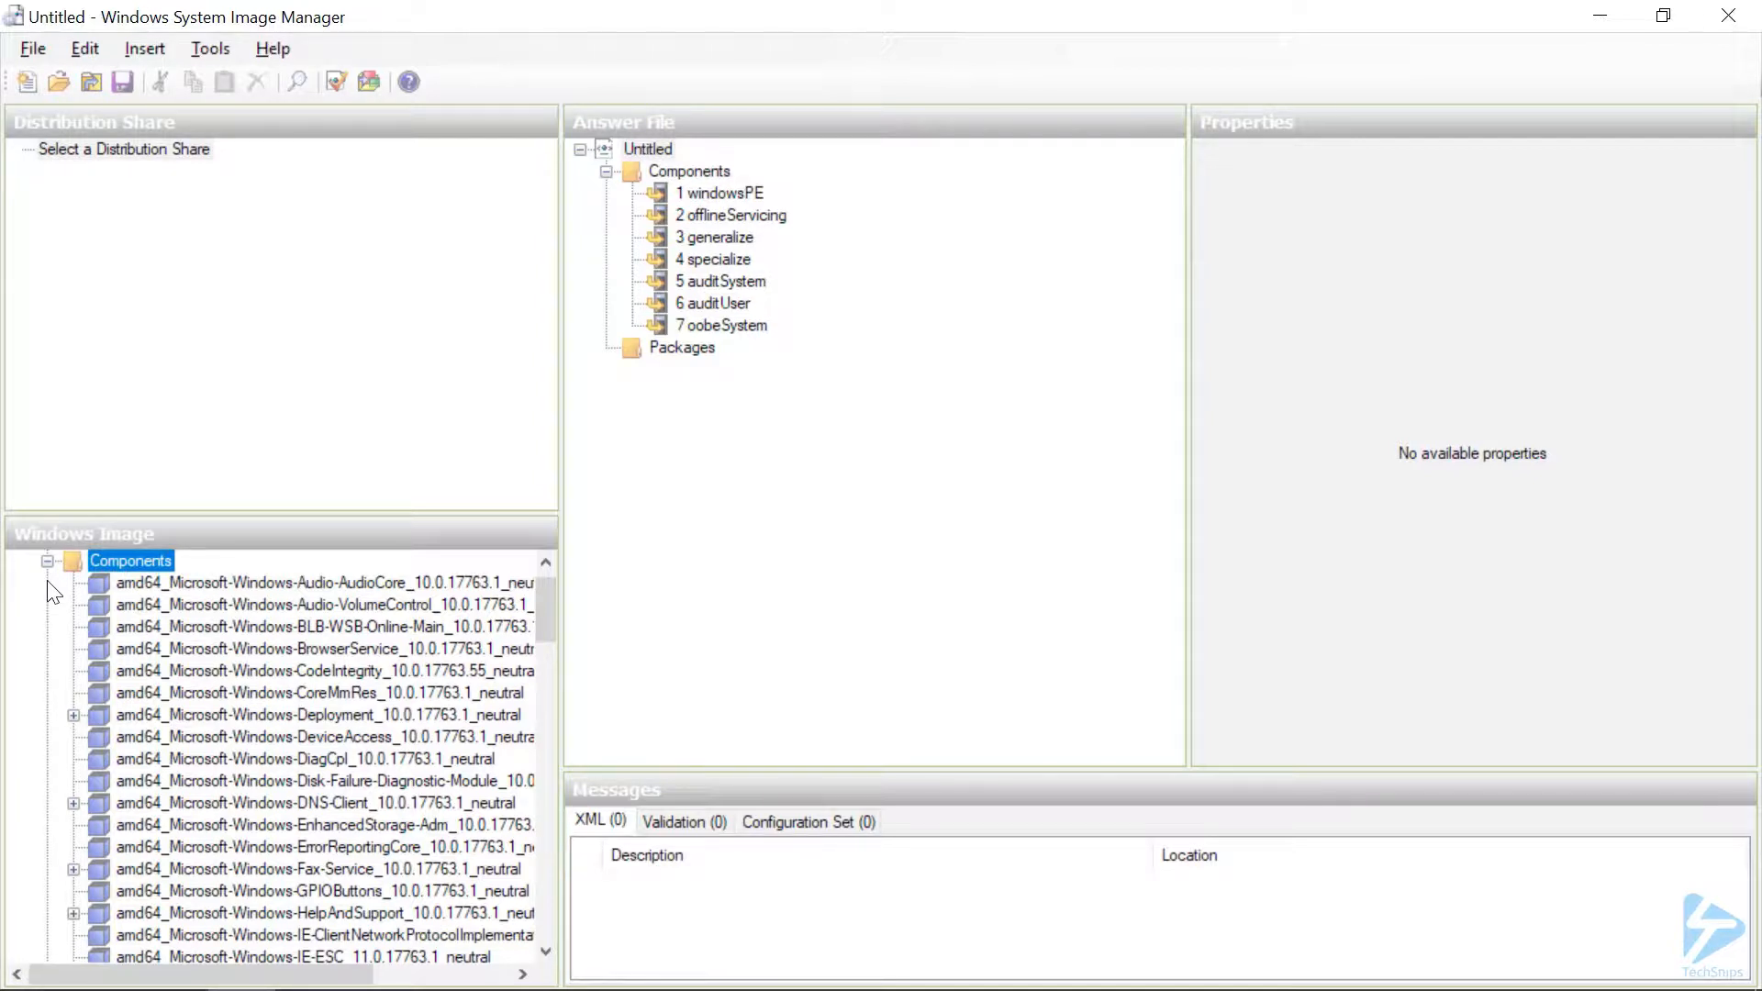
Add International-Core-WinPE to the windowsPE pass.
scroll(down, 3)
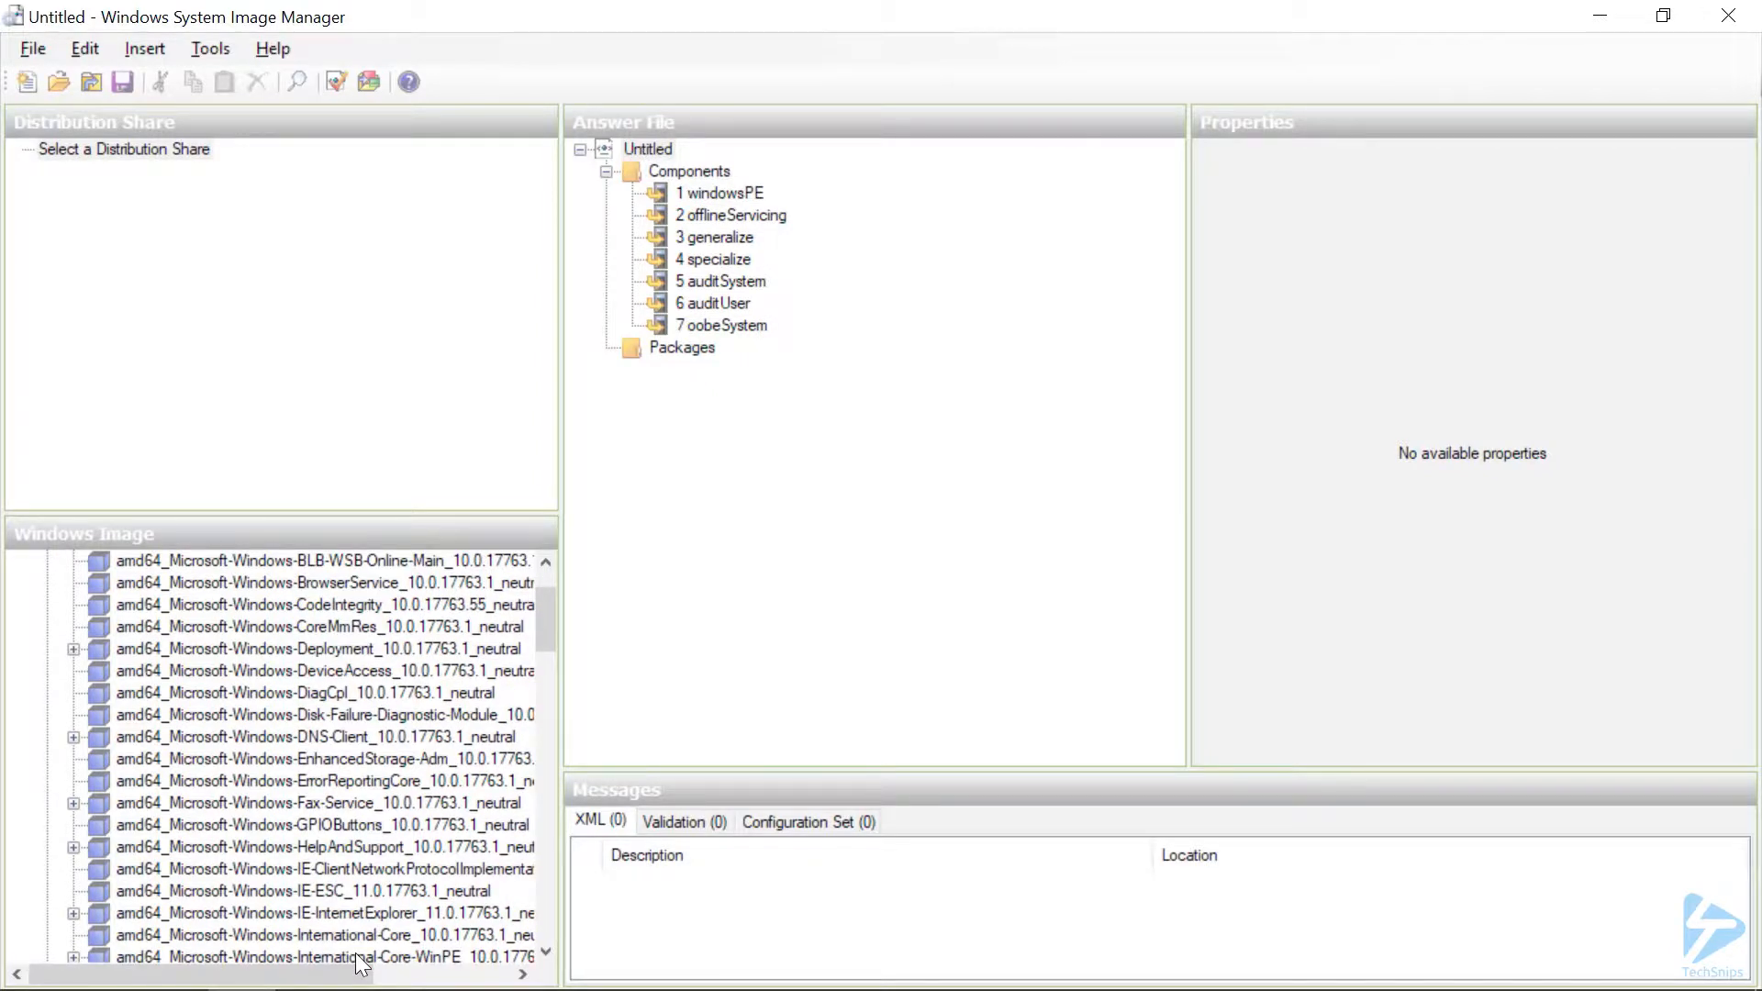
right_click(233, 934)
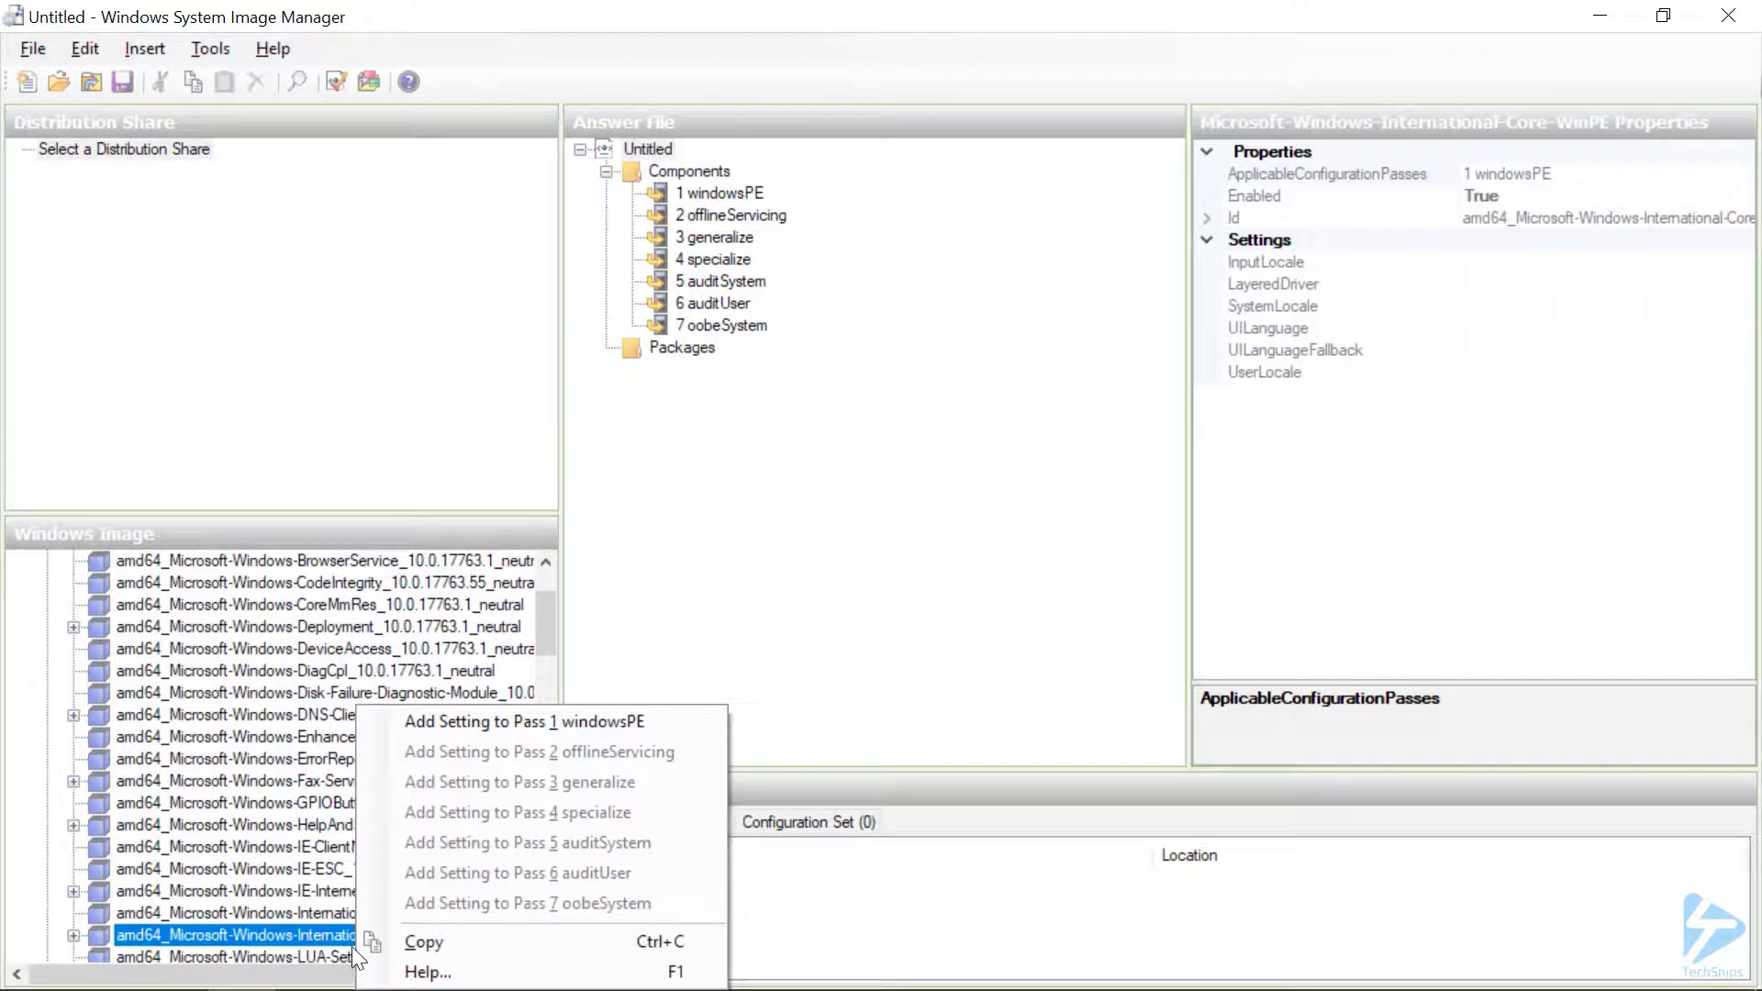
click(521, 720)
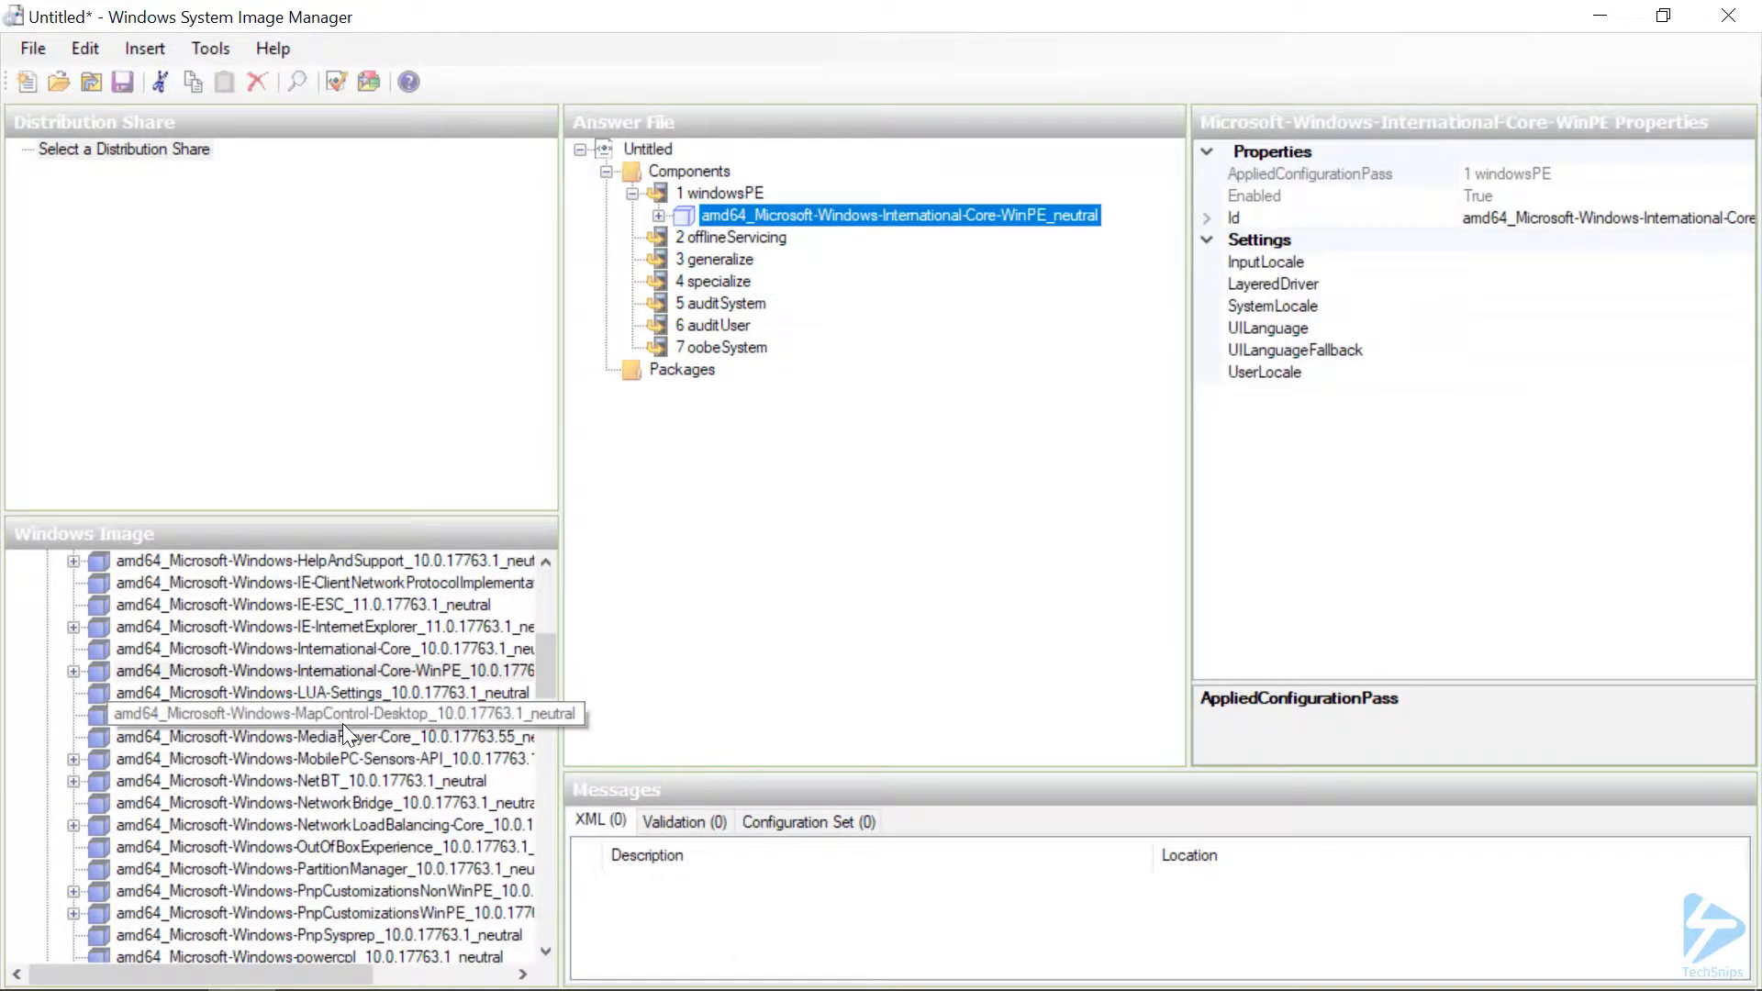
Add the Setup component's DiskConfiguration setting to the windowsPE pass.
scroll(down, 3)
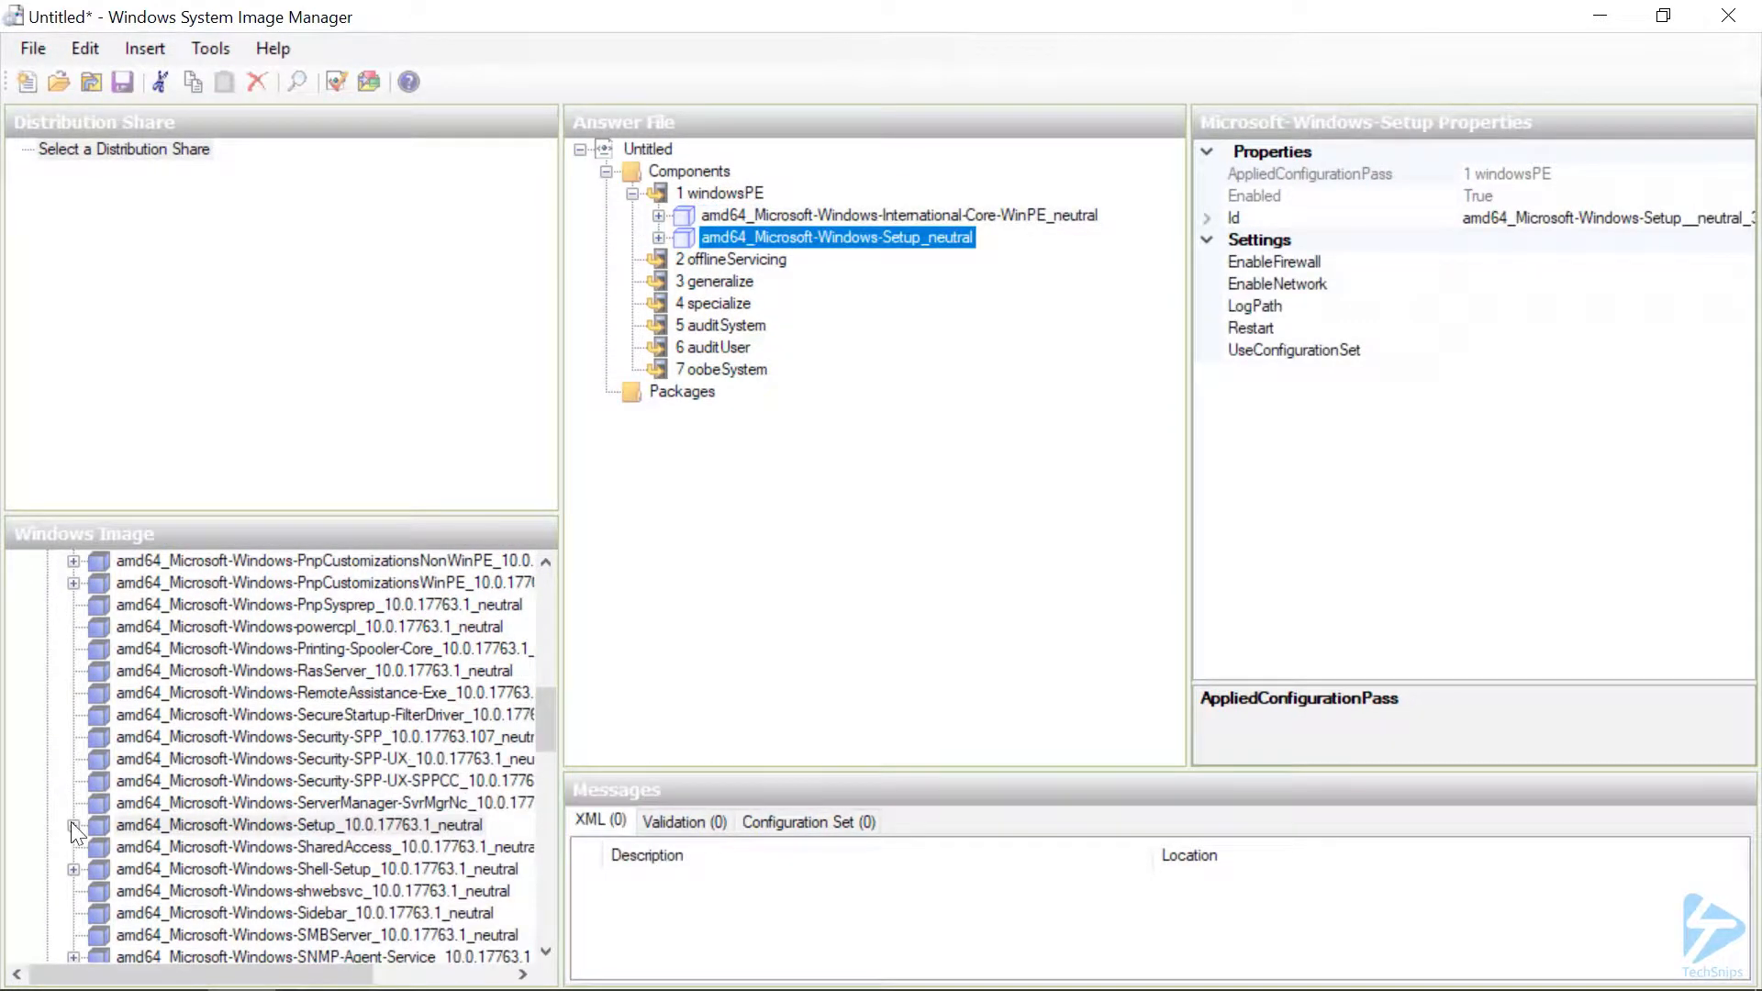
click(74, 824)
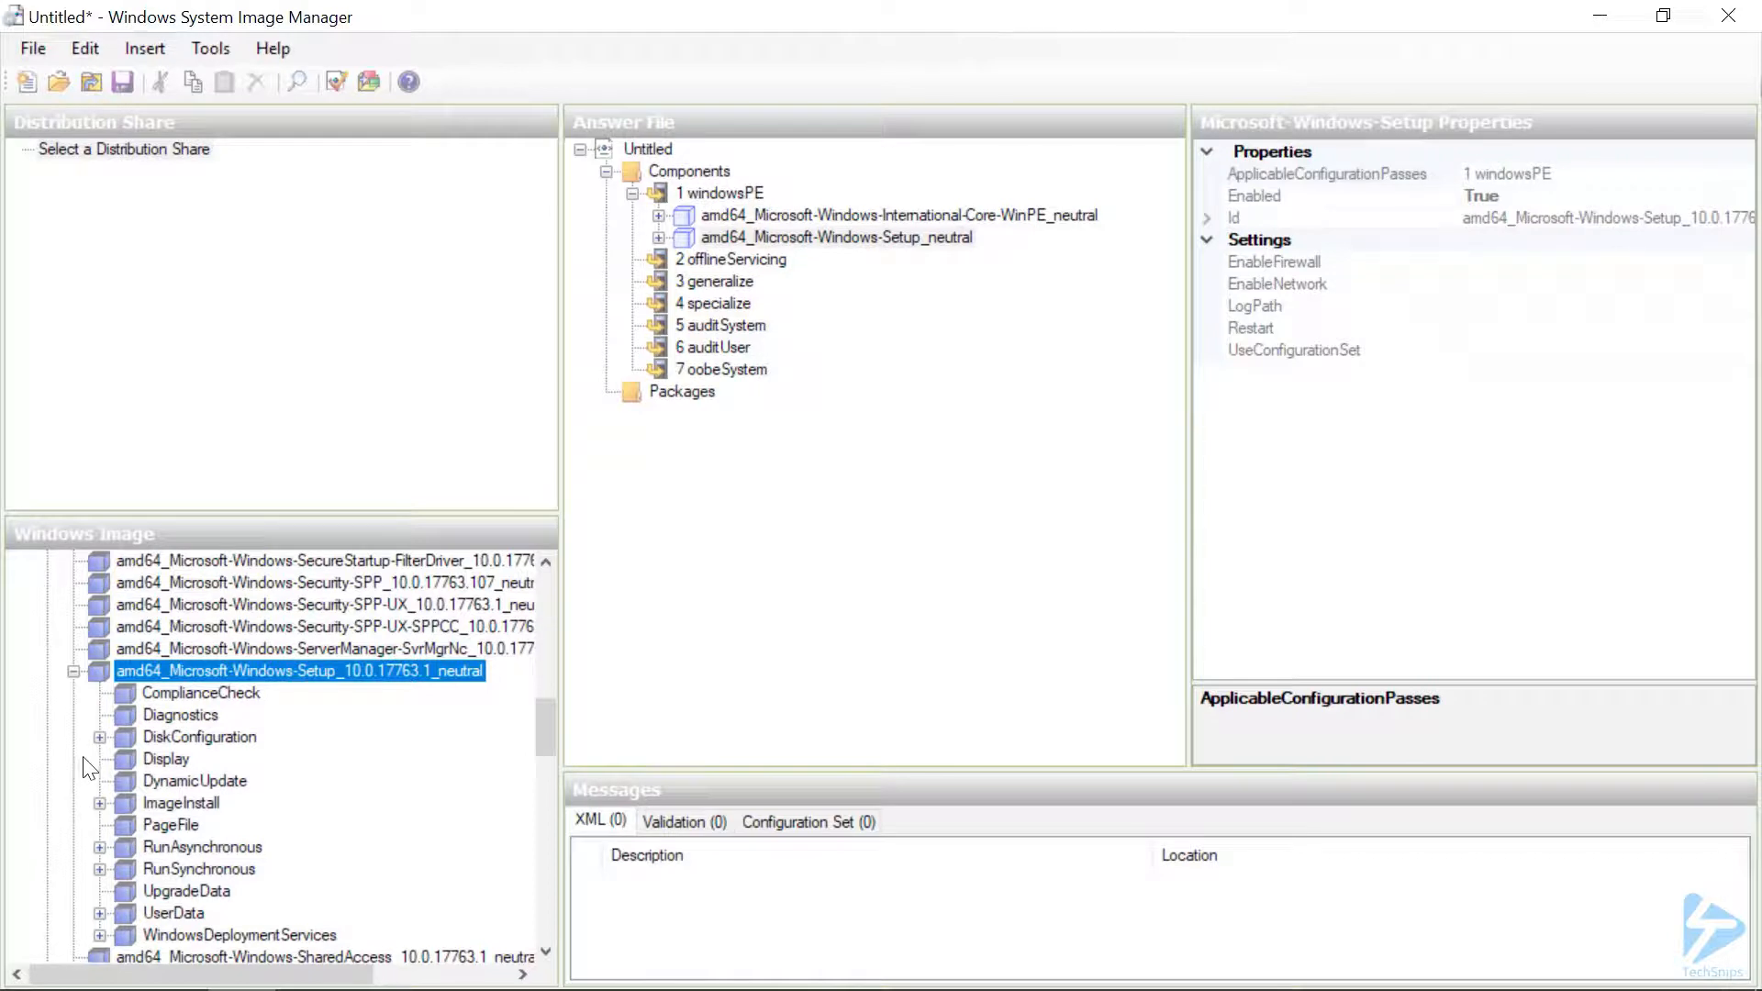
right_click(199, 736)
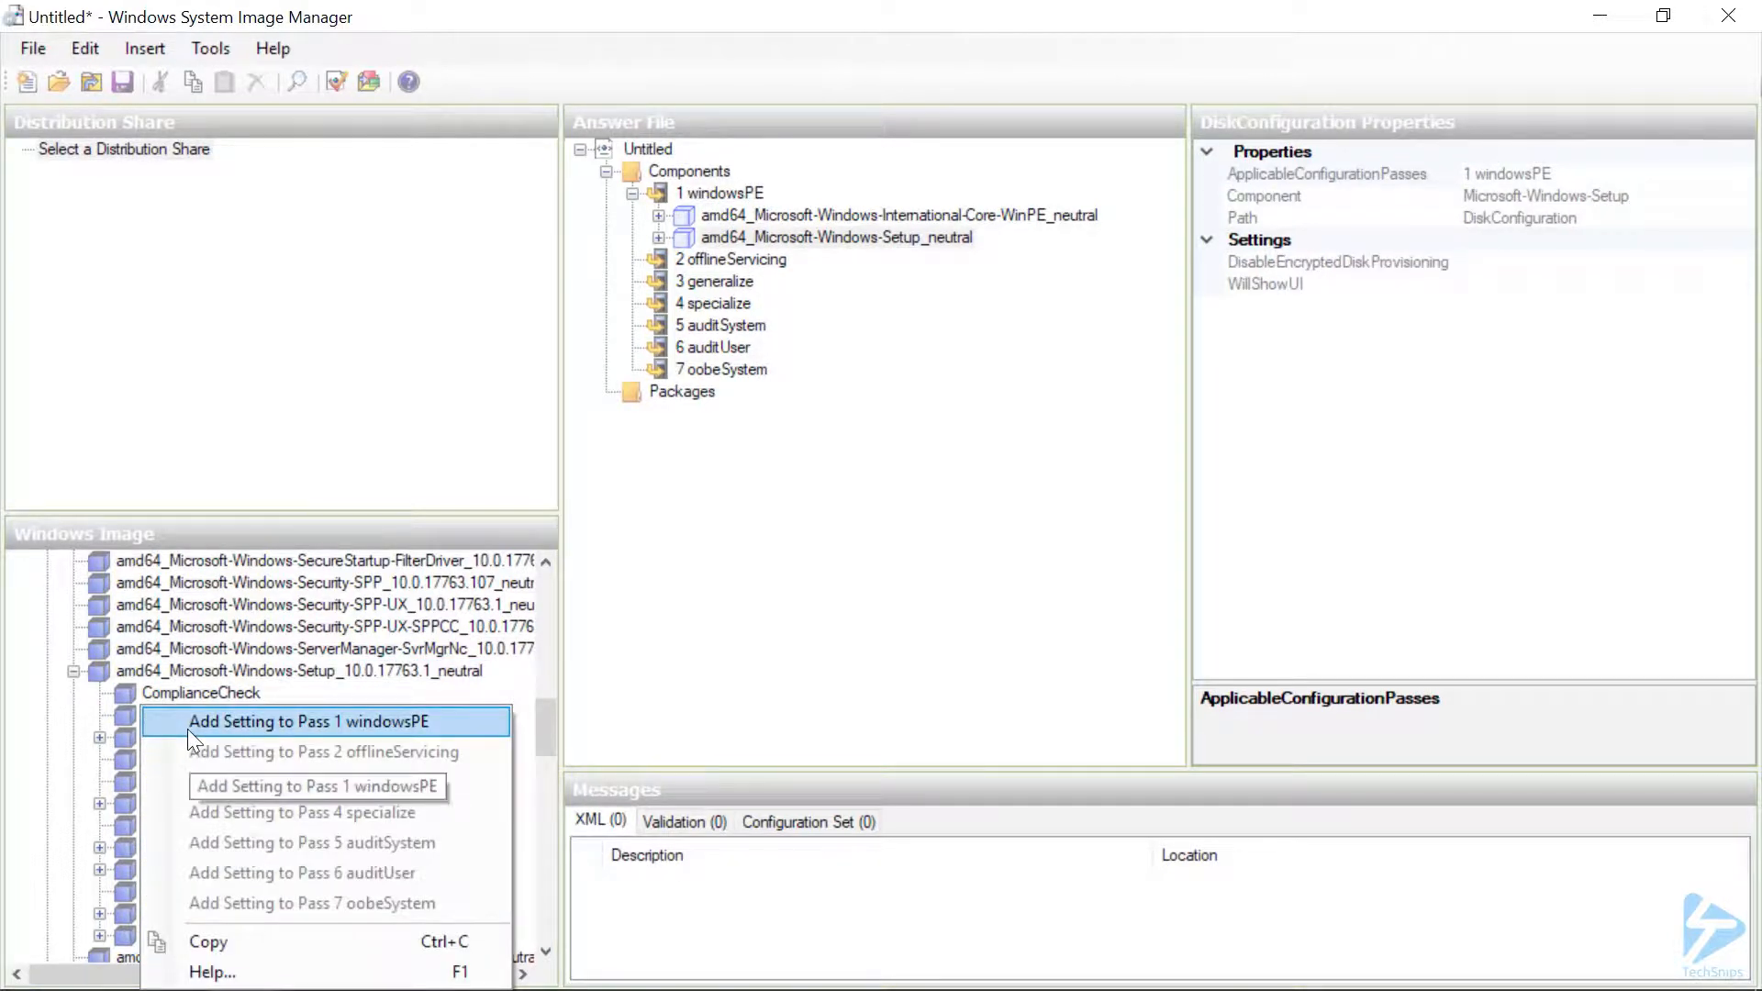
click(326, 721)
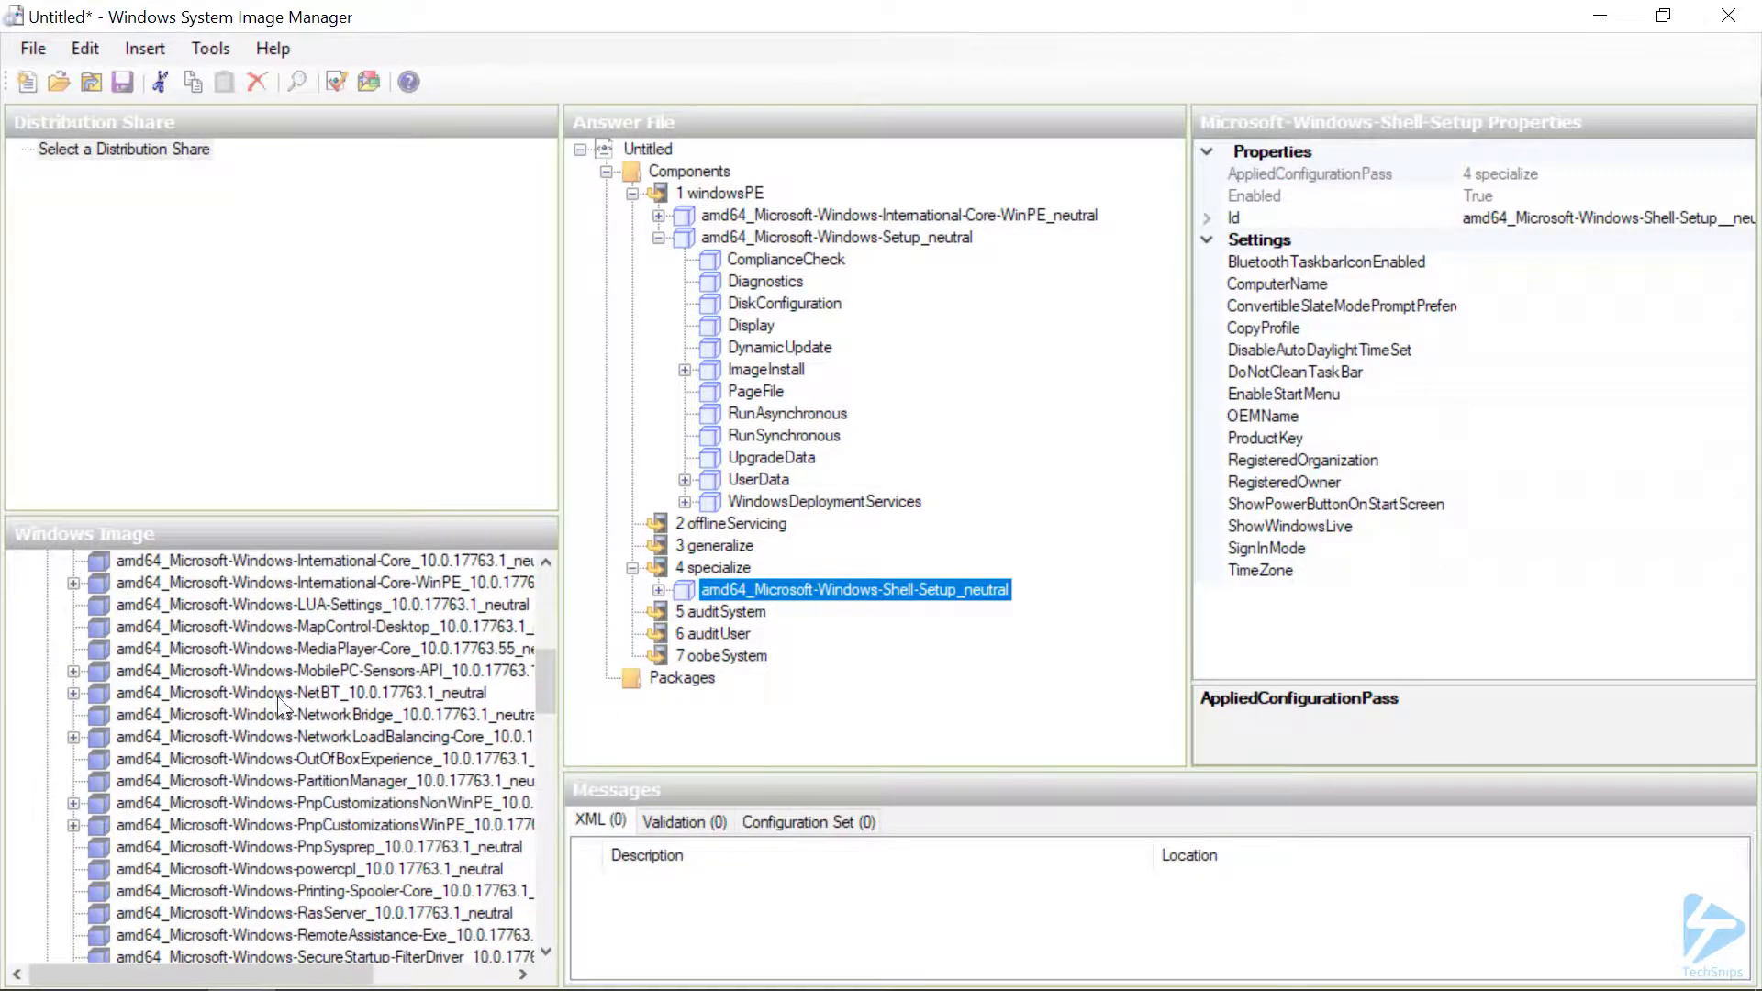
Add International-Core to the oobeSystem pass.
right_click(327, 562)
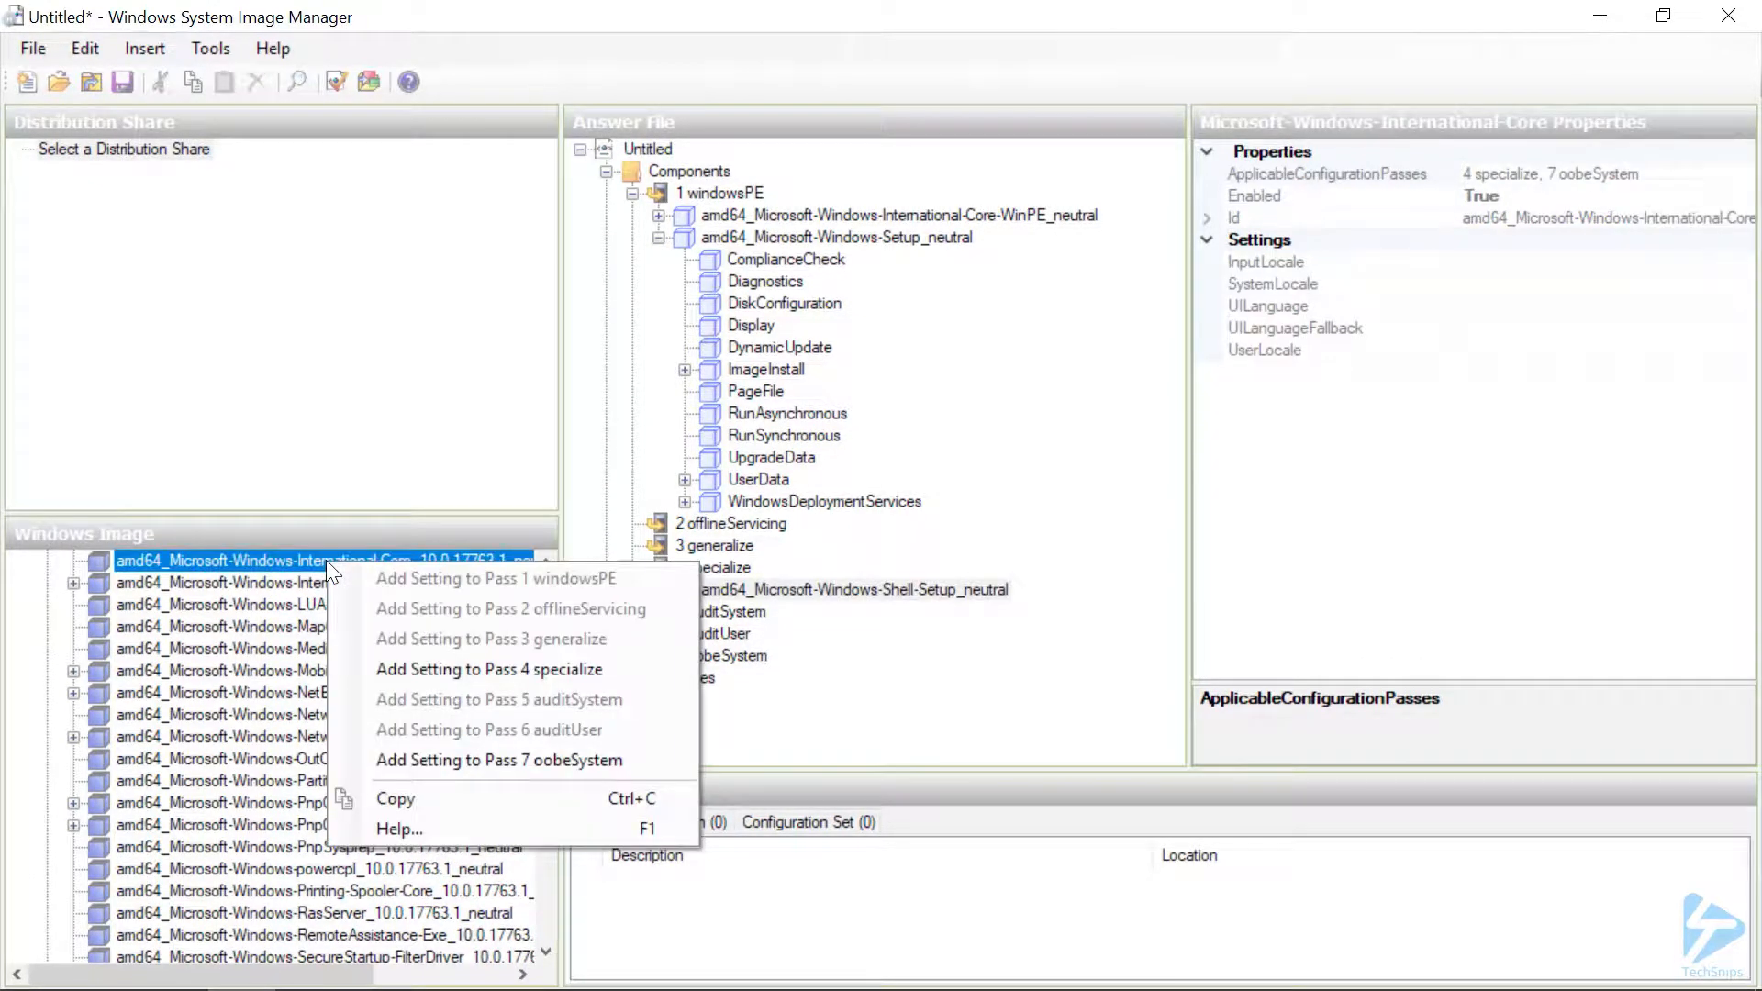
click(498, 760)
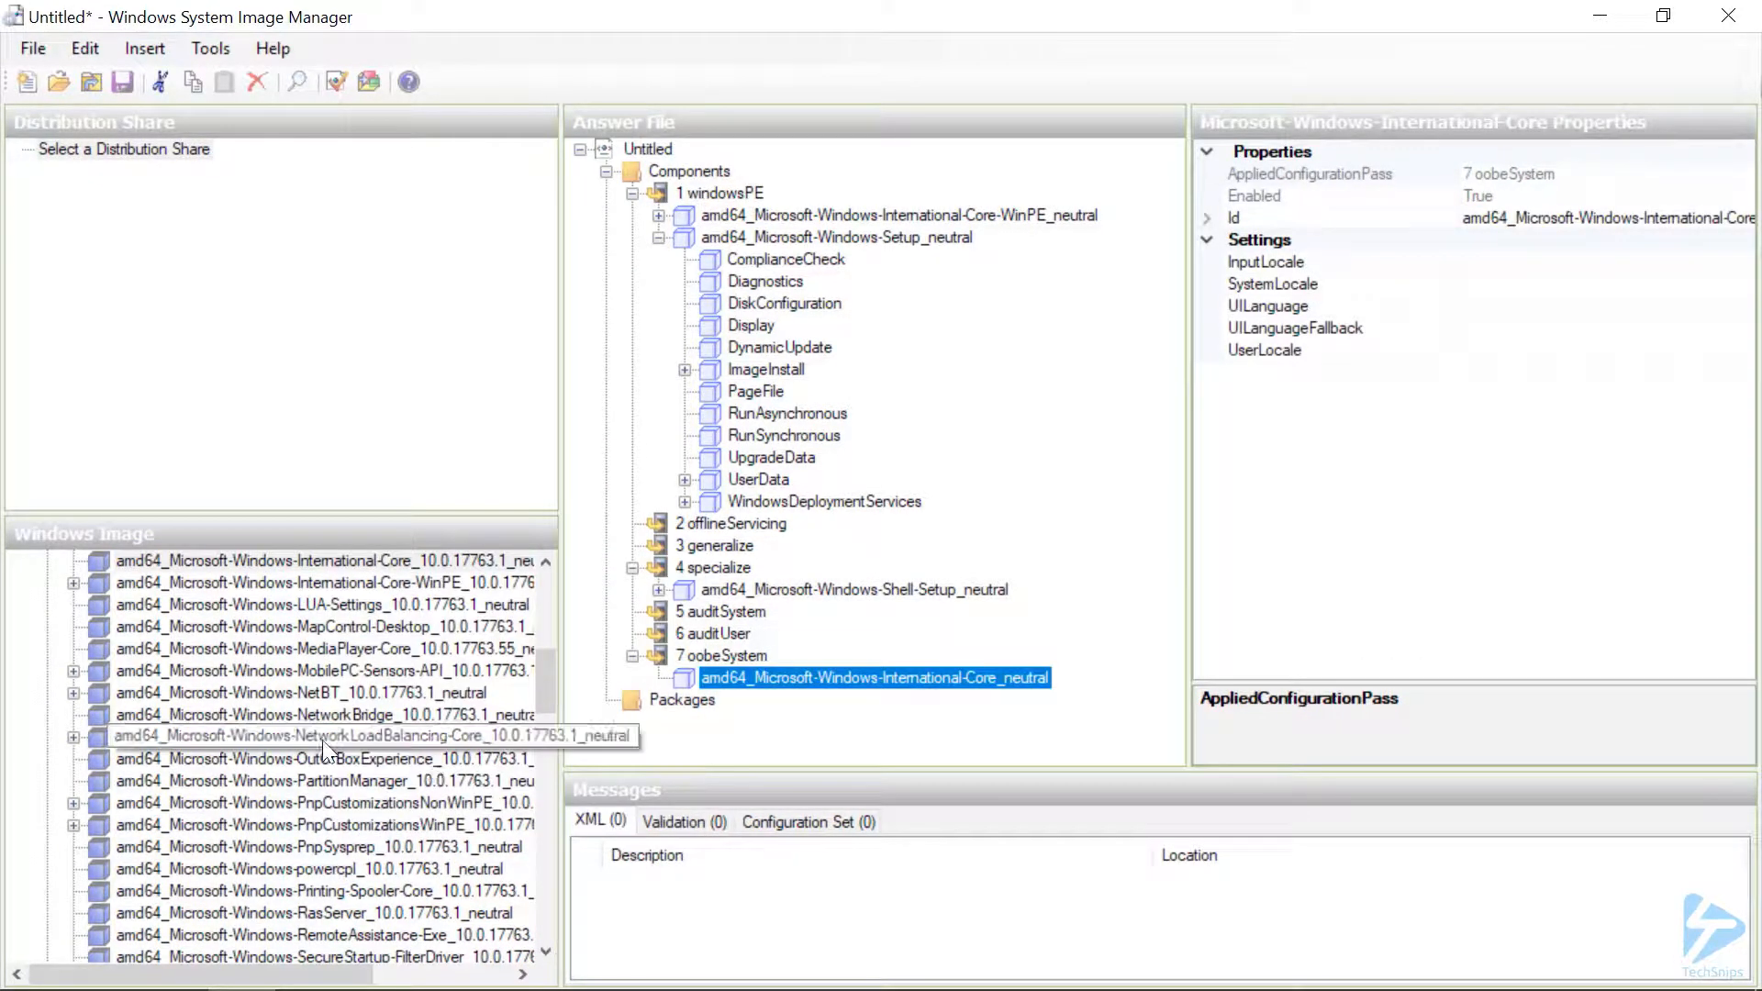
click(852, 589)
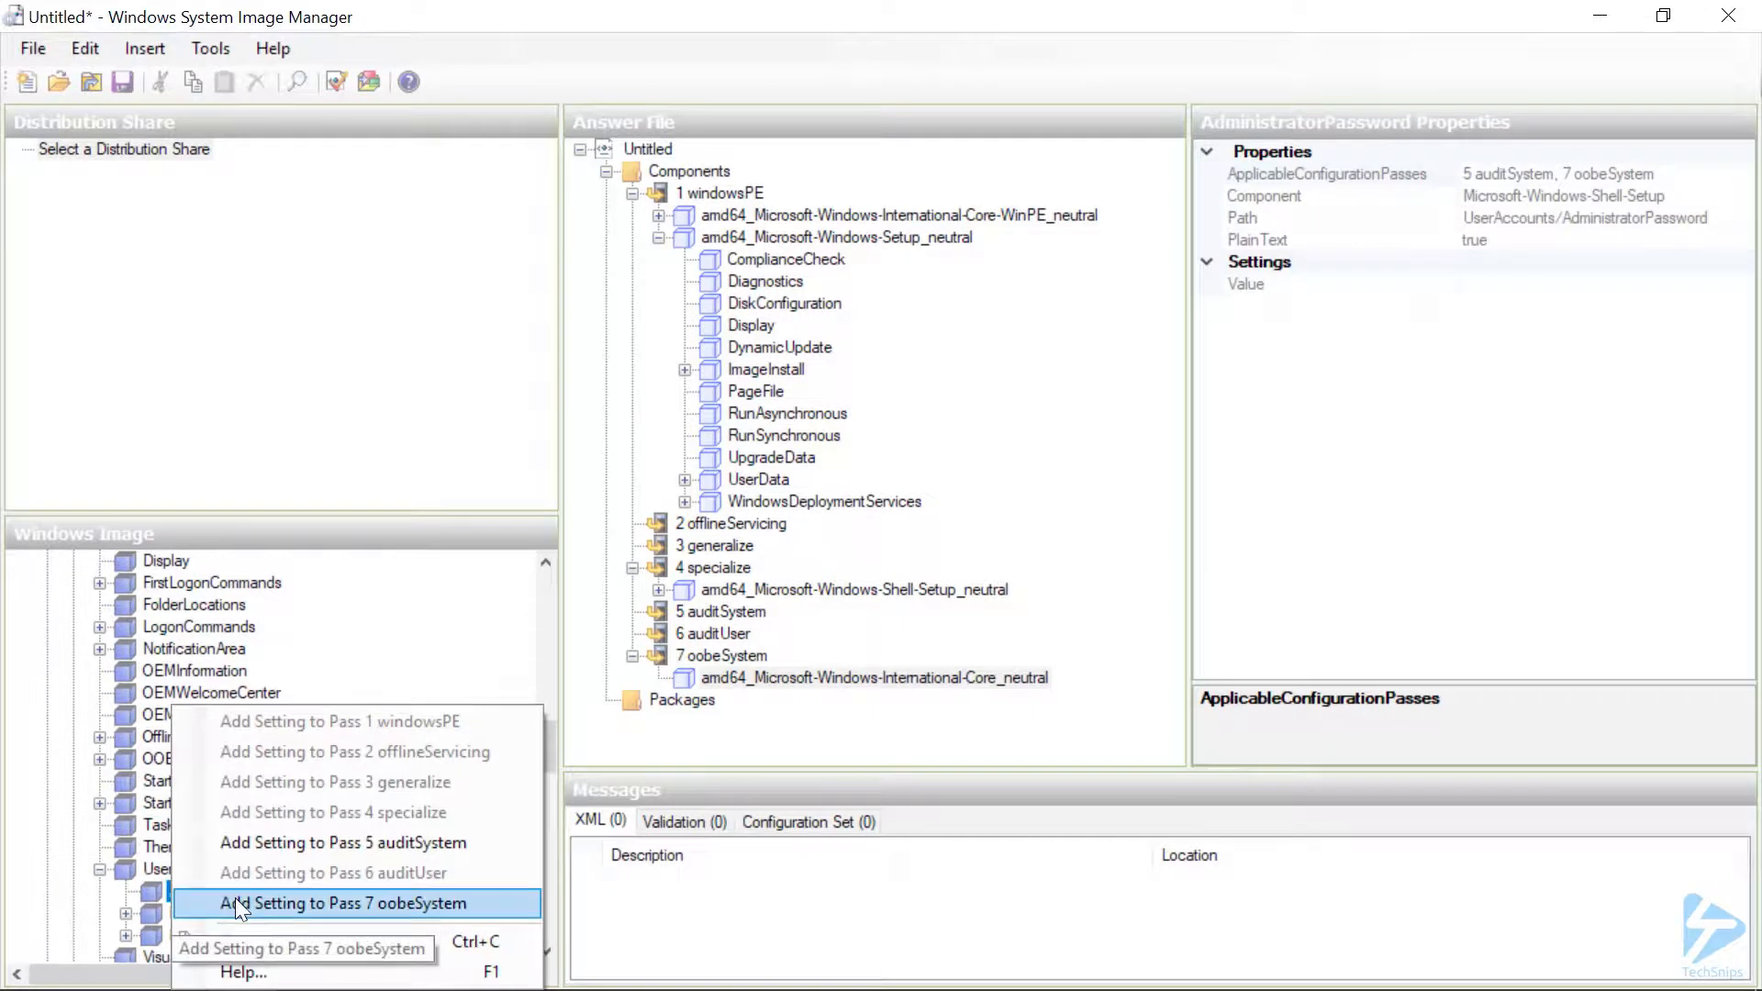
Add Shell-Setup's AdministratorPassword and OOBE settings to the oobeSystem pass.
click(343, 903)
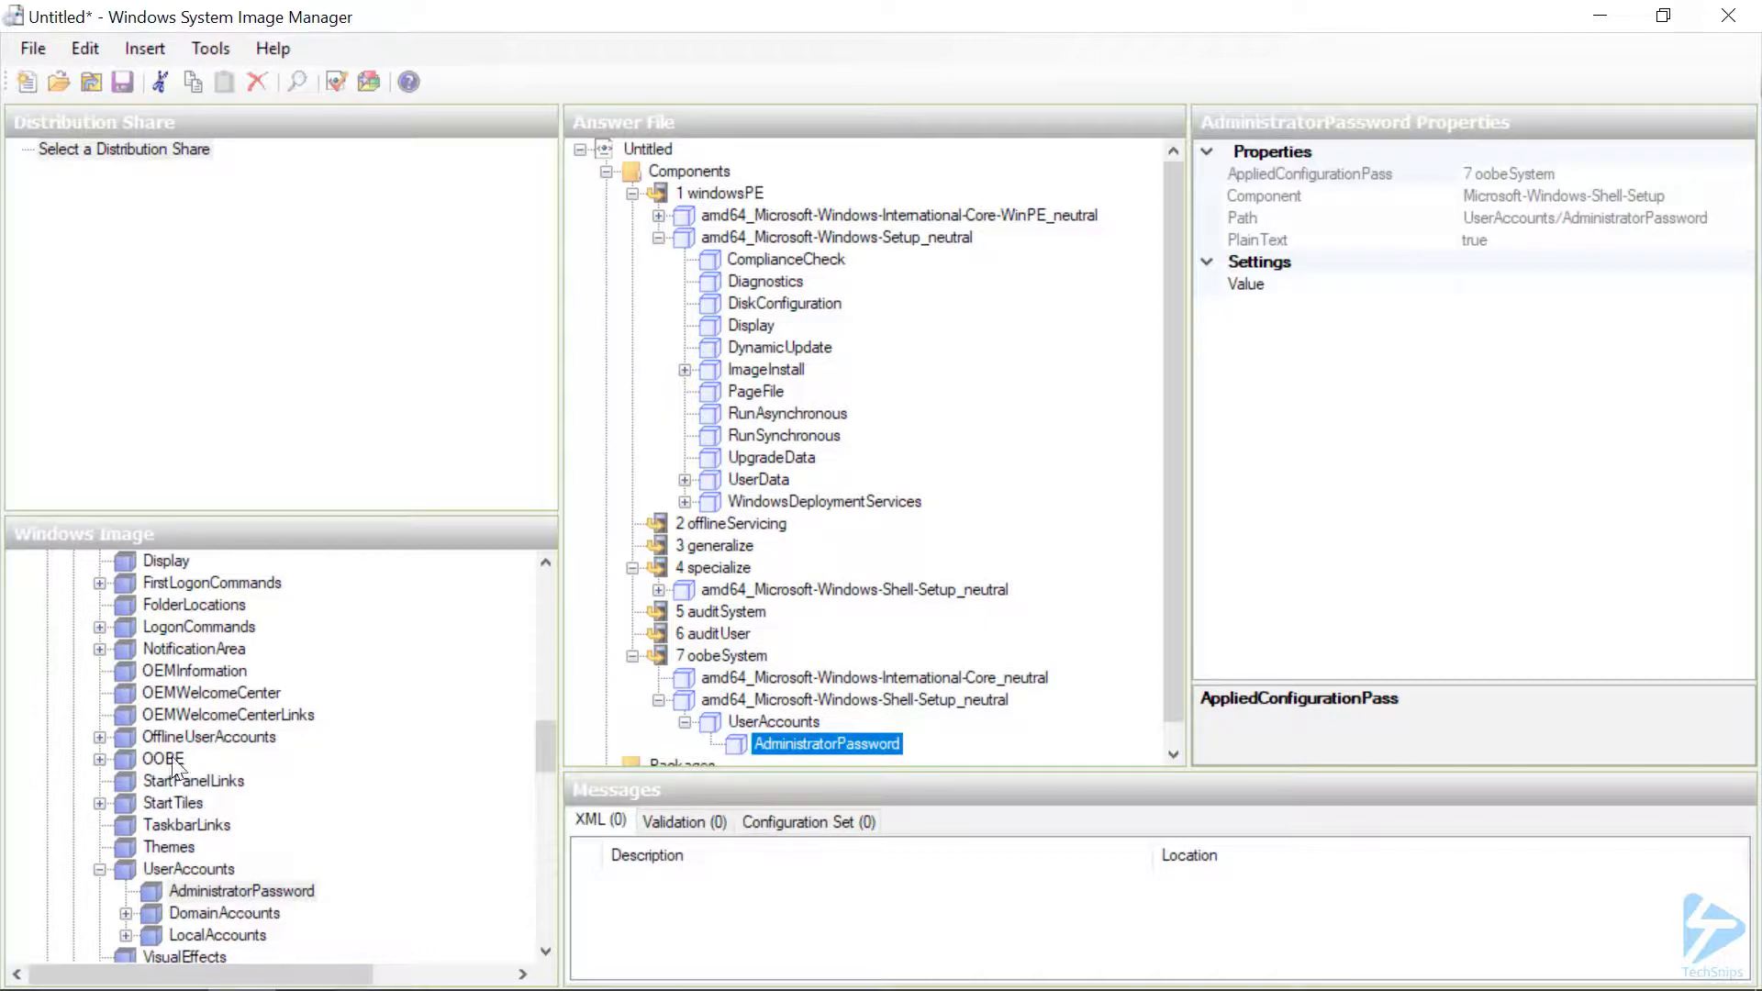
right_click(163, 758)
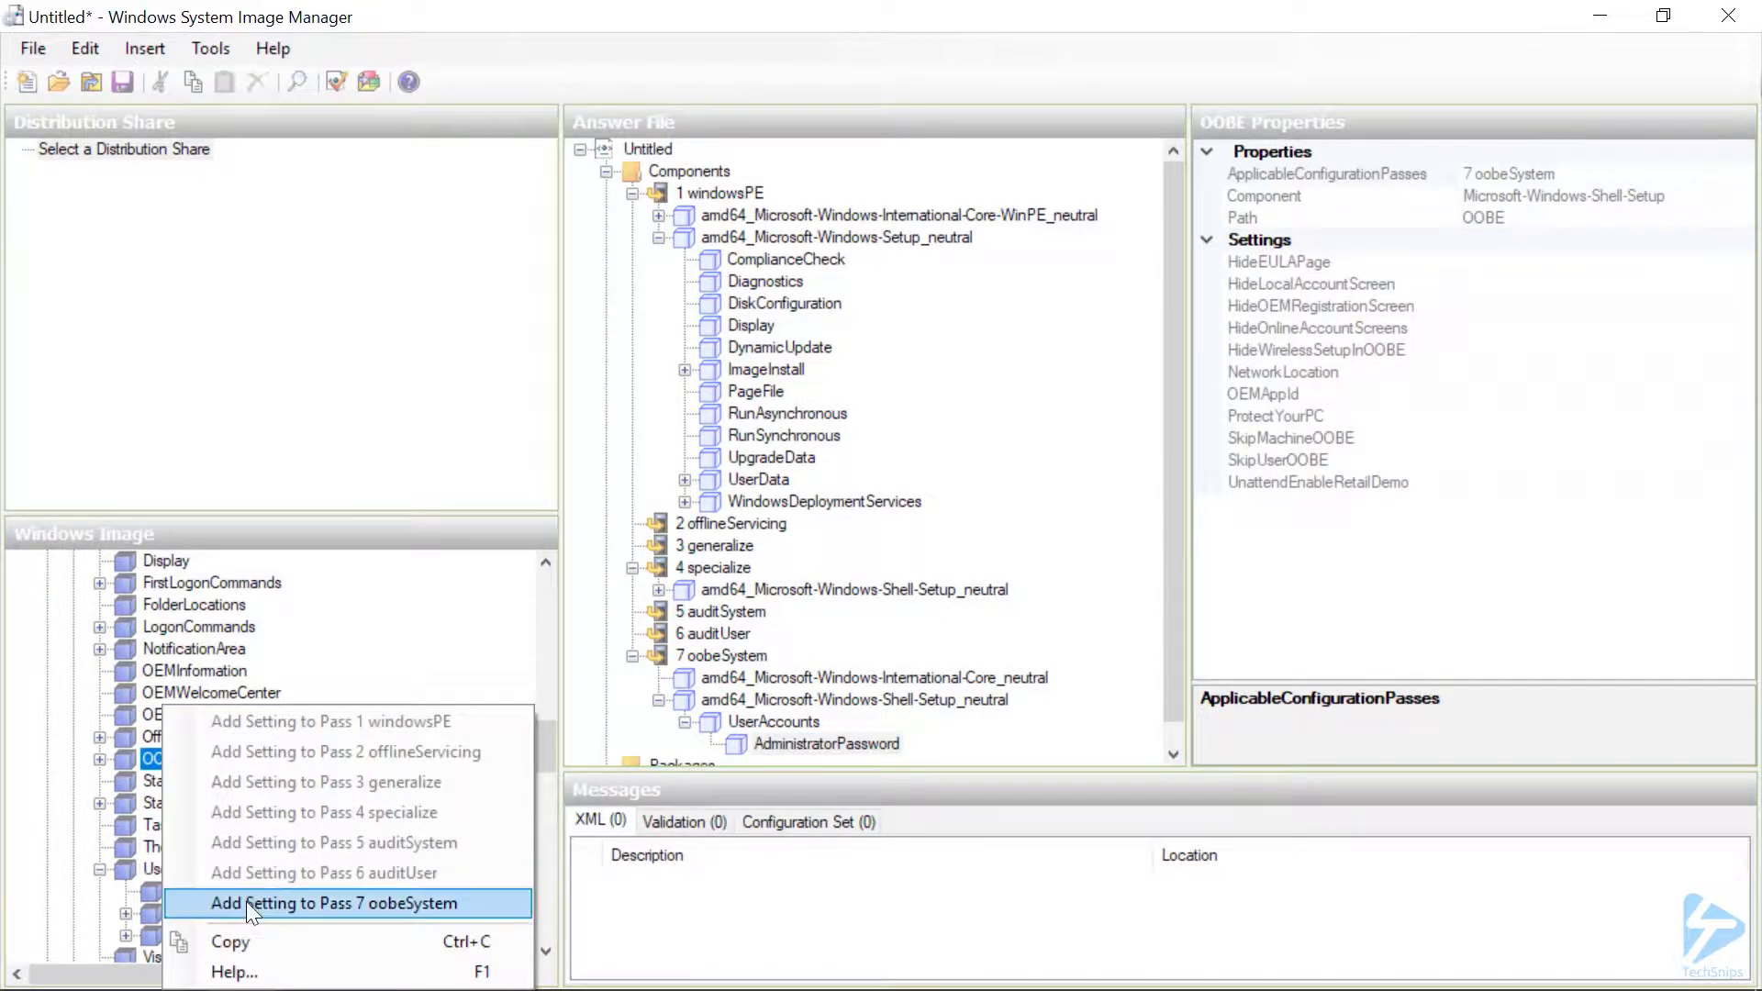
click(351, 903)
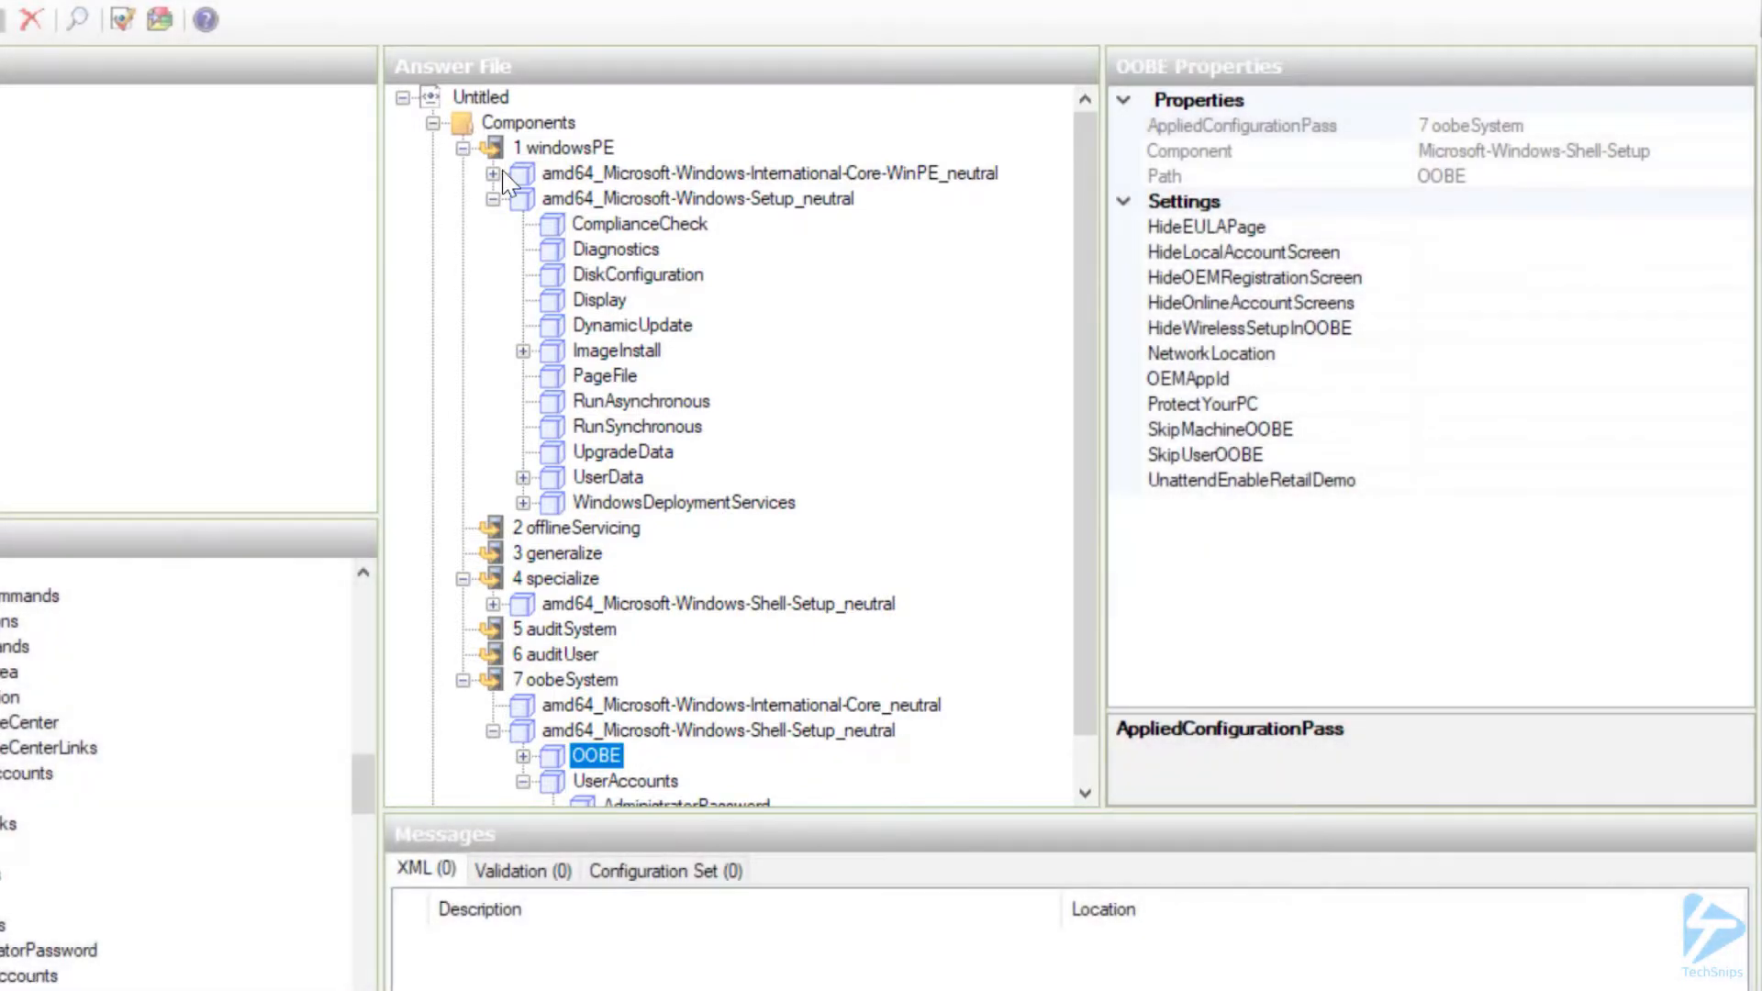
Set SetupUILanguage's UILanguage under International-Core-WinPE to en-us.
click(771, 173)
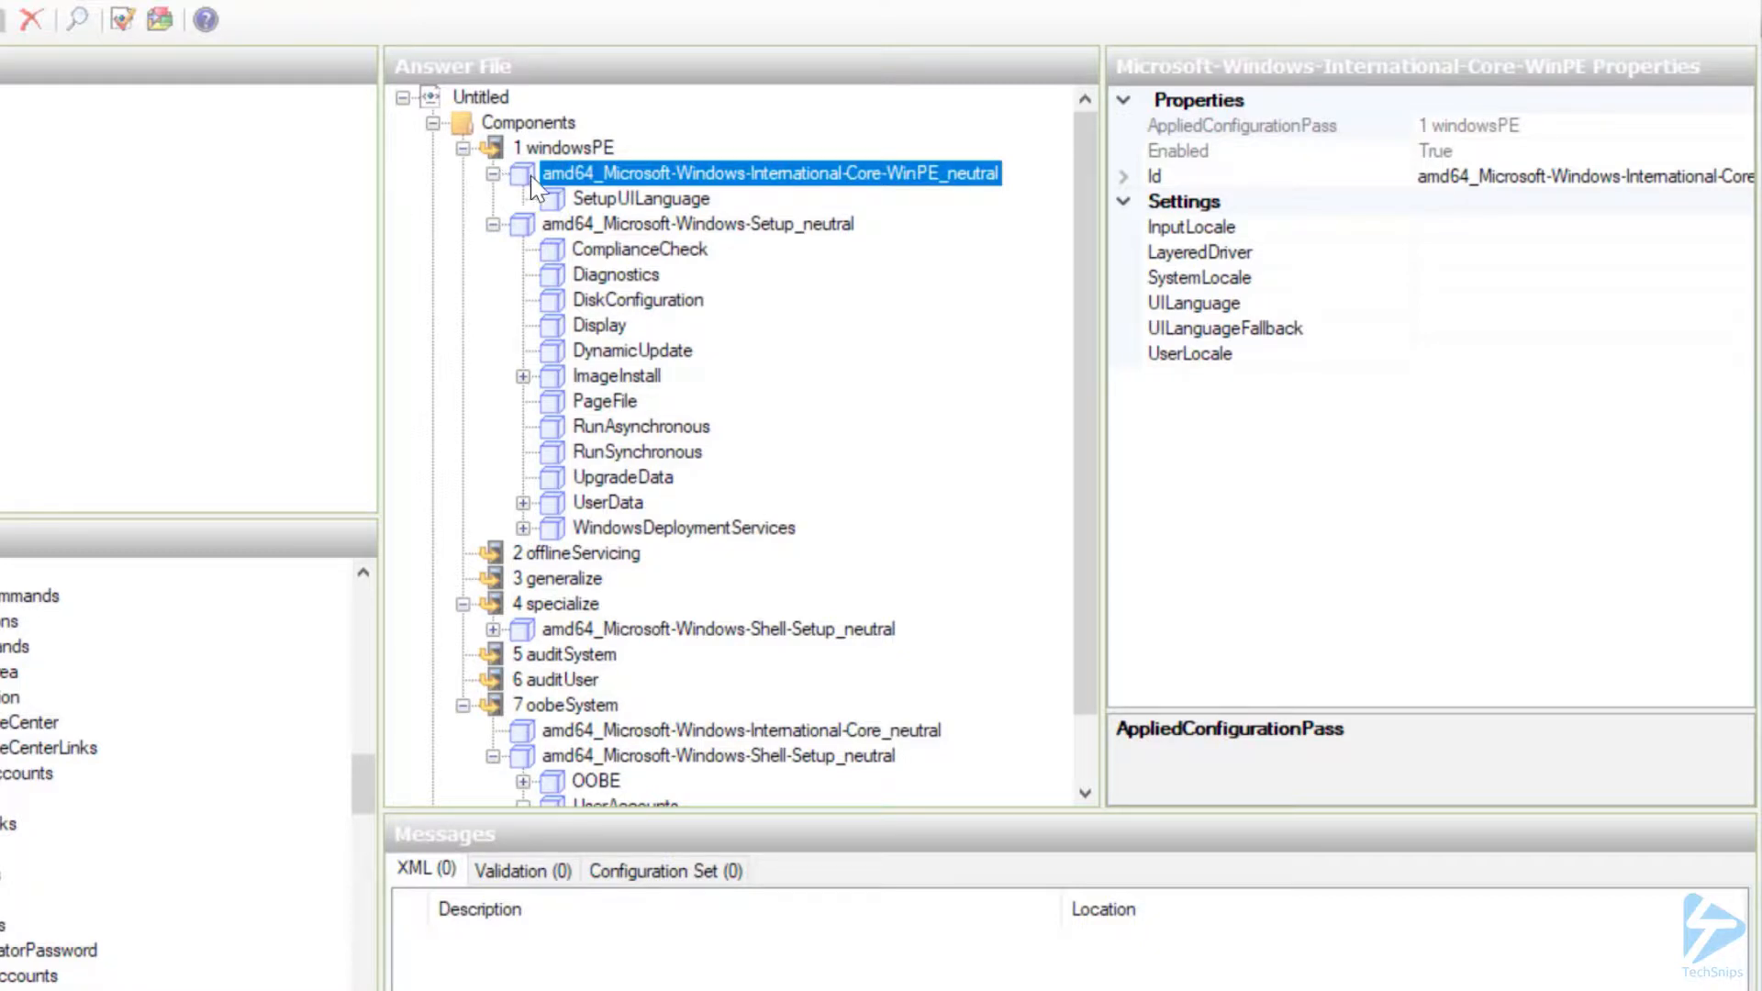
click(641, 198)
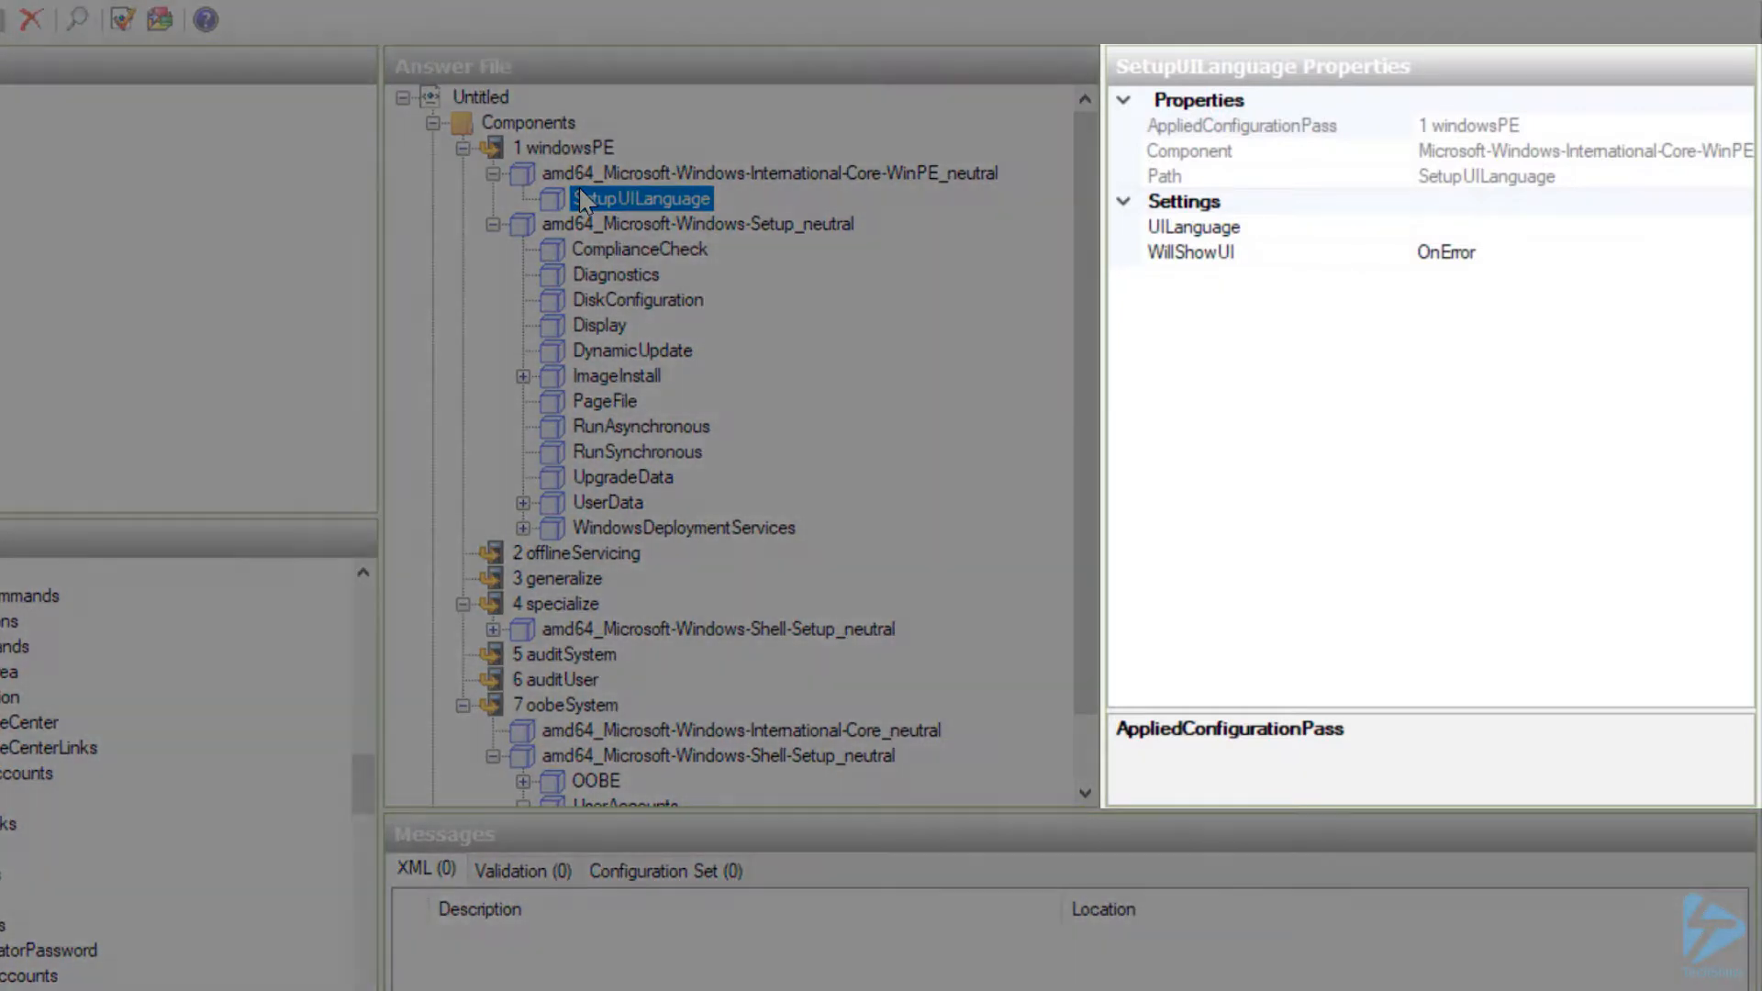
click(1193, 226)
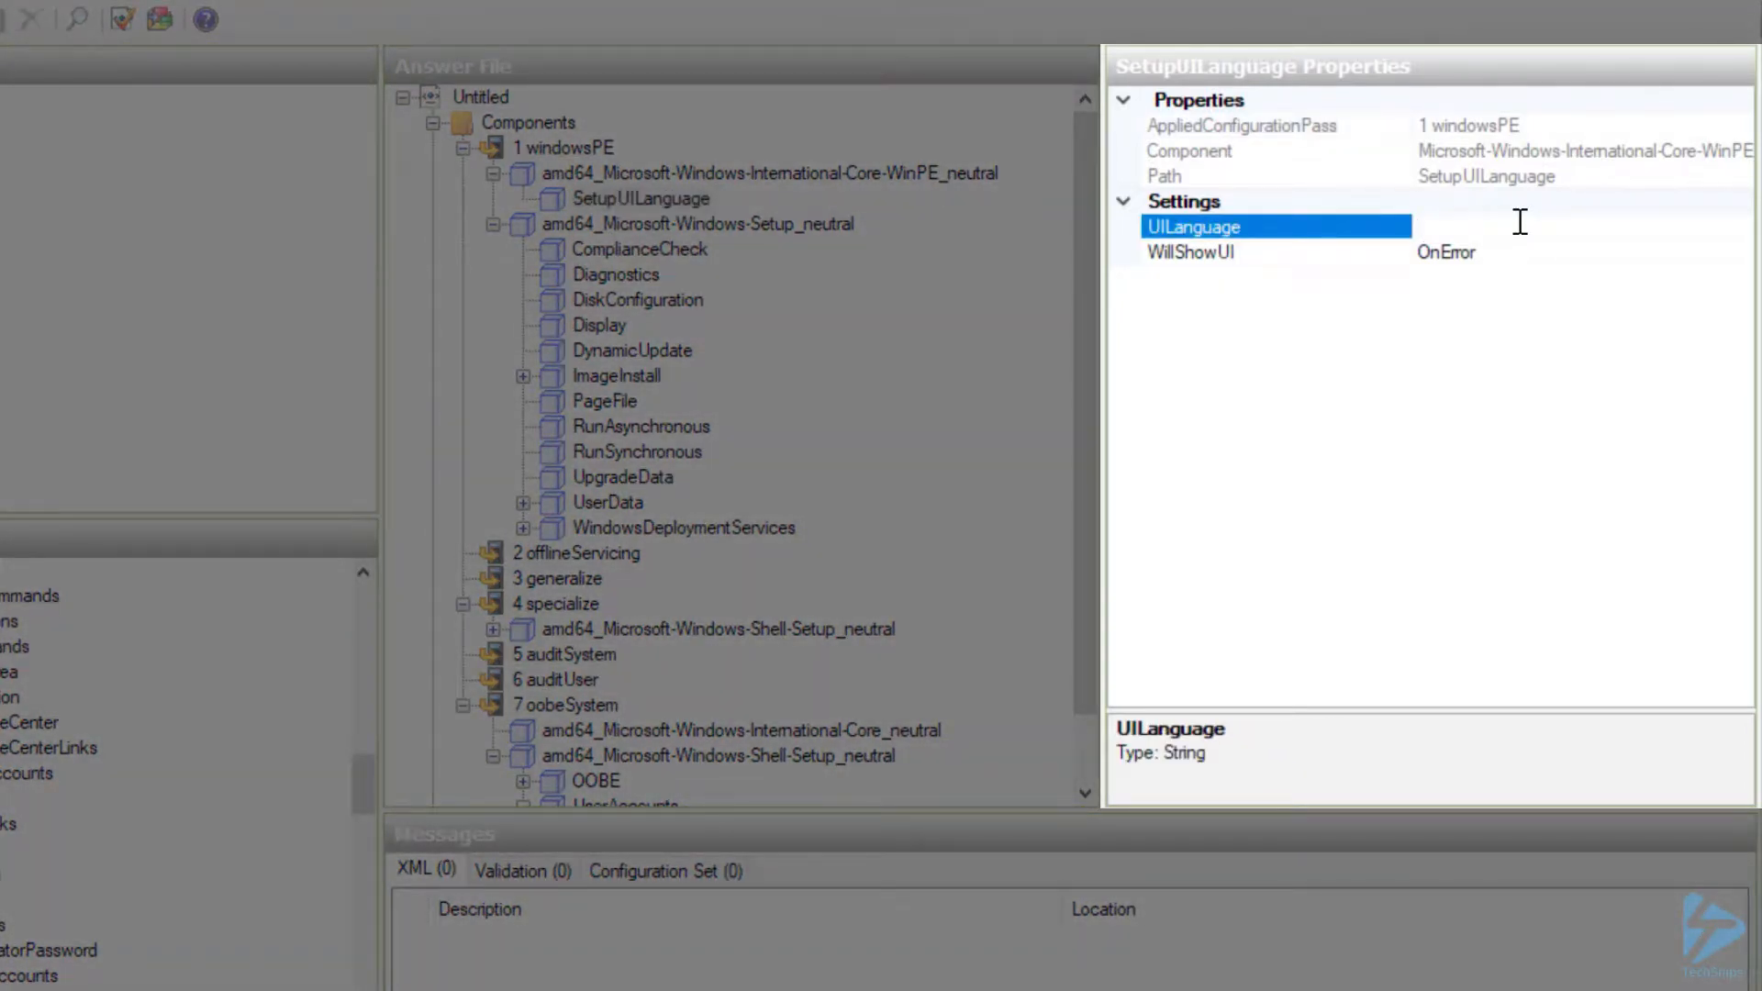
text(en-us)
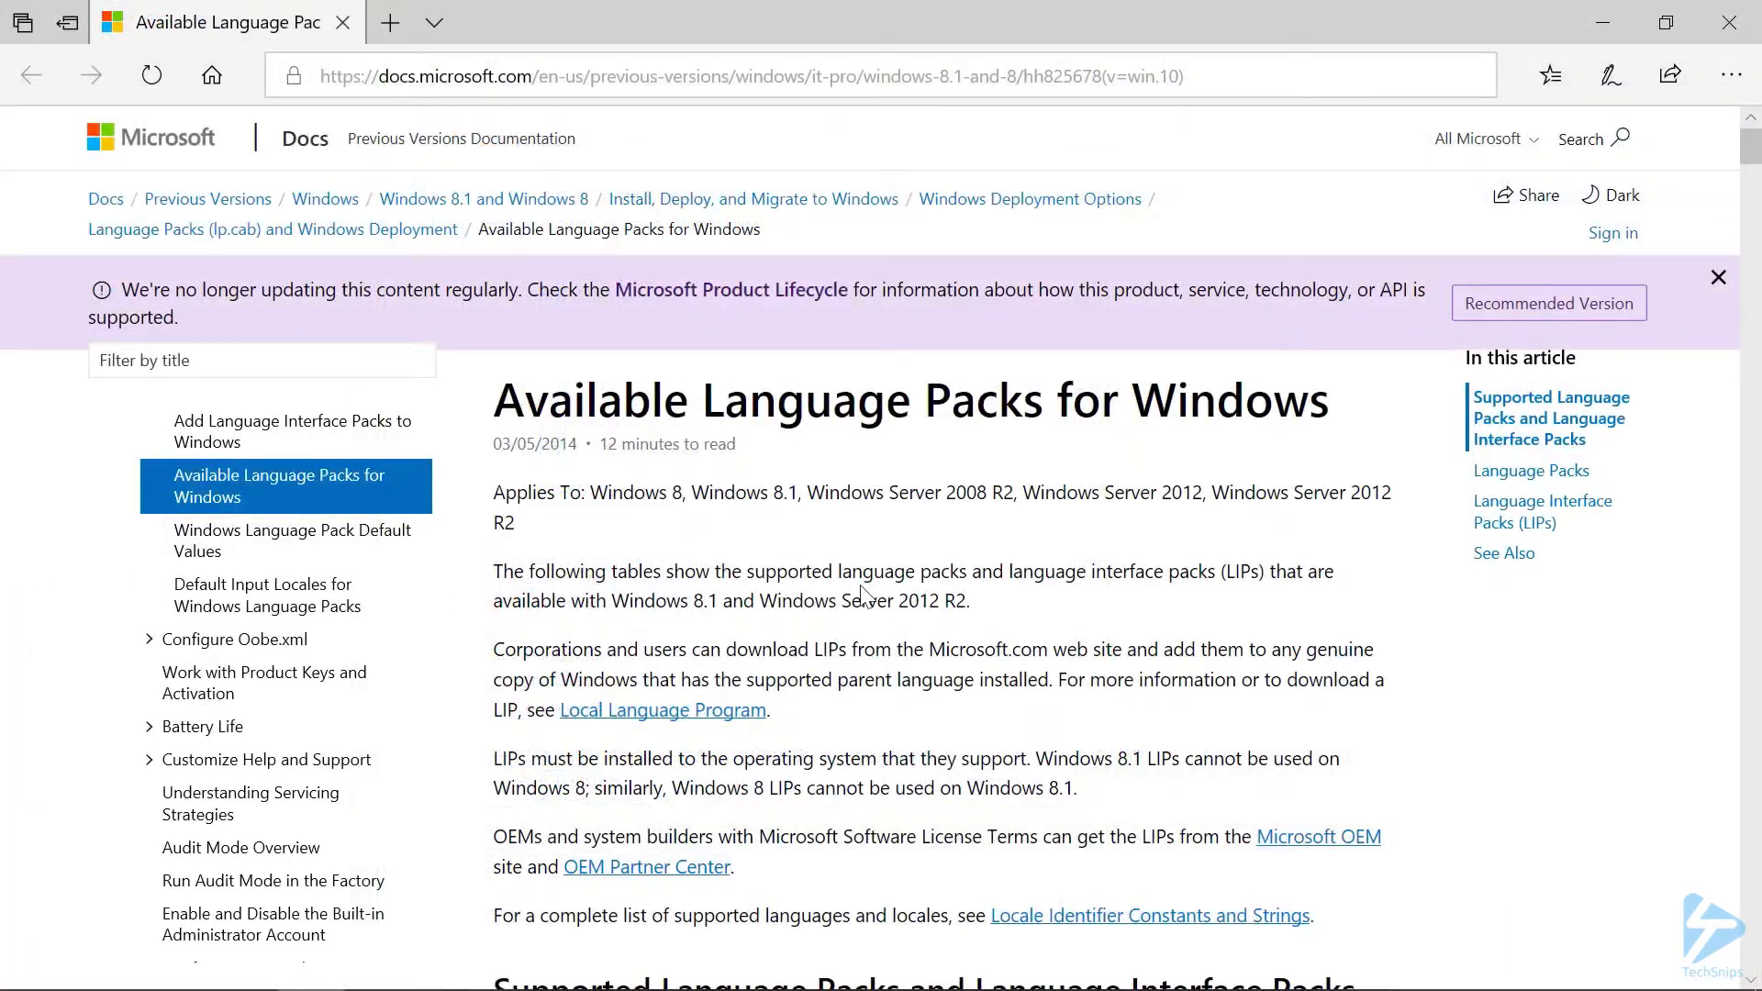
scroll(down, 3)
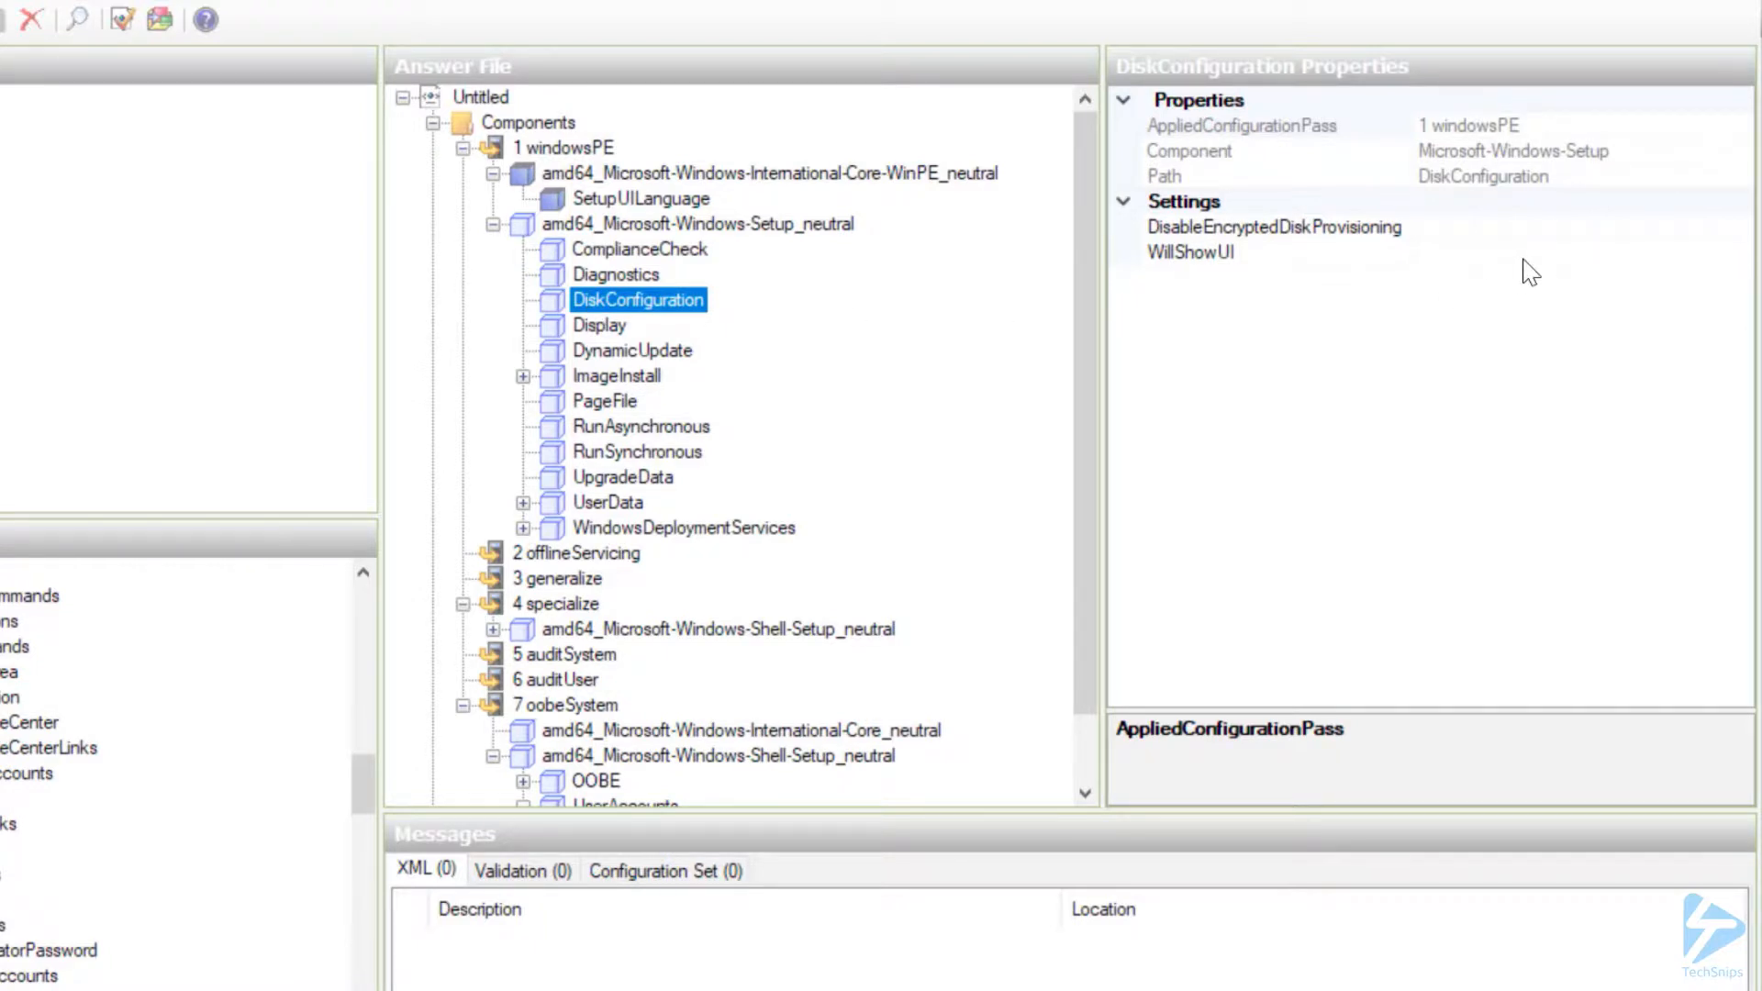
Set UserData Organization to techSnips and the ProductKey key to PRODUCTKEY.
click(1235, 251)
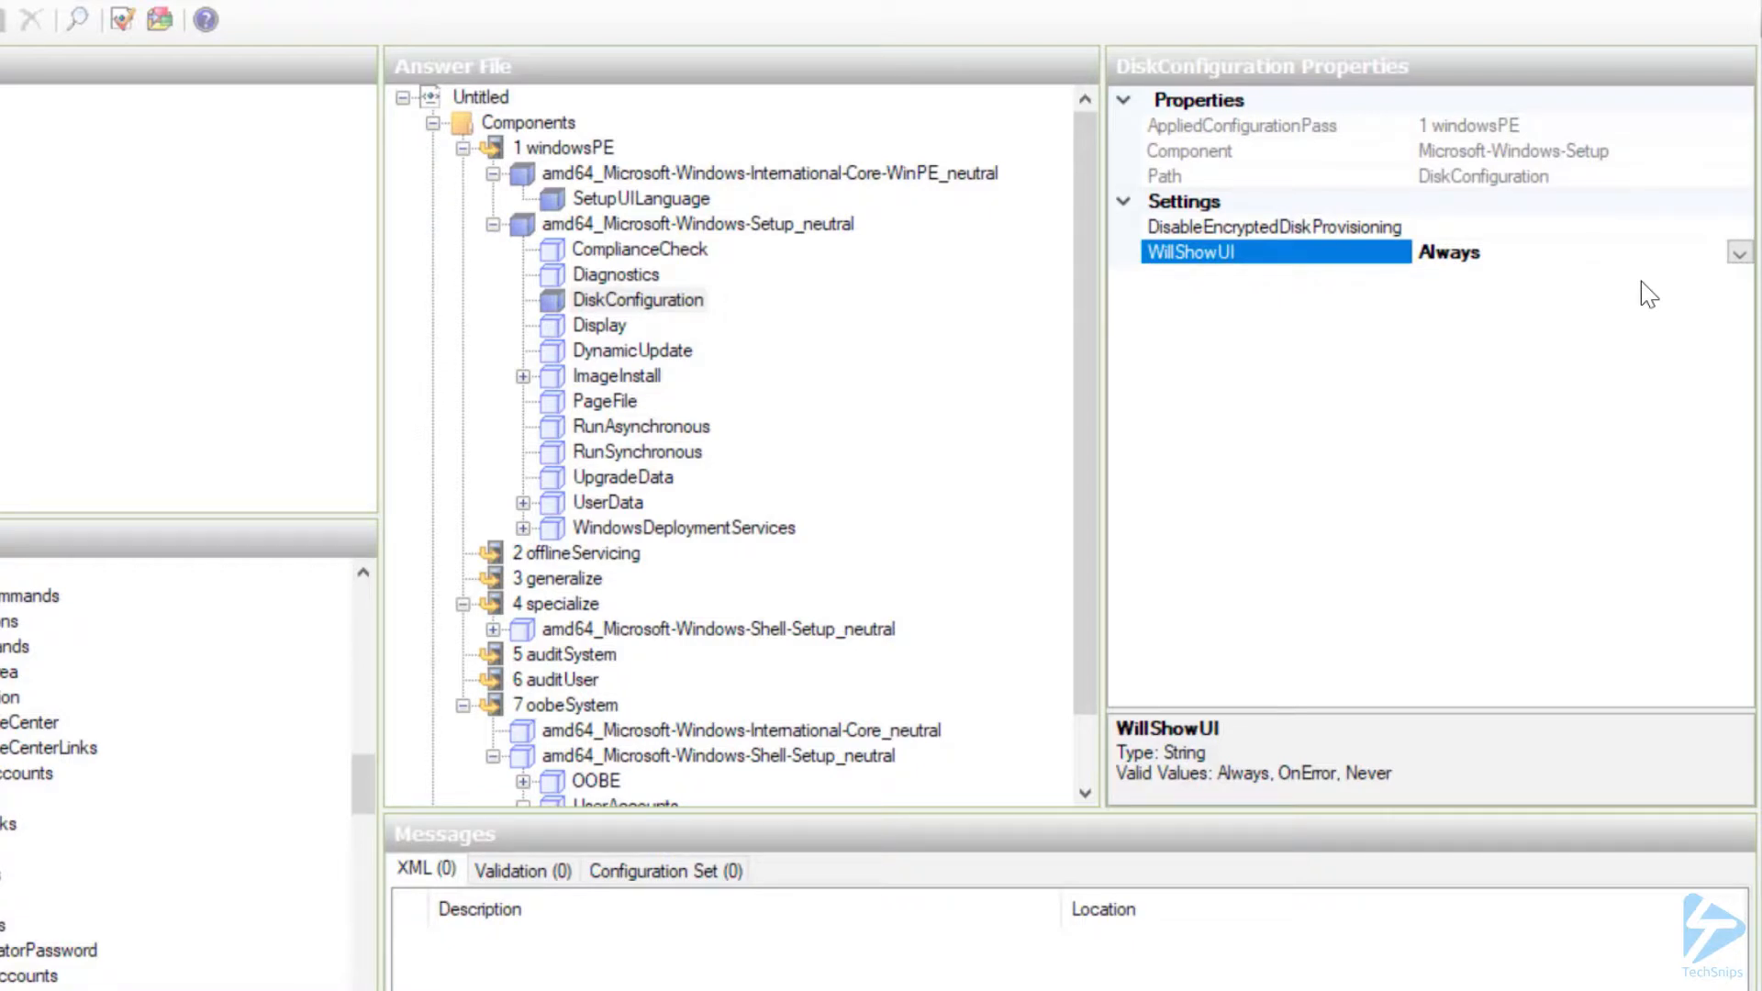
mouse_move(1593, 207)
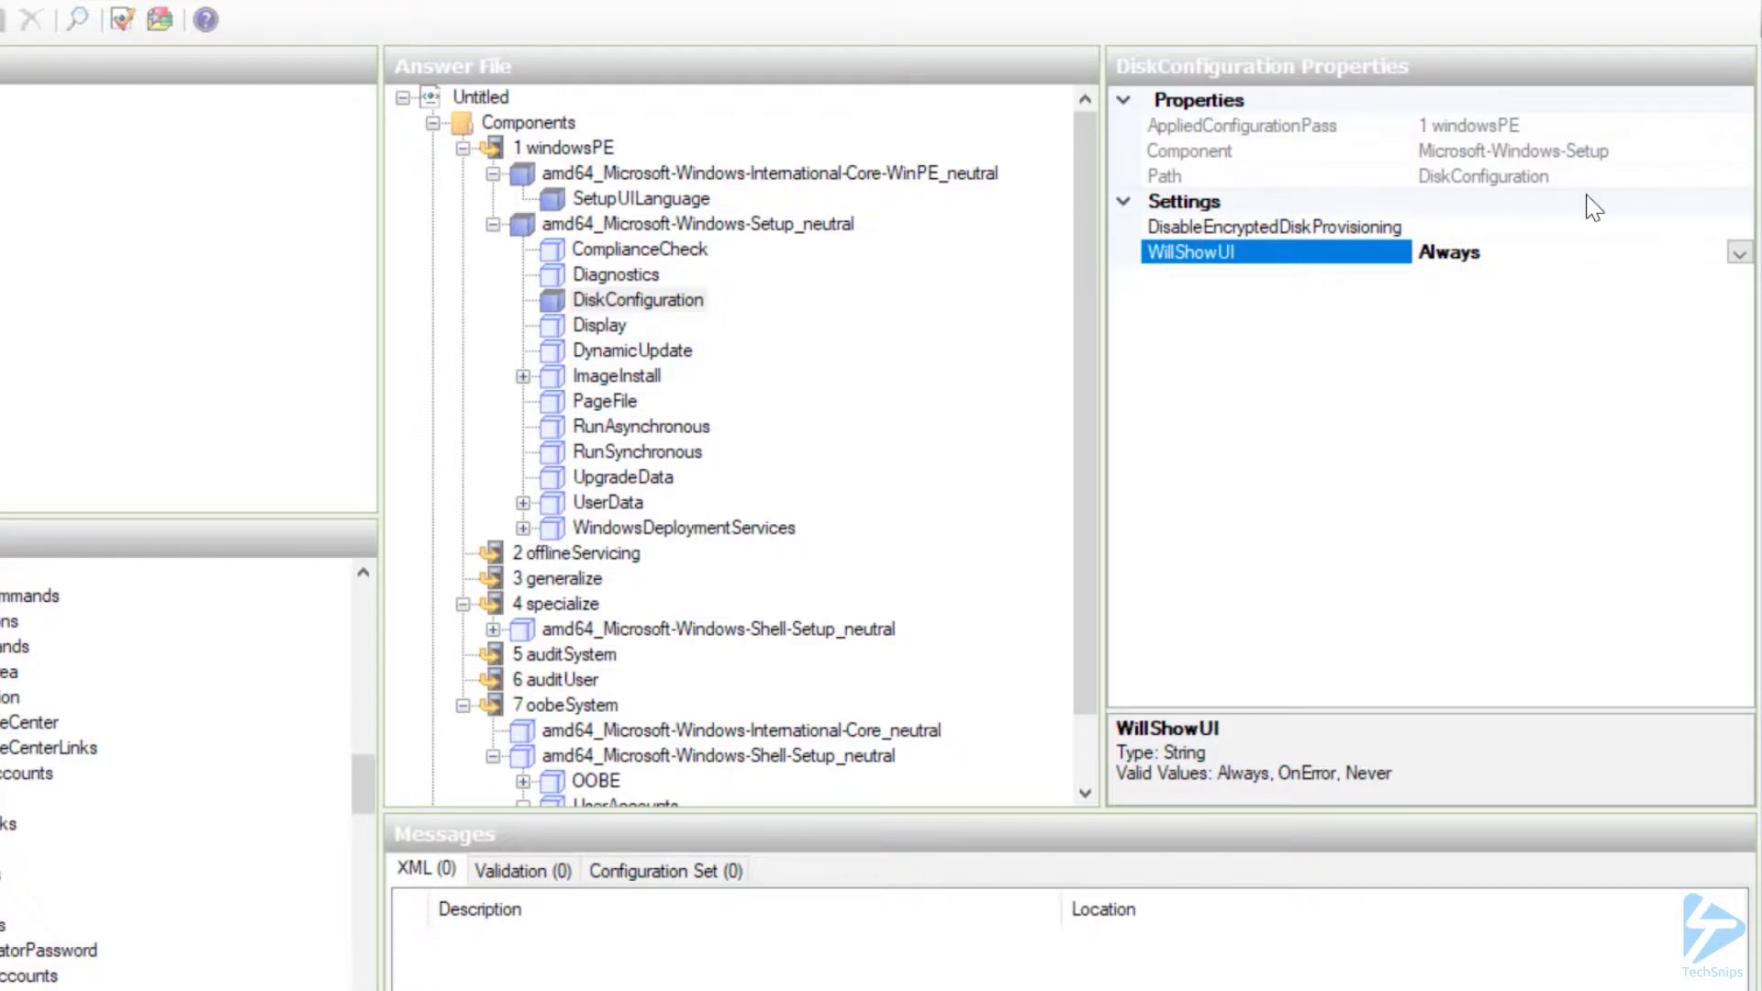
mouse_move(530, 574)
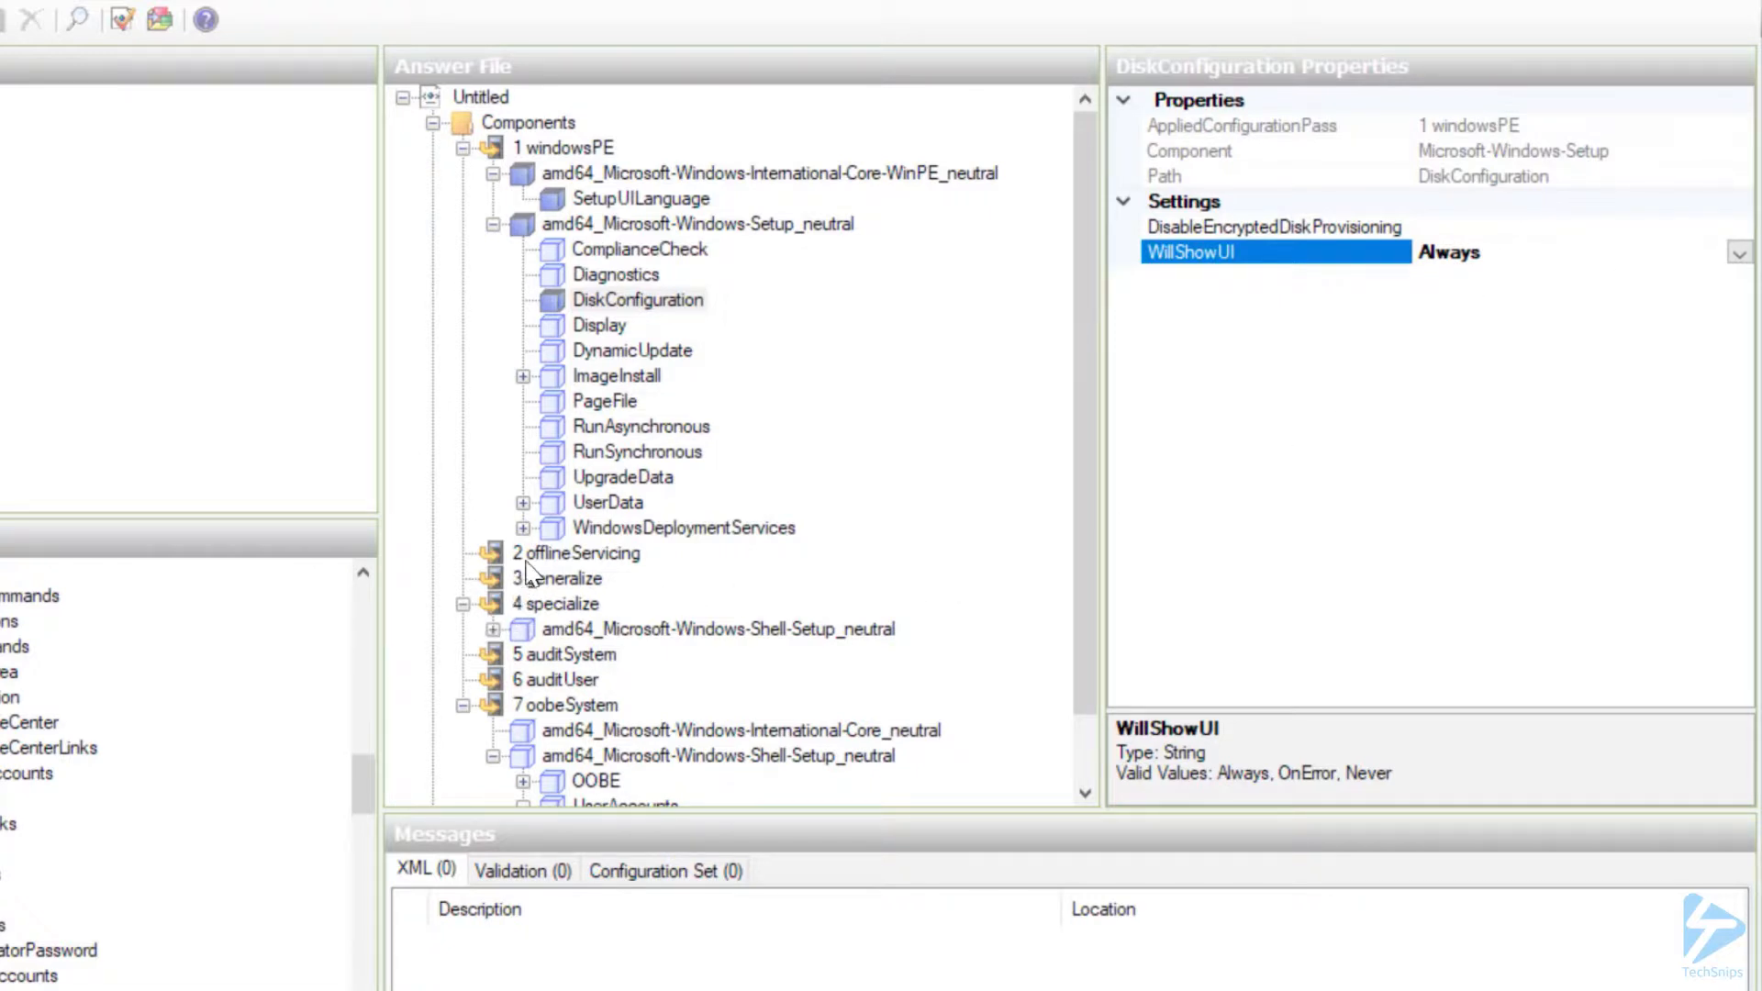
click(609, 503)
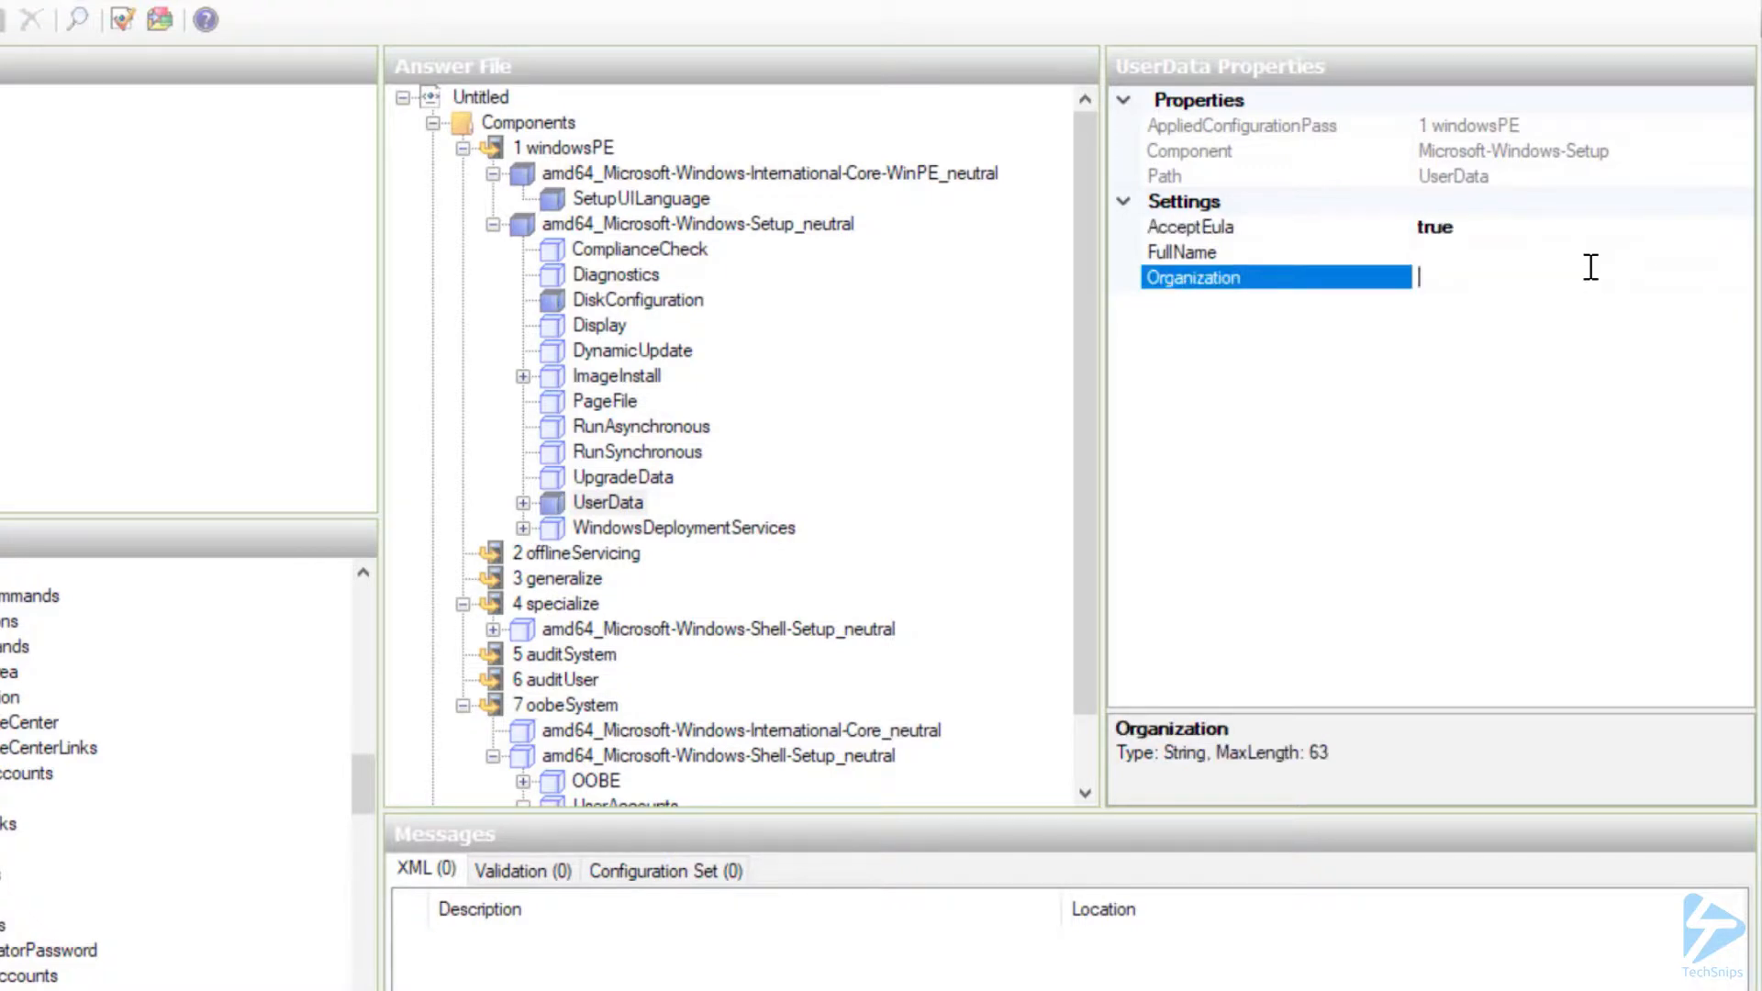
text(techSnips)
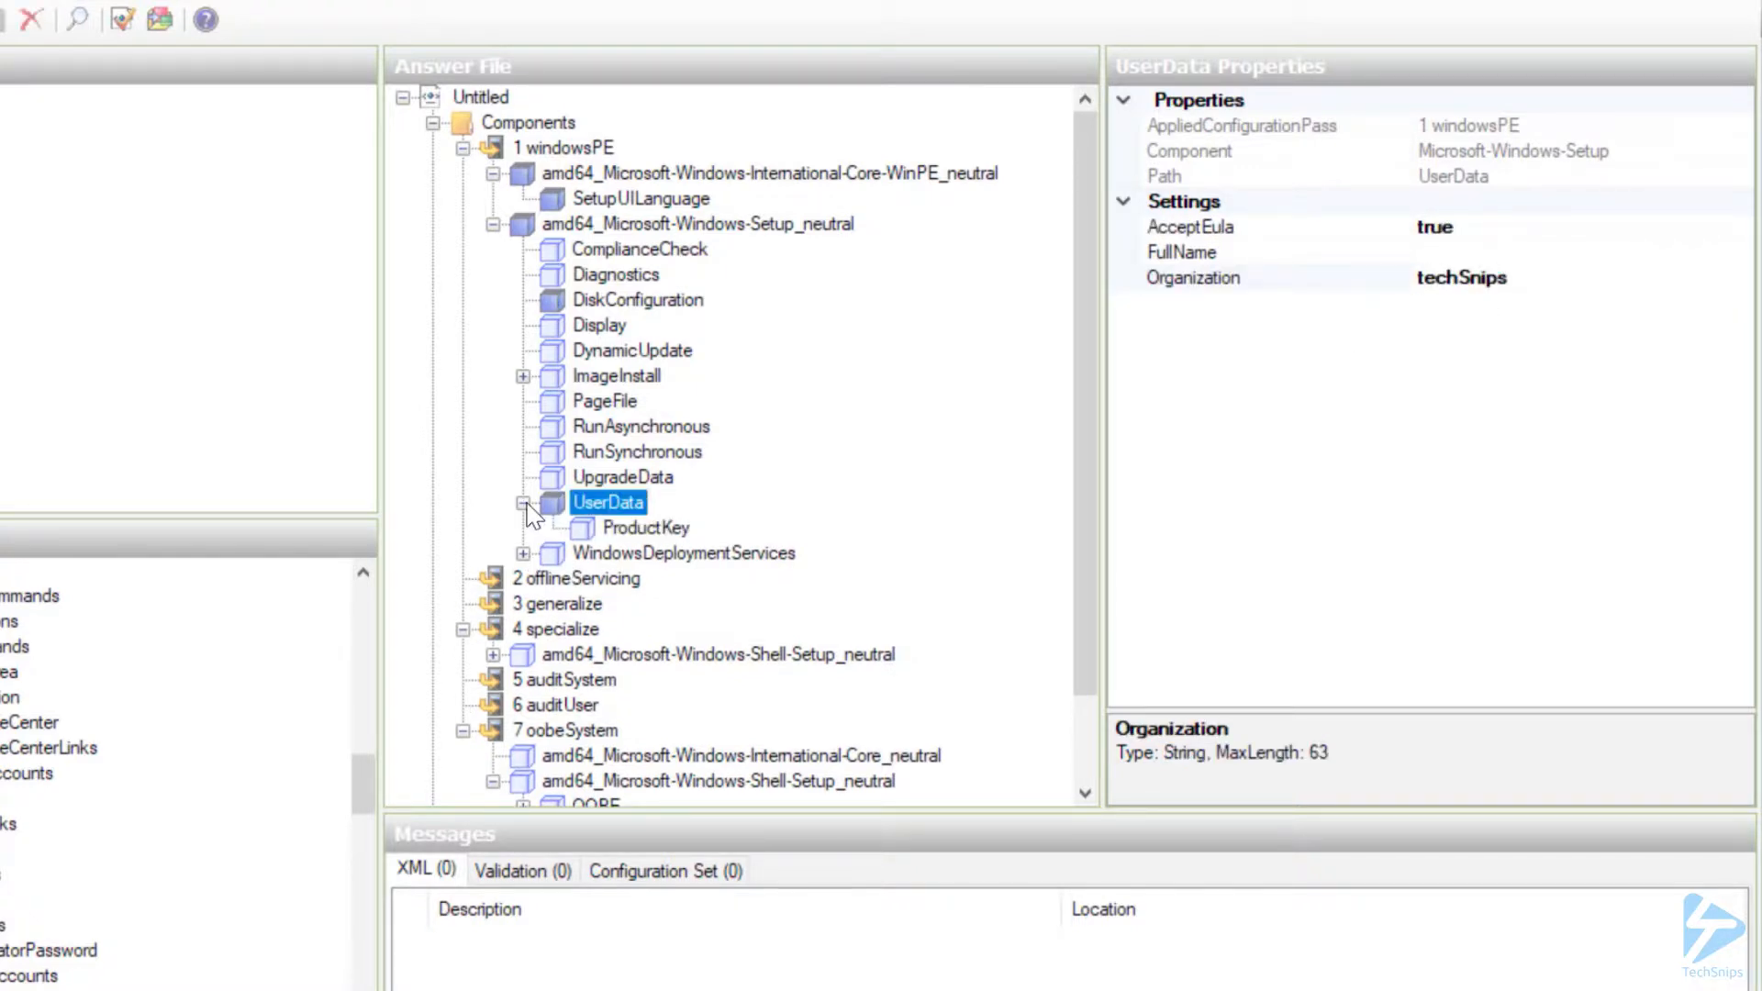
click(645, 527)
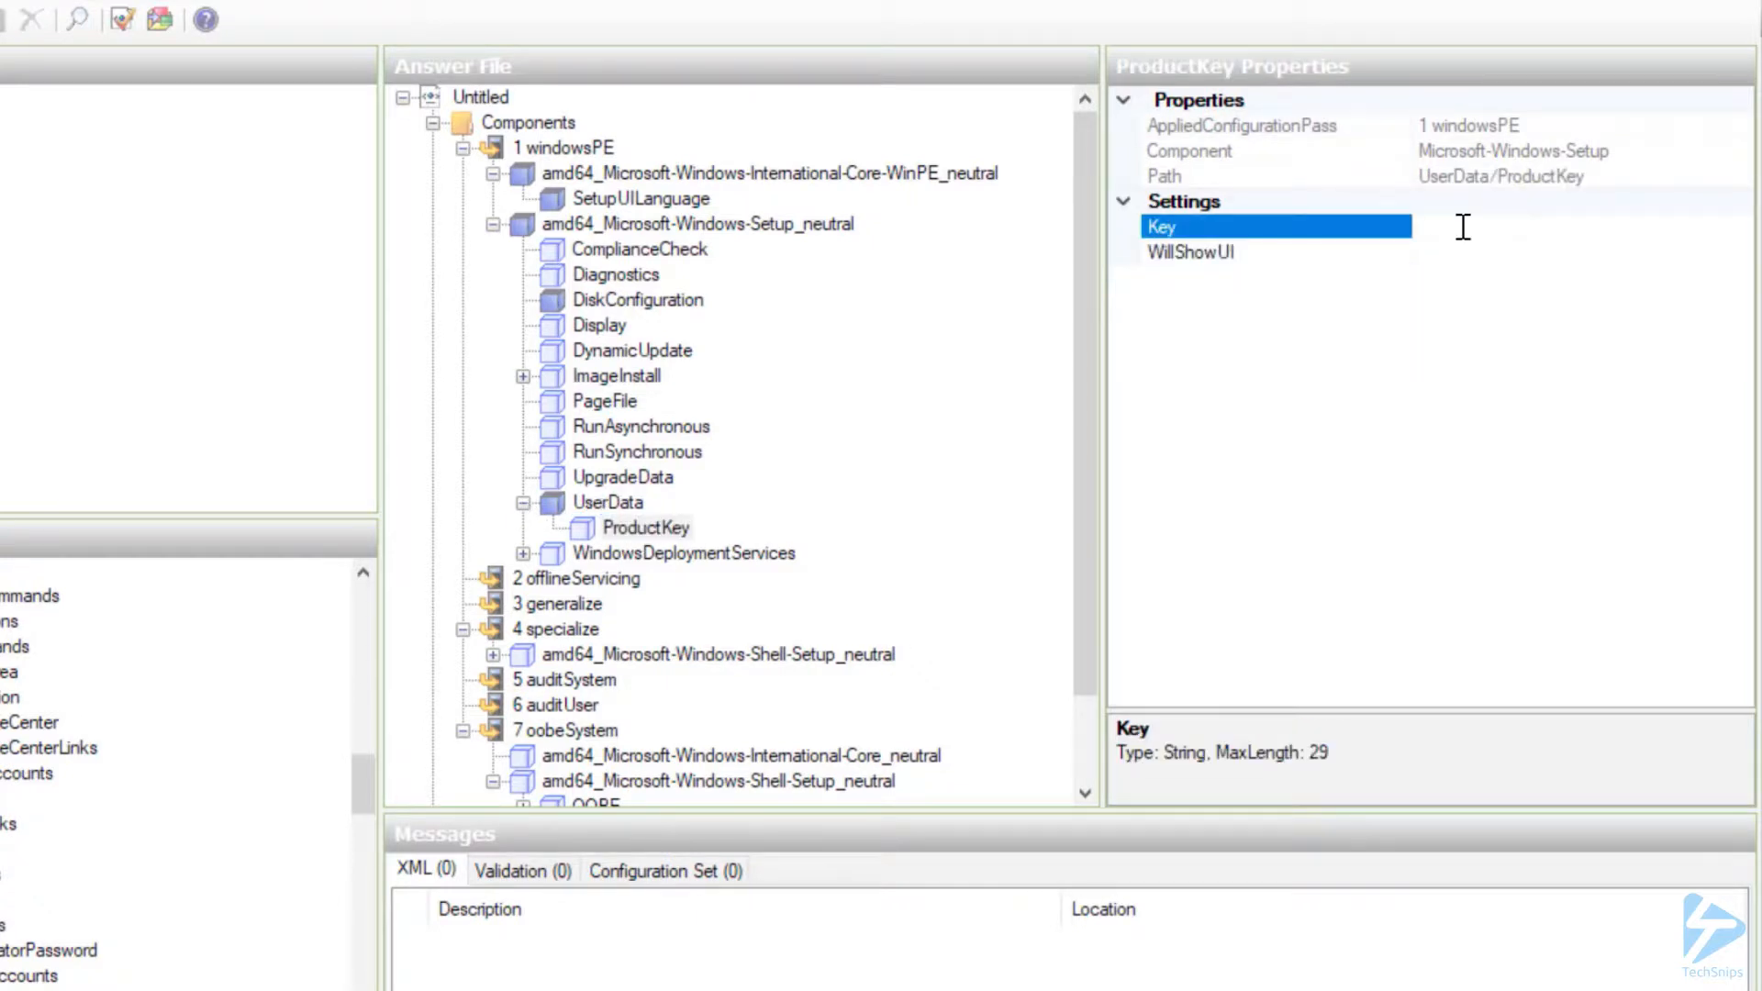
text(PRODUCTKEY)
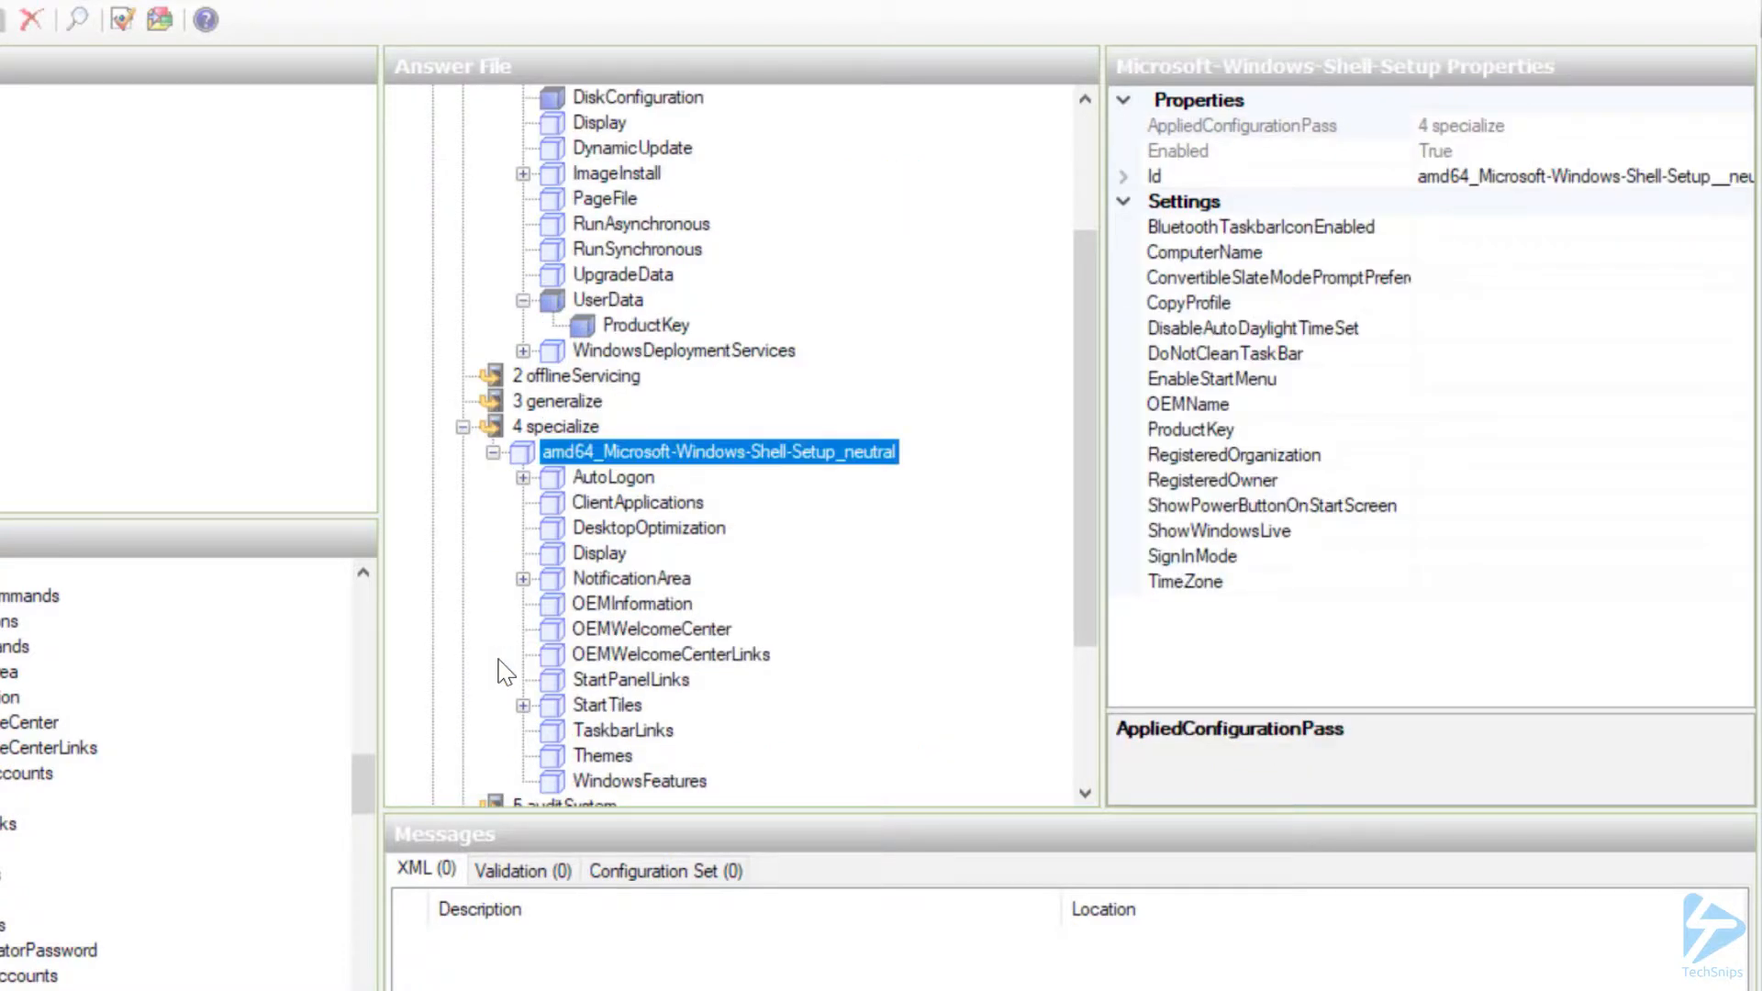
mouse_move(1478, 598)
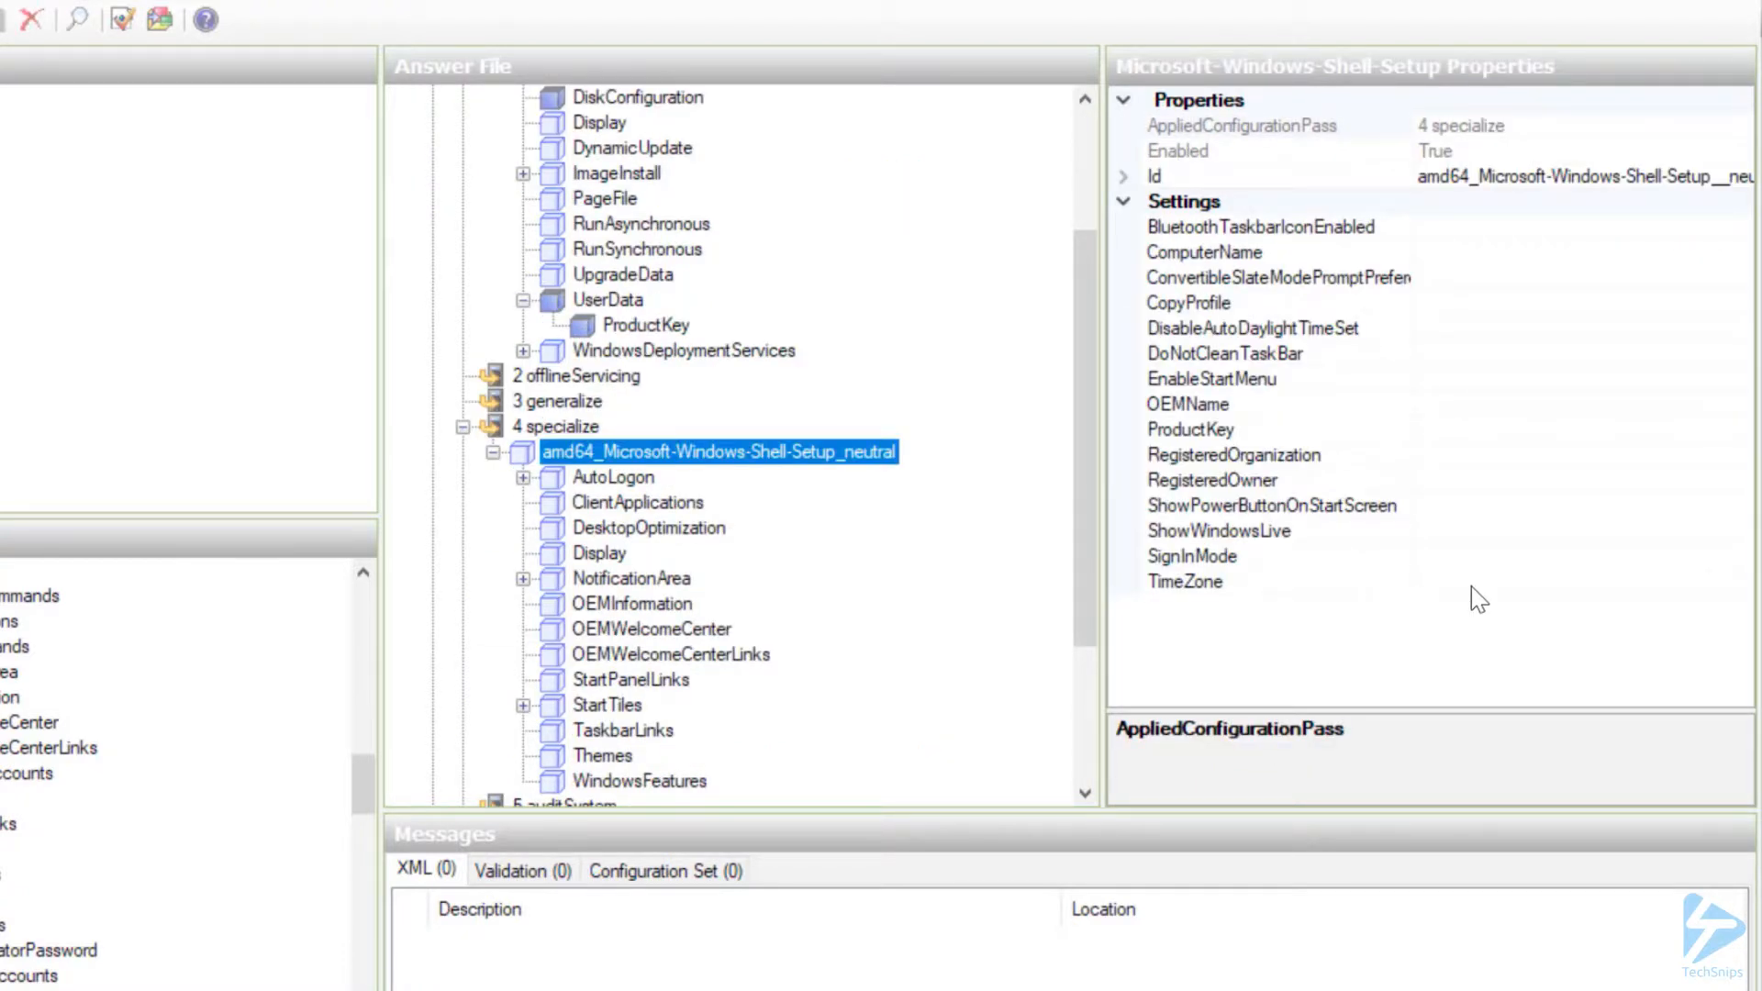
Set the specialize Shell-Setup TimeZone to Eastern Standard Time.
click(1184, 582)
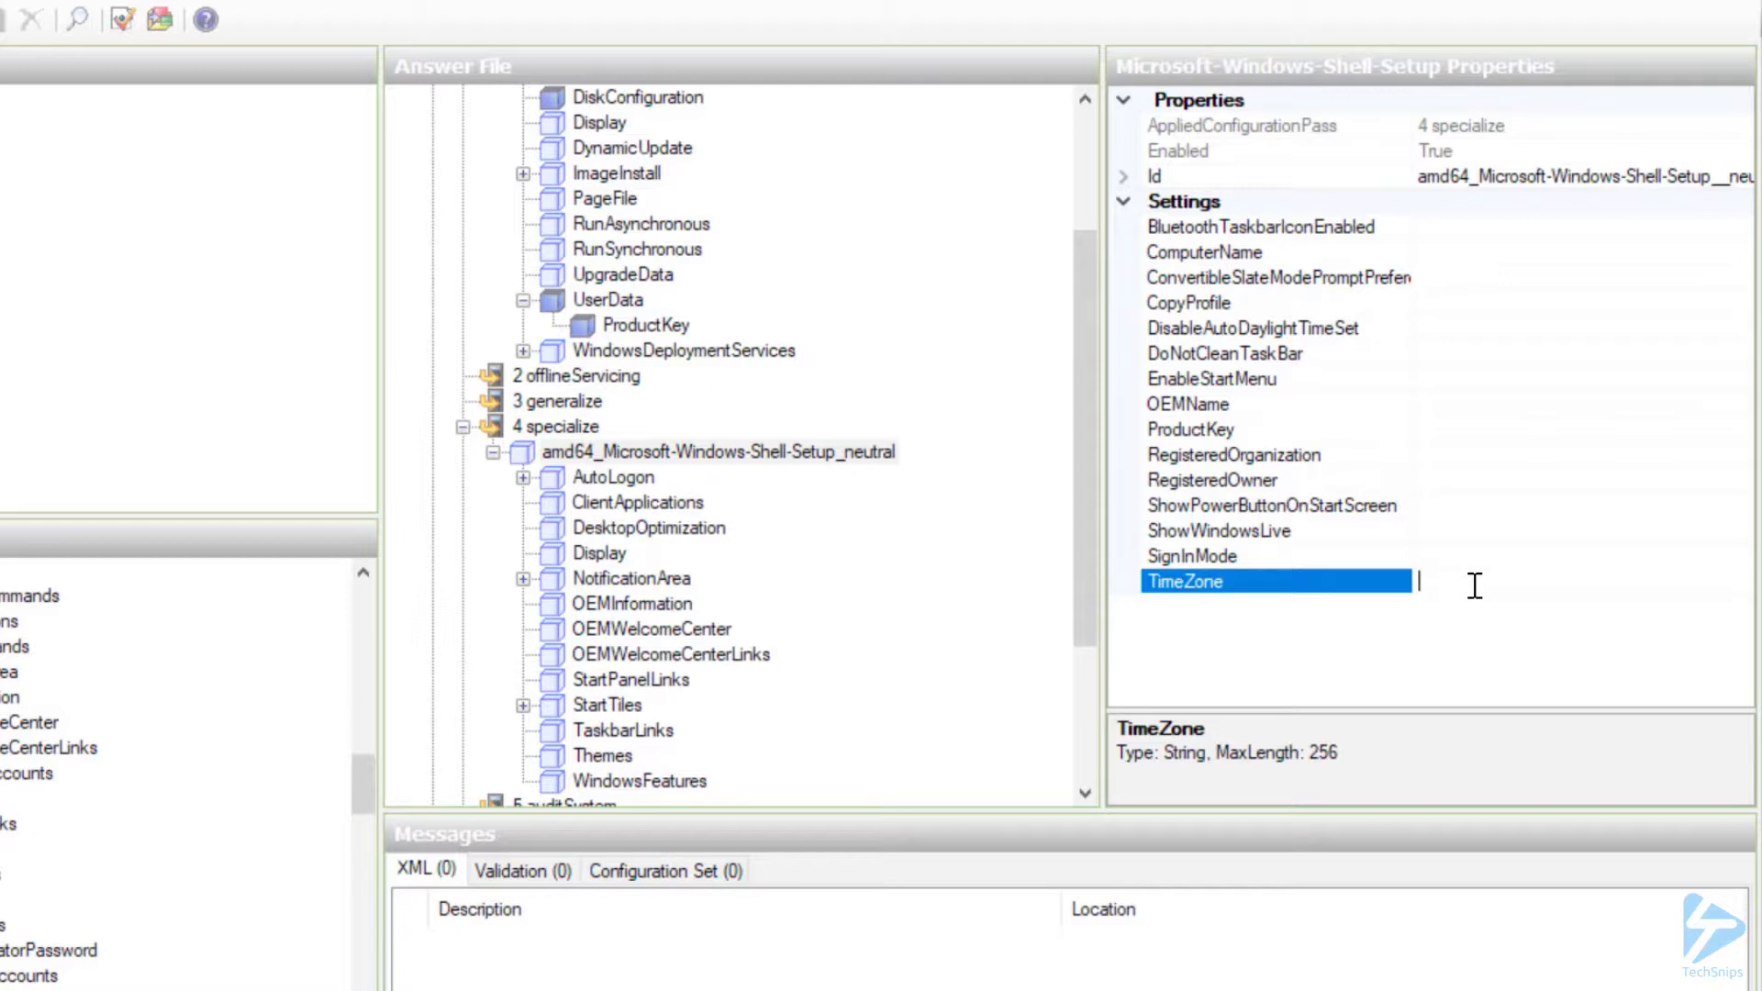
text(Eastern Standard Time)
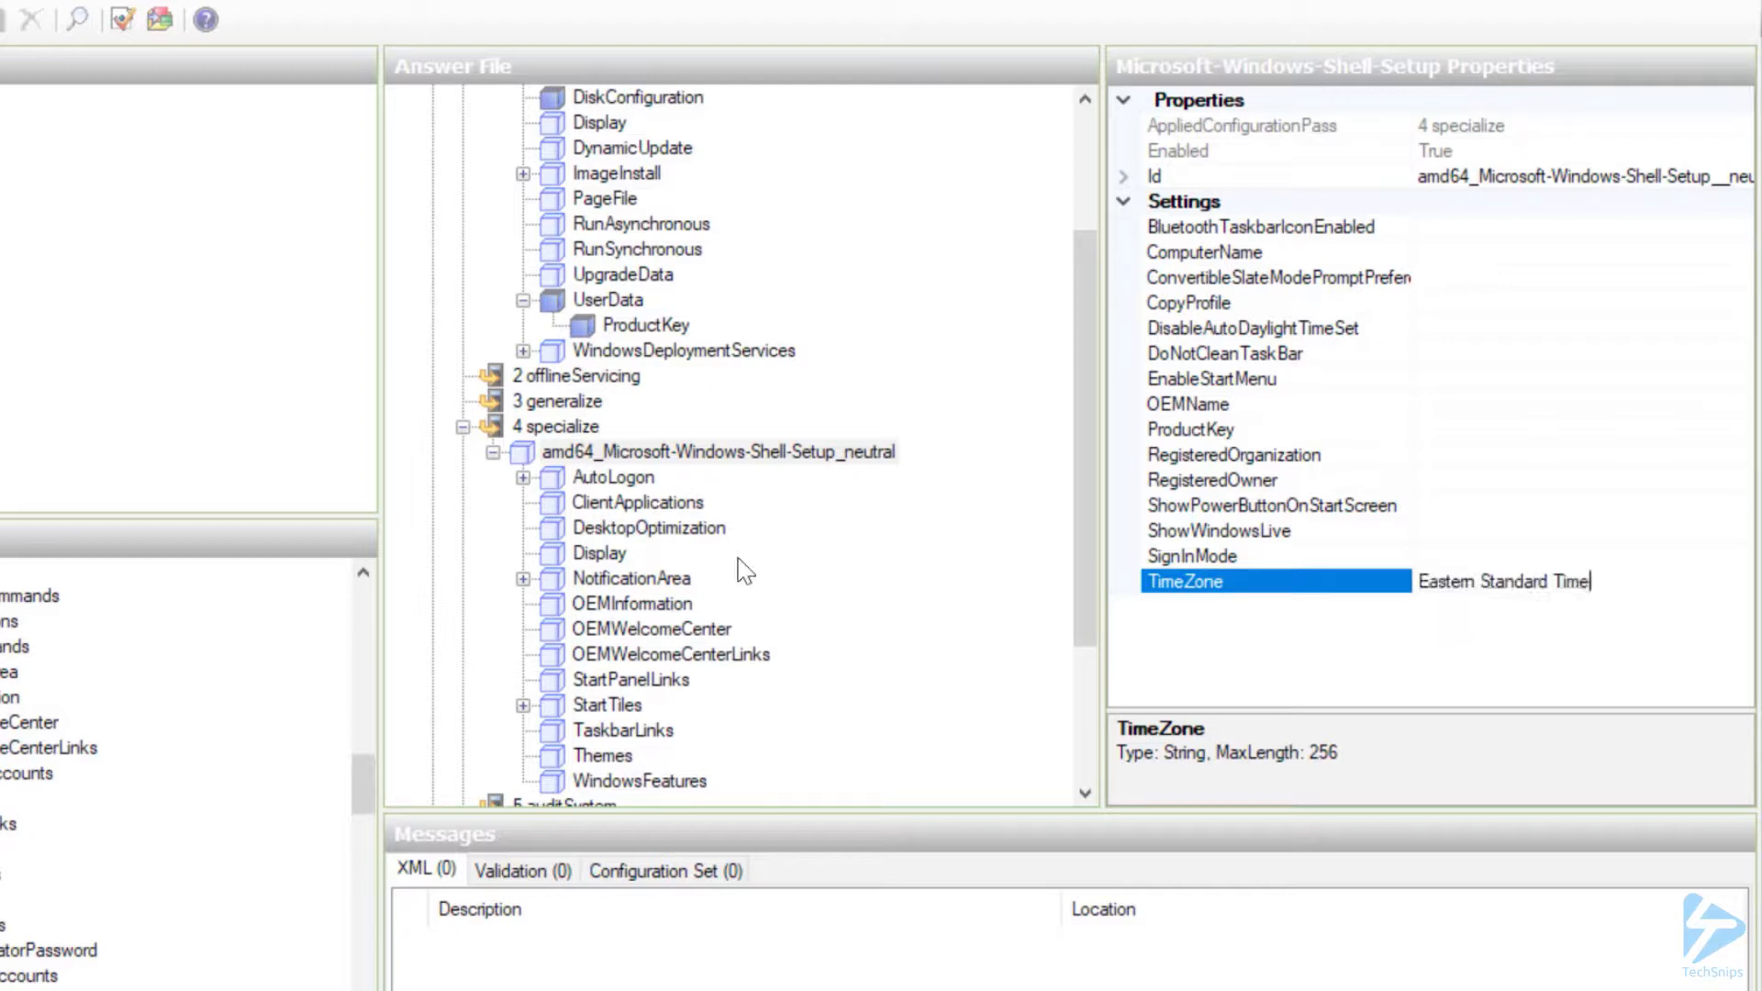
scroll(down, 3)
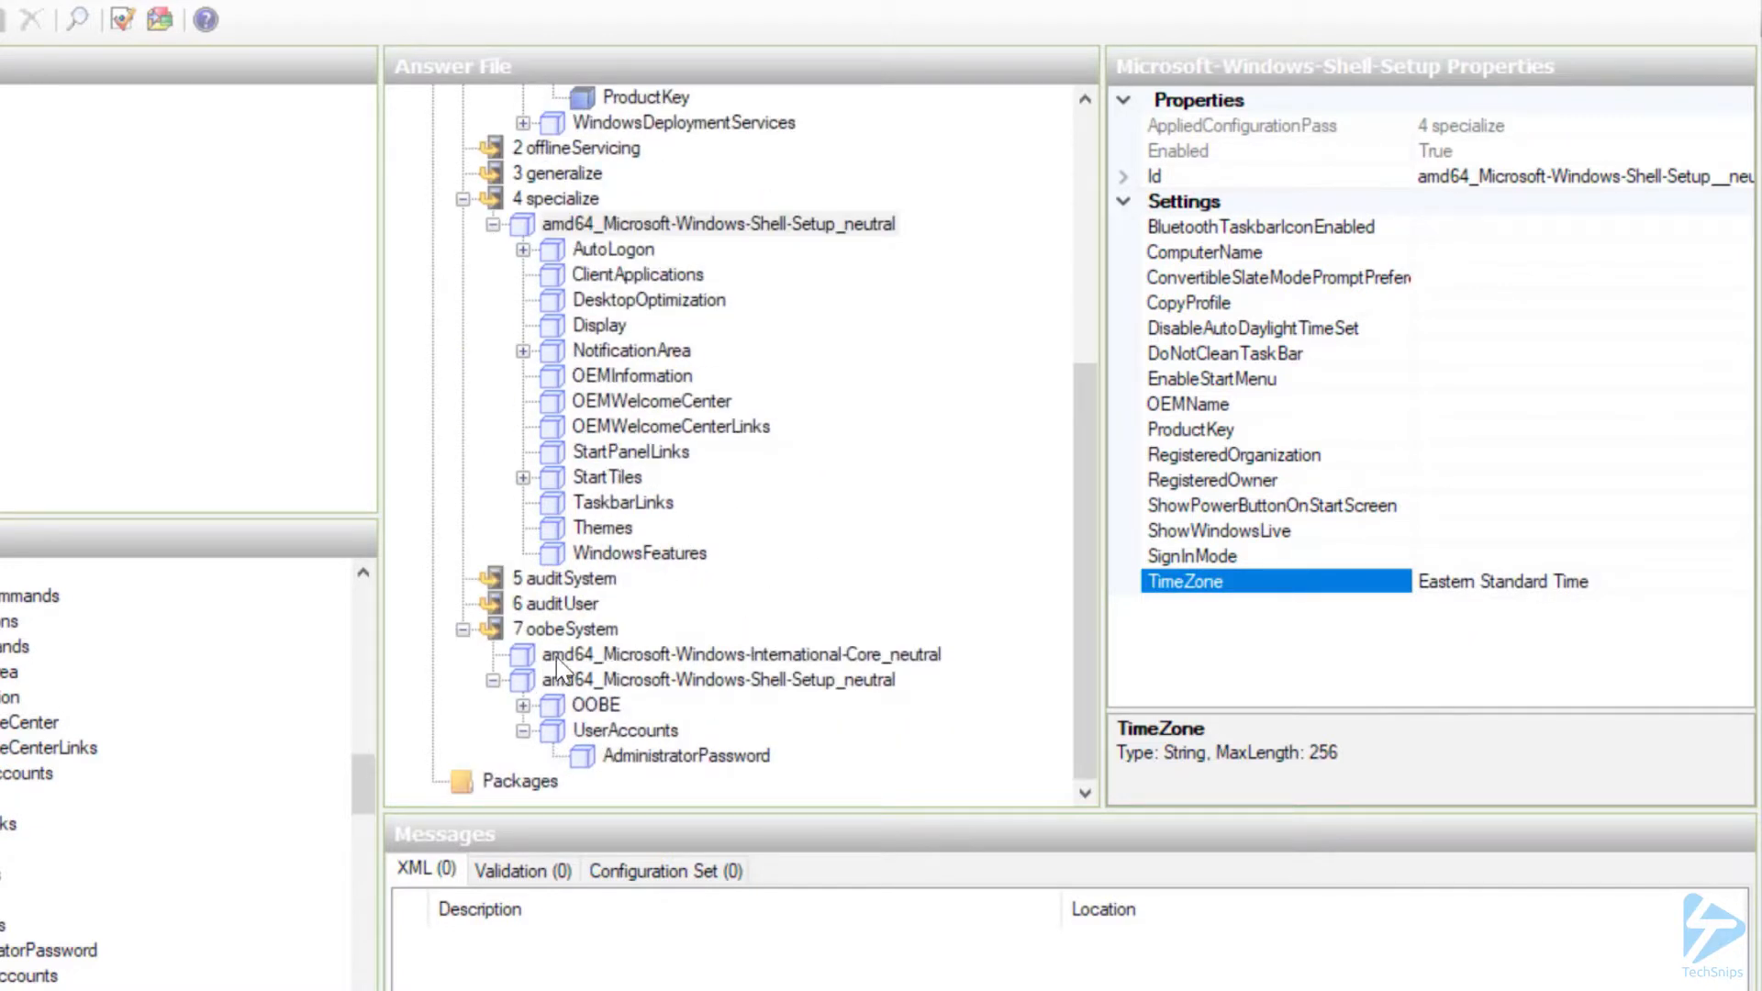
Set oobeSystem International-Core InputLocale, SystemLocale and UserLocale to en-us.
click(741, 653)
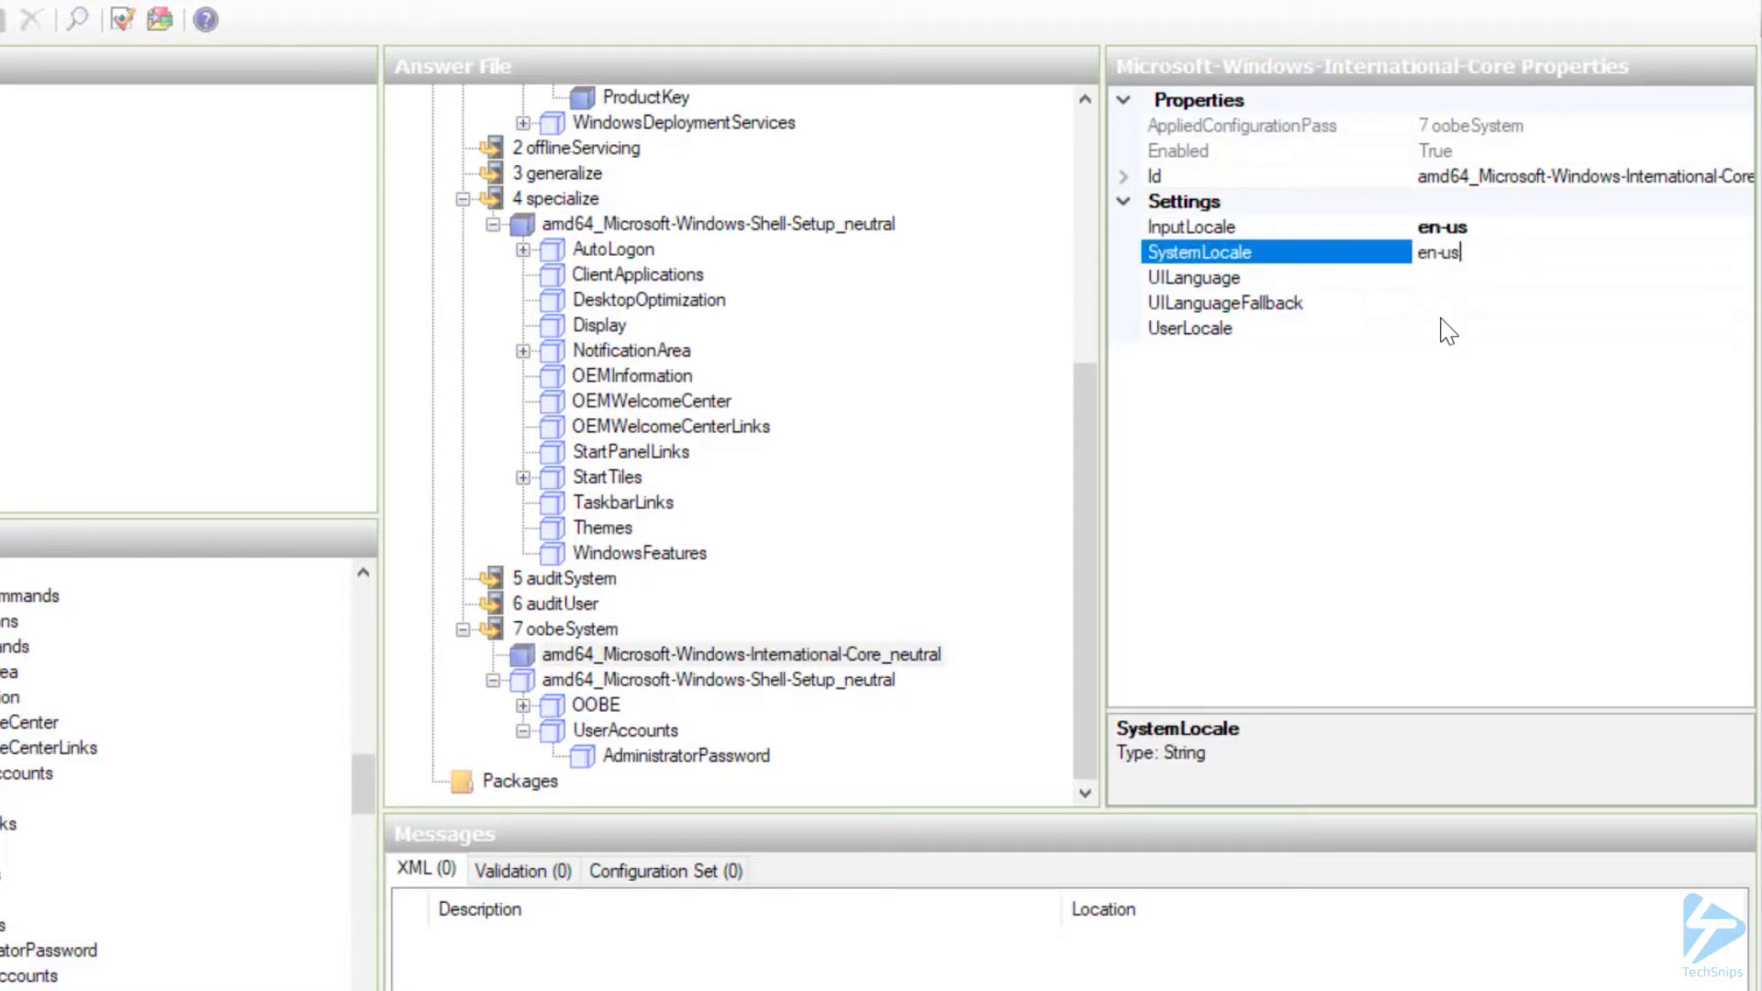
click(1275, 327)
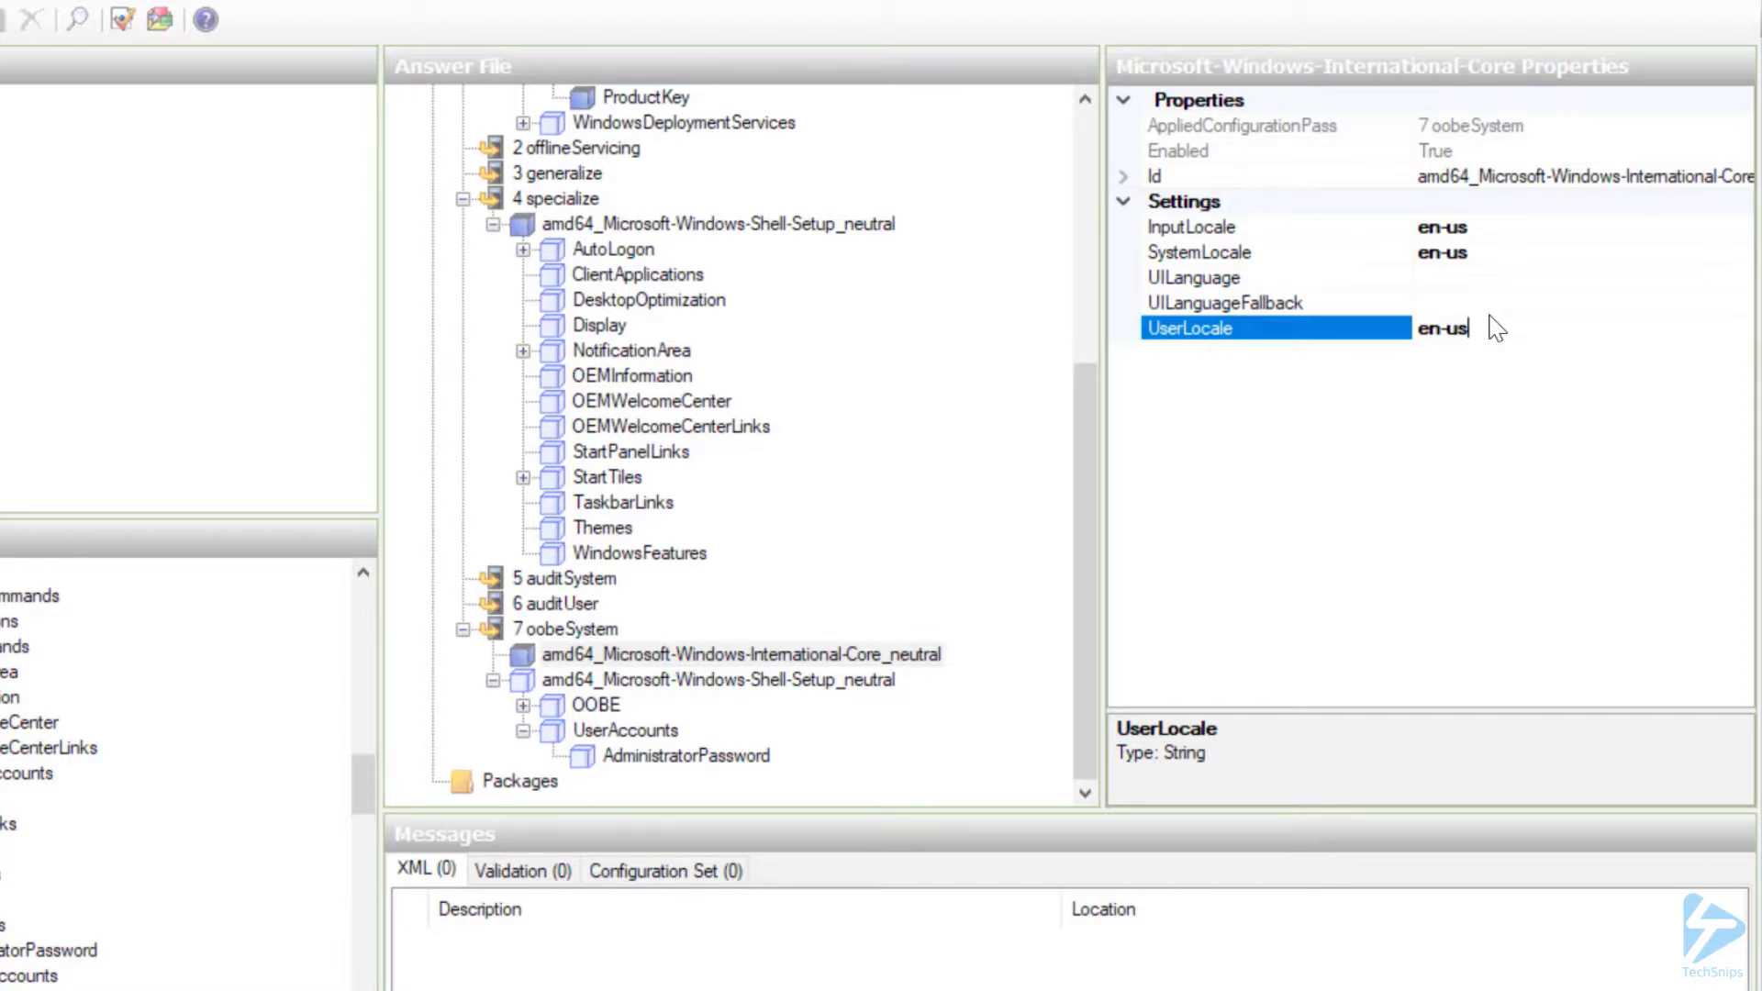
click(597, 705)
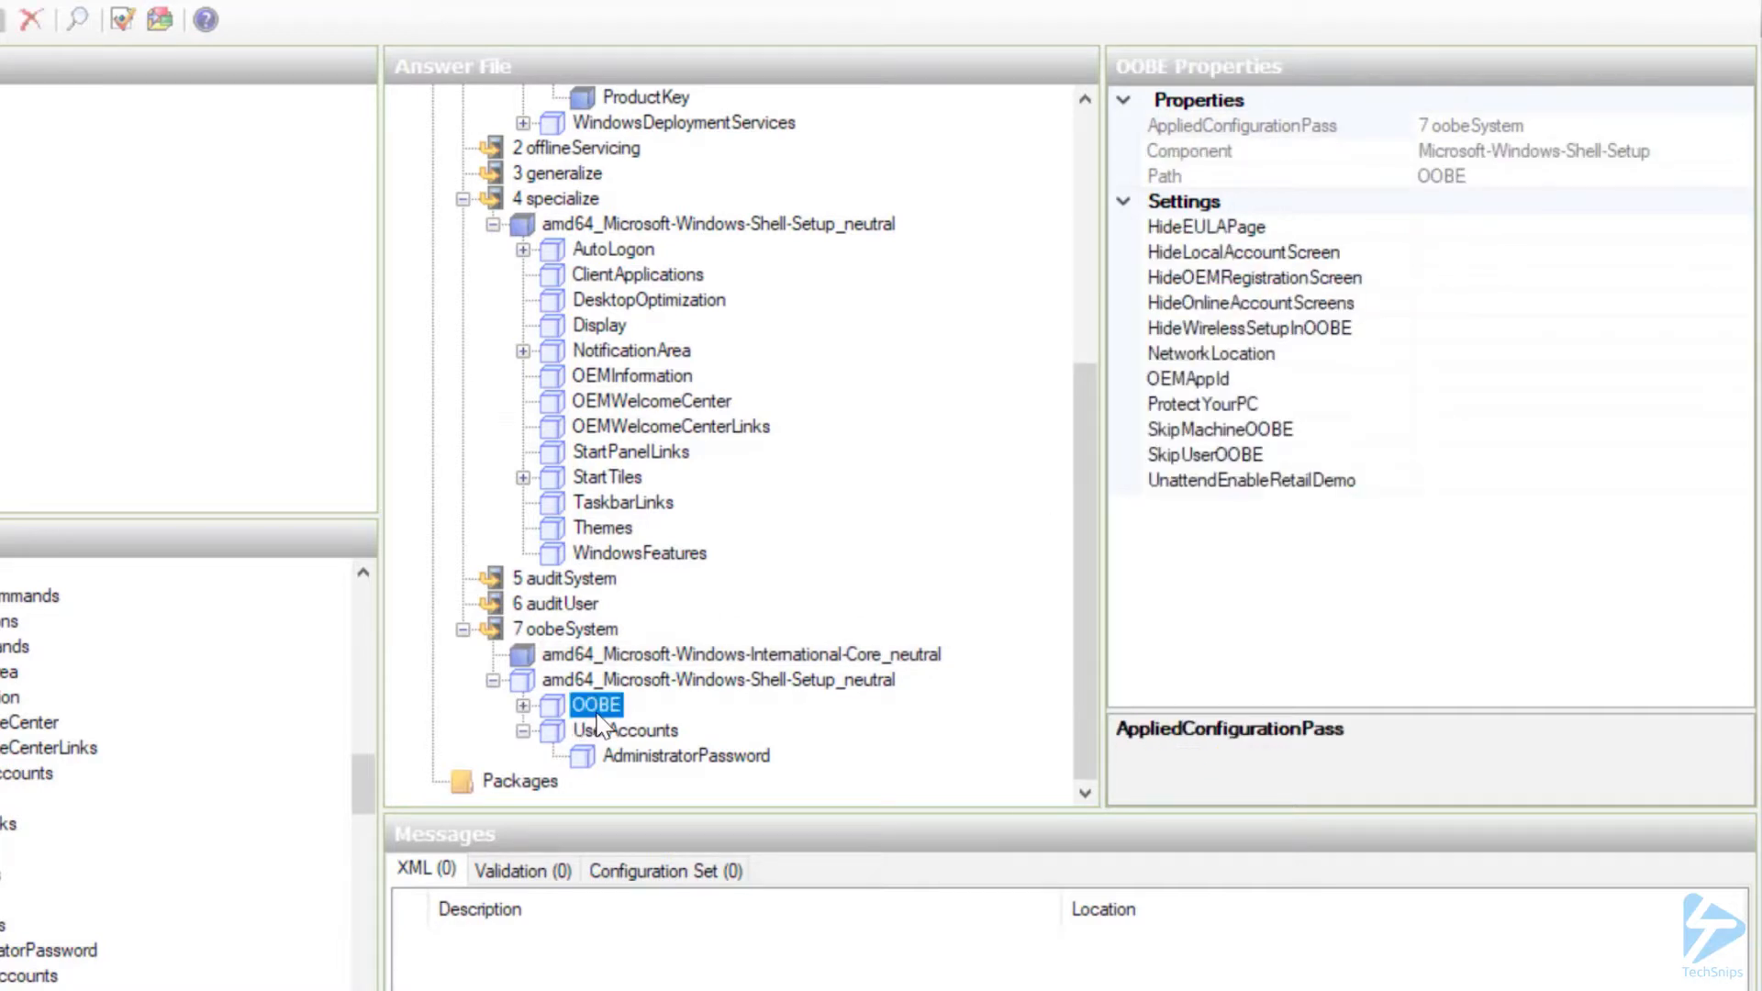
Hide the EULA, OEM registration, online account and wireless OOBE screens; ProtectYourPC 1.
click(1206, 226)
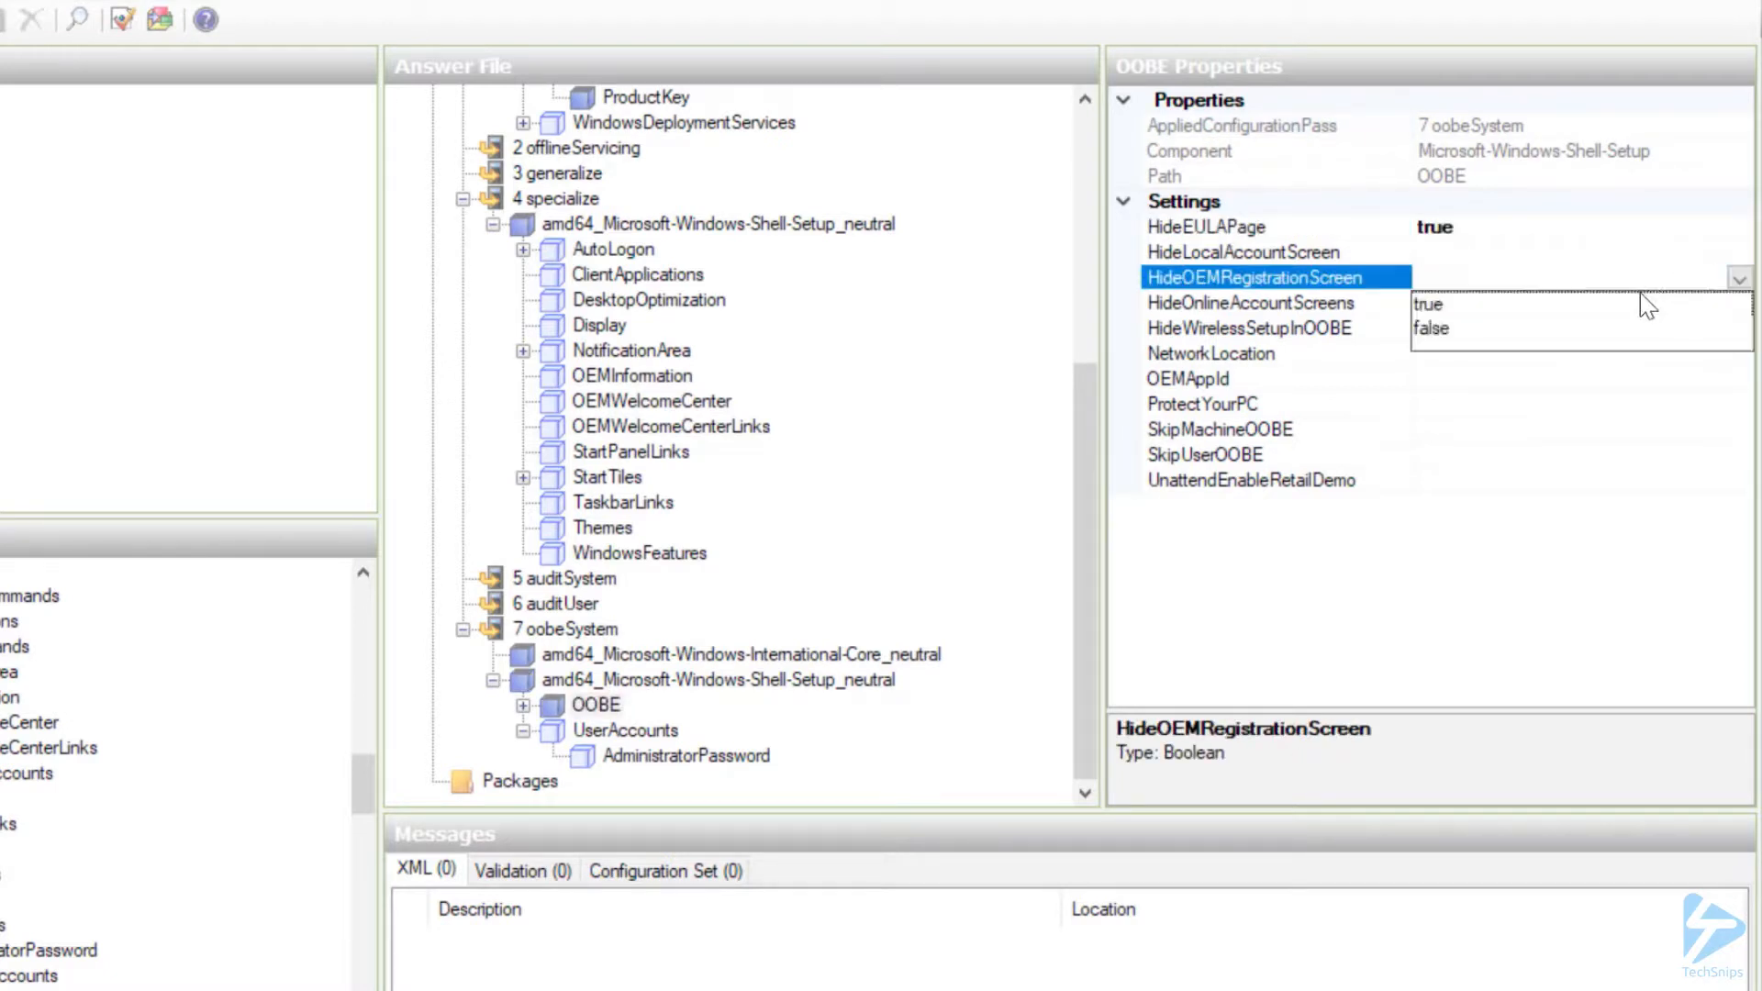
click(1428, 303)
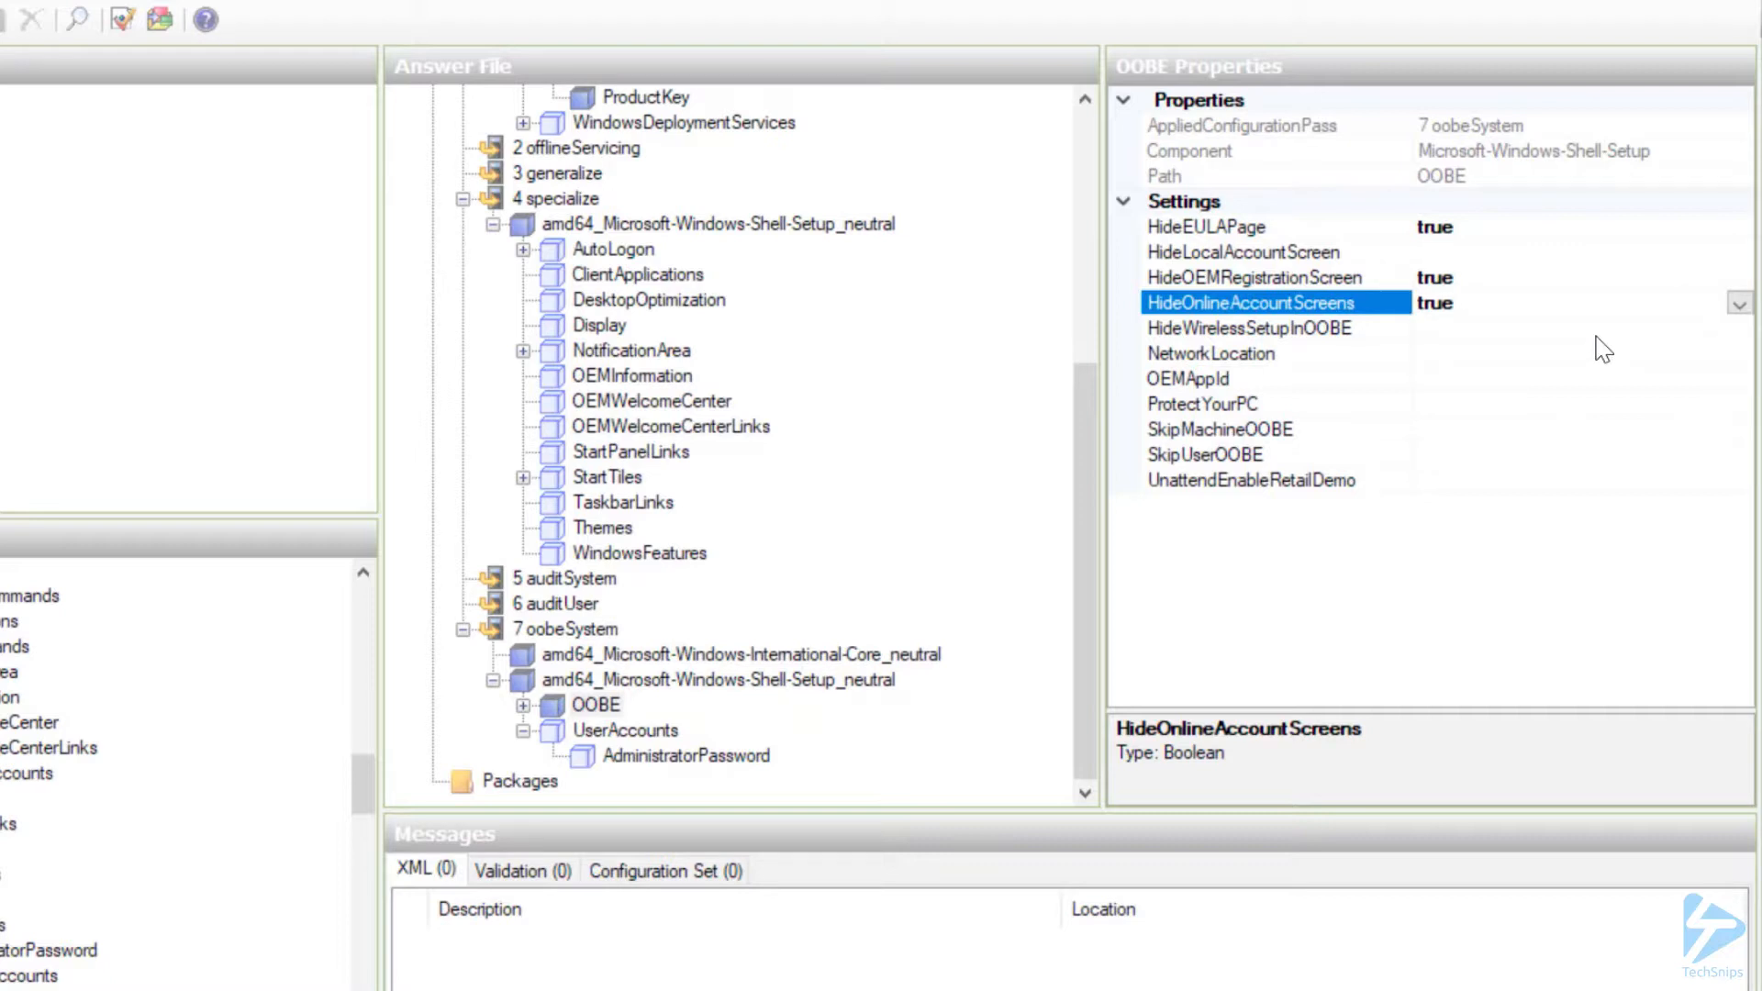
click(1248, 327)
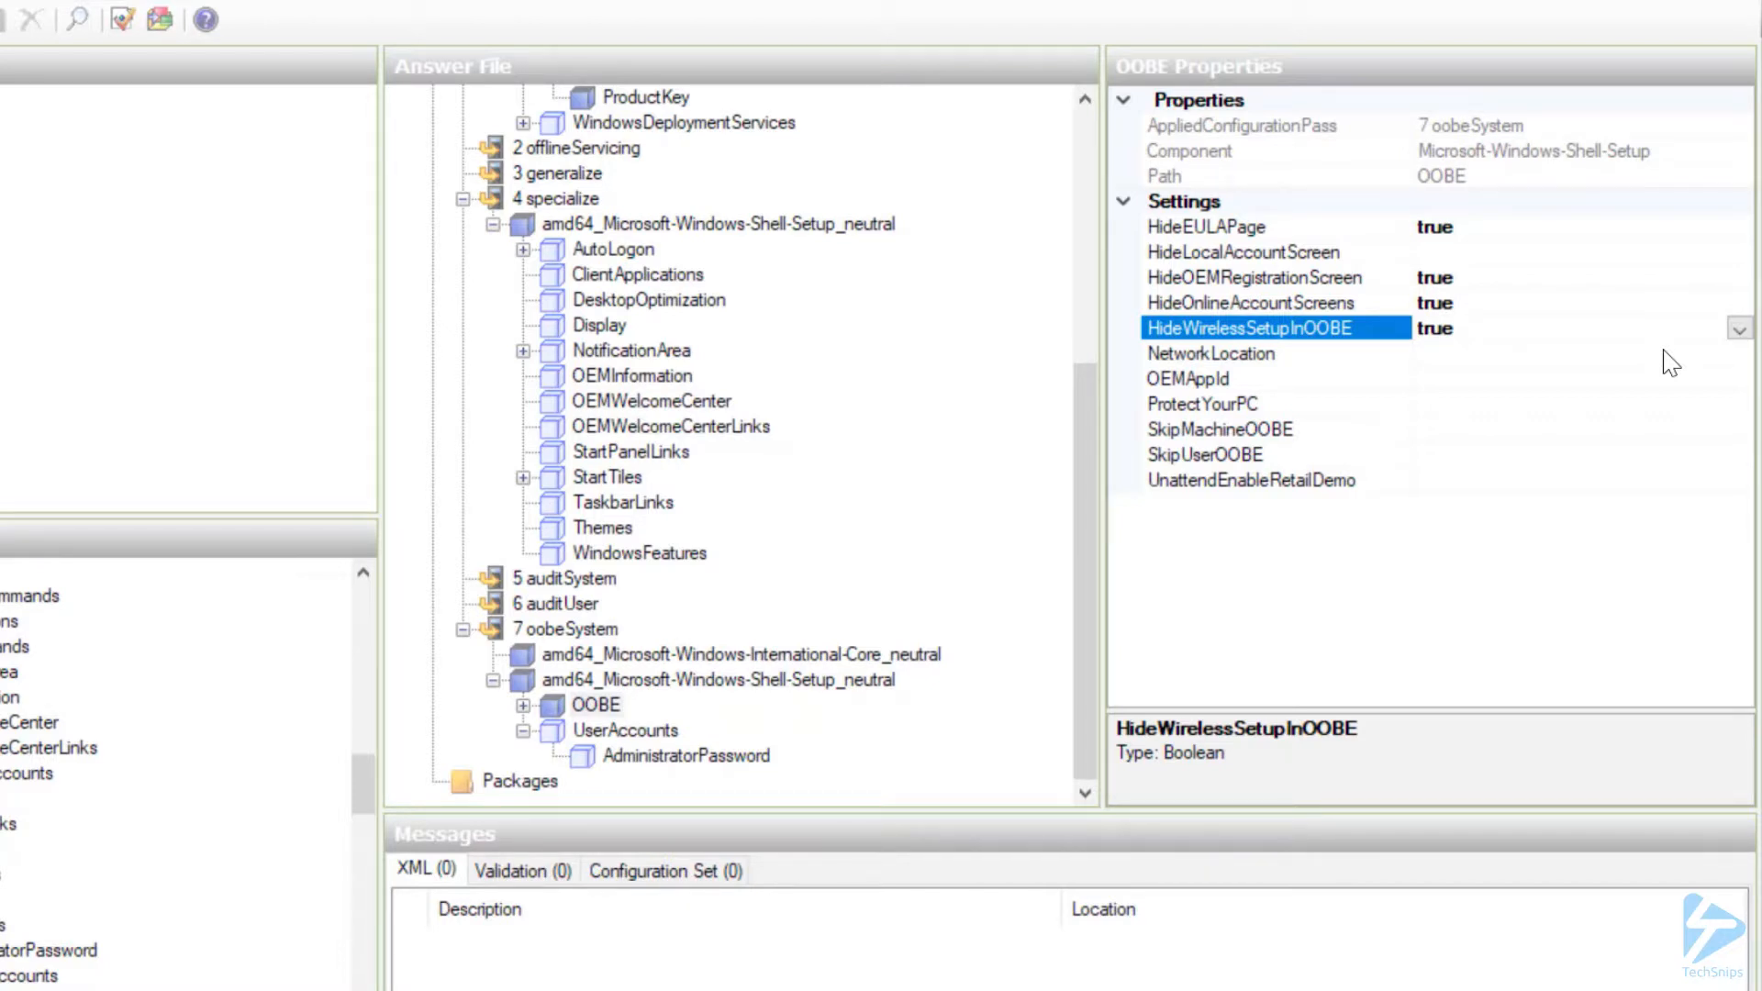
click(1200, 404)
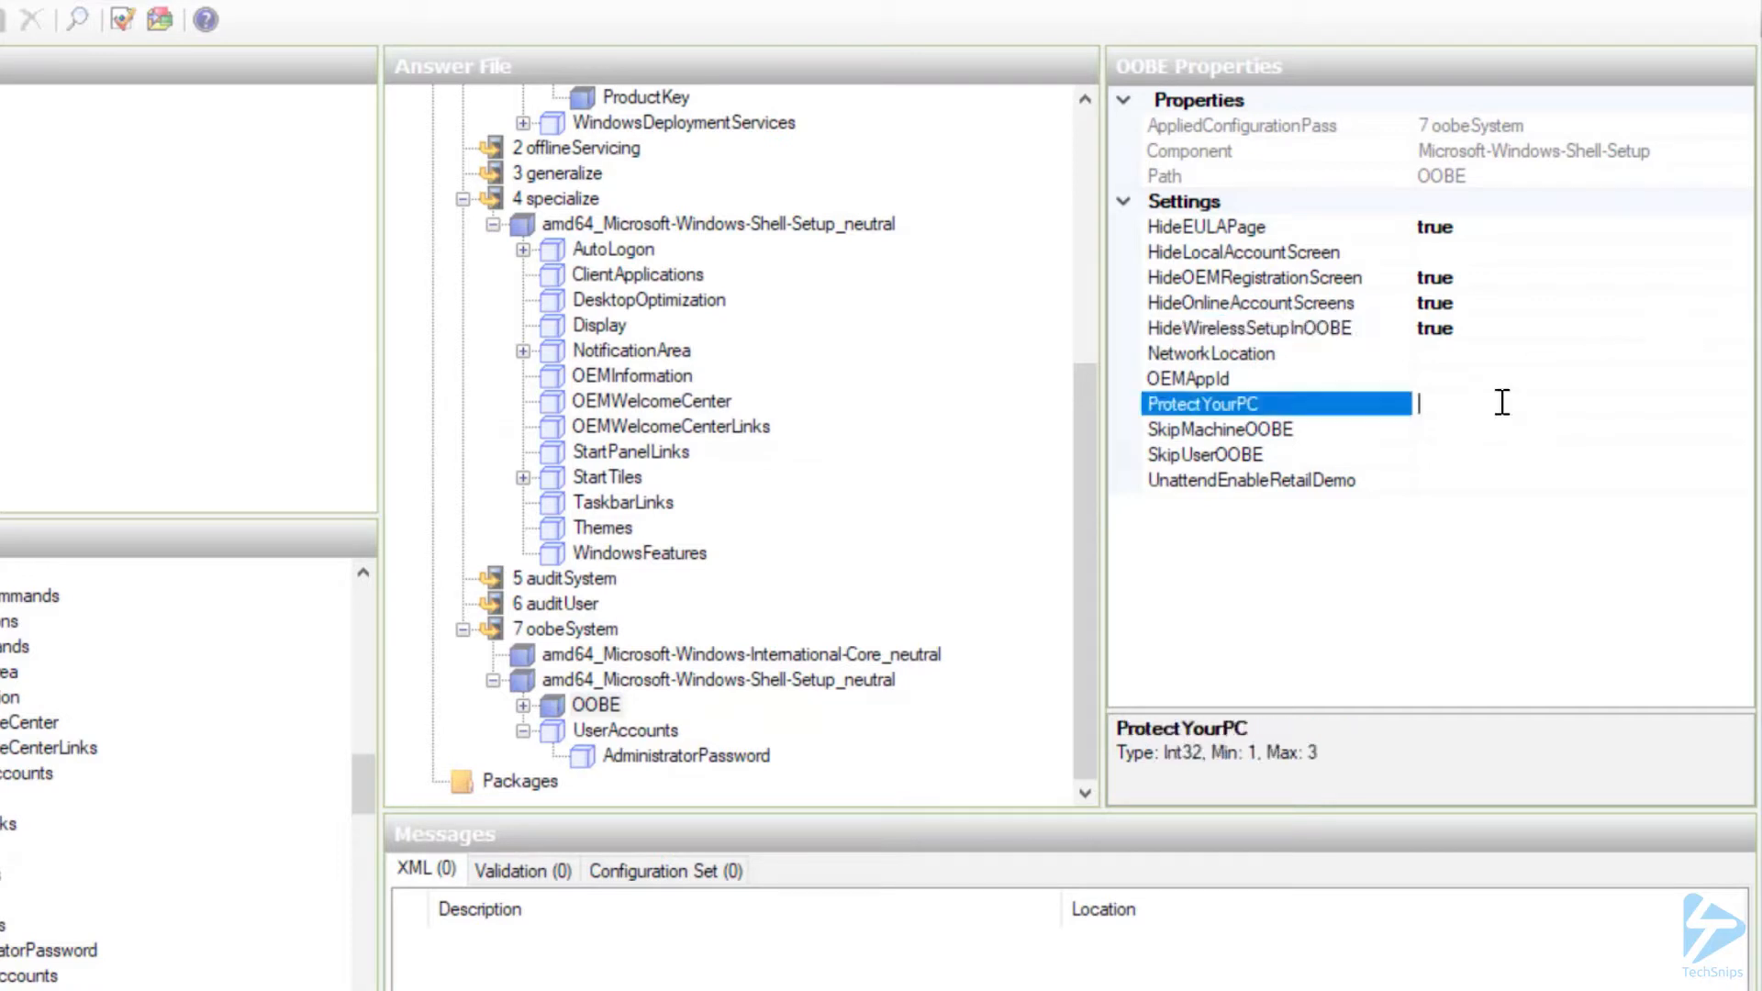
text(1)
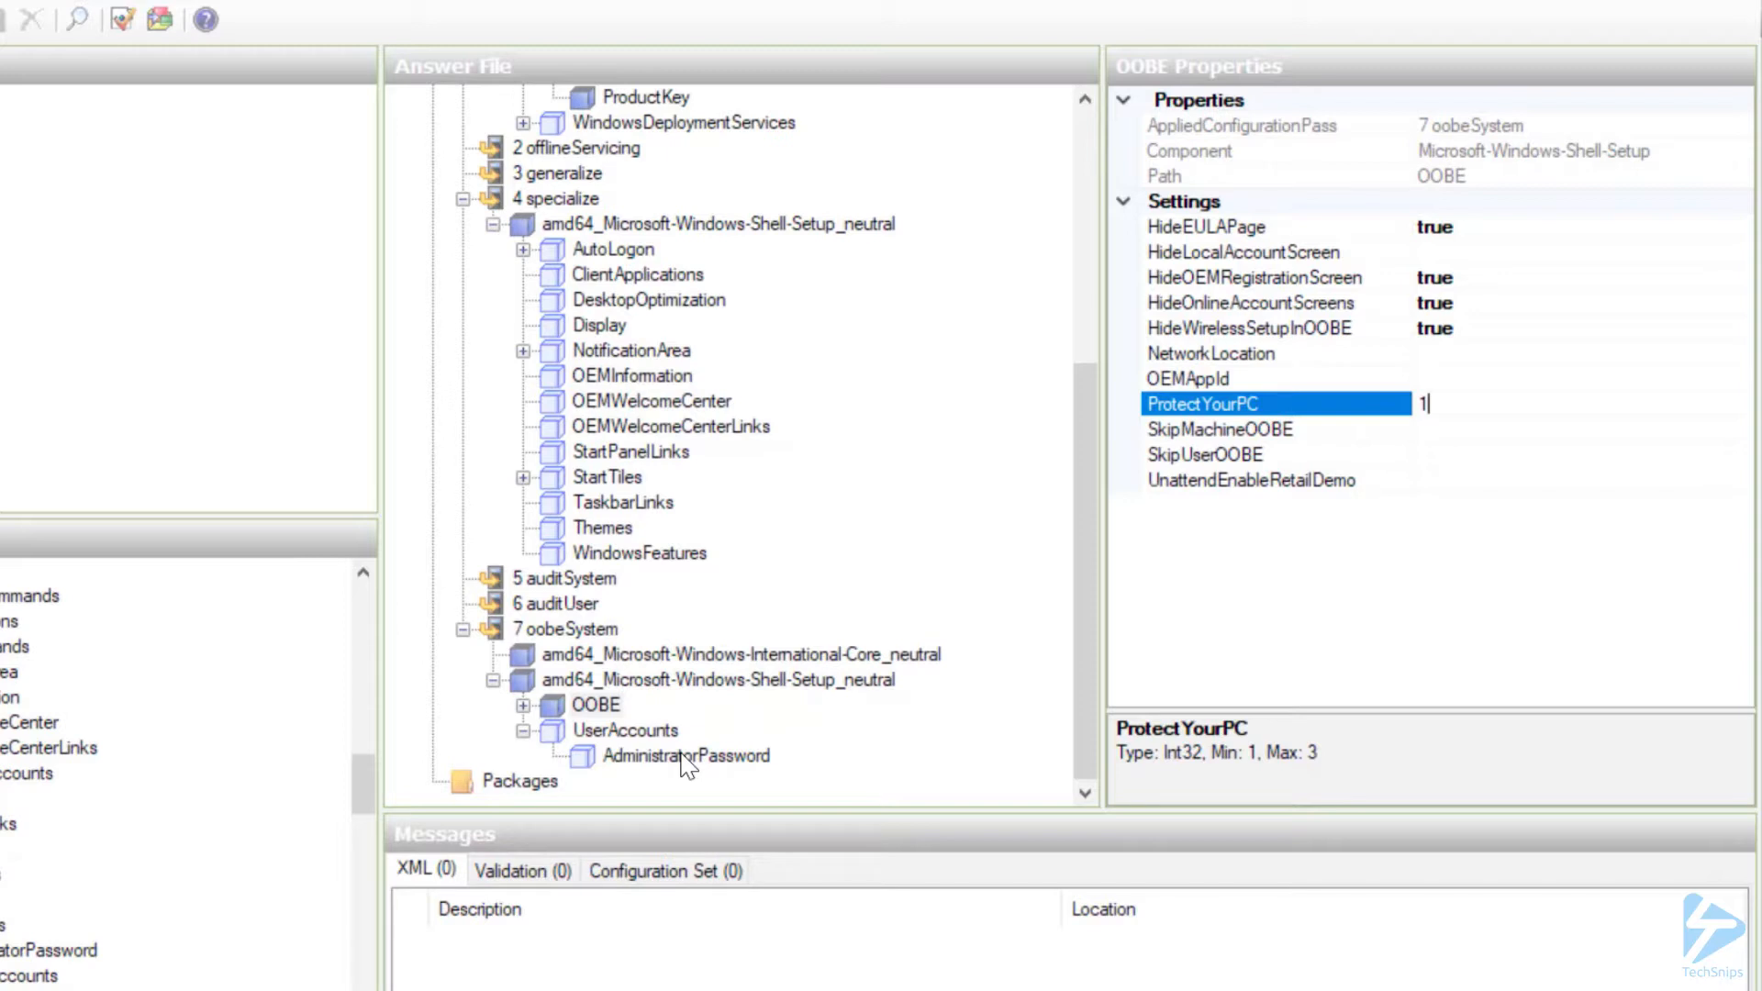
click(685, 754)
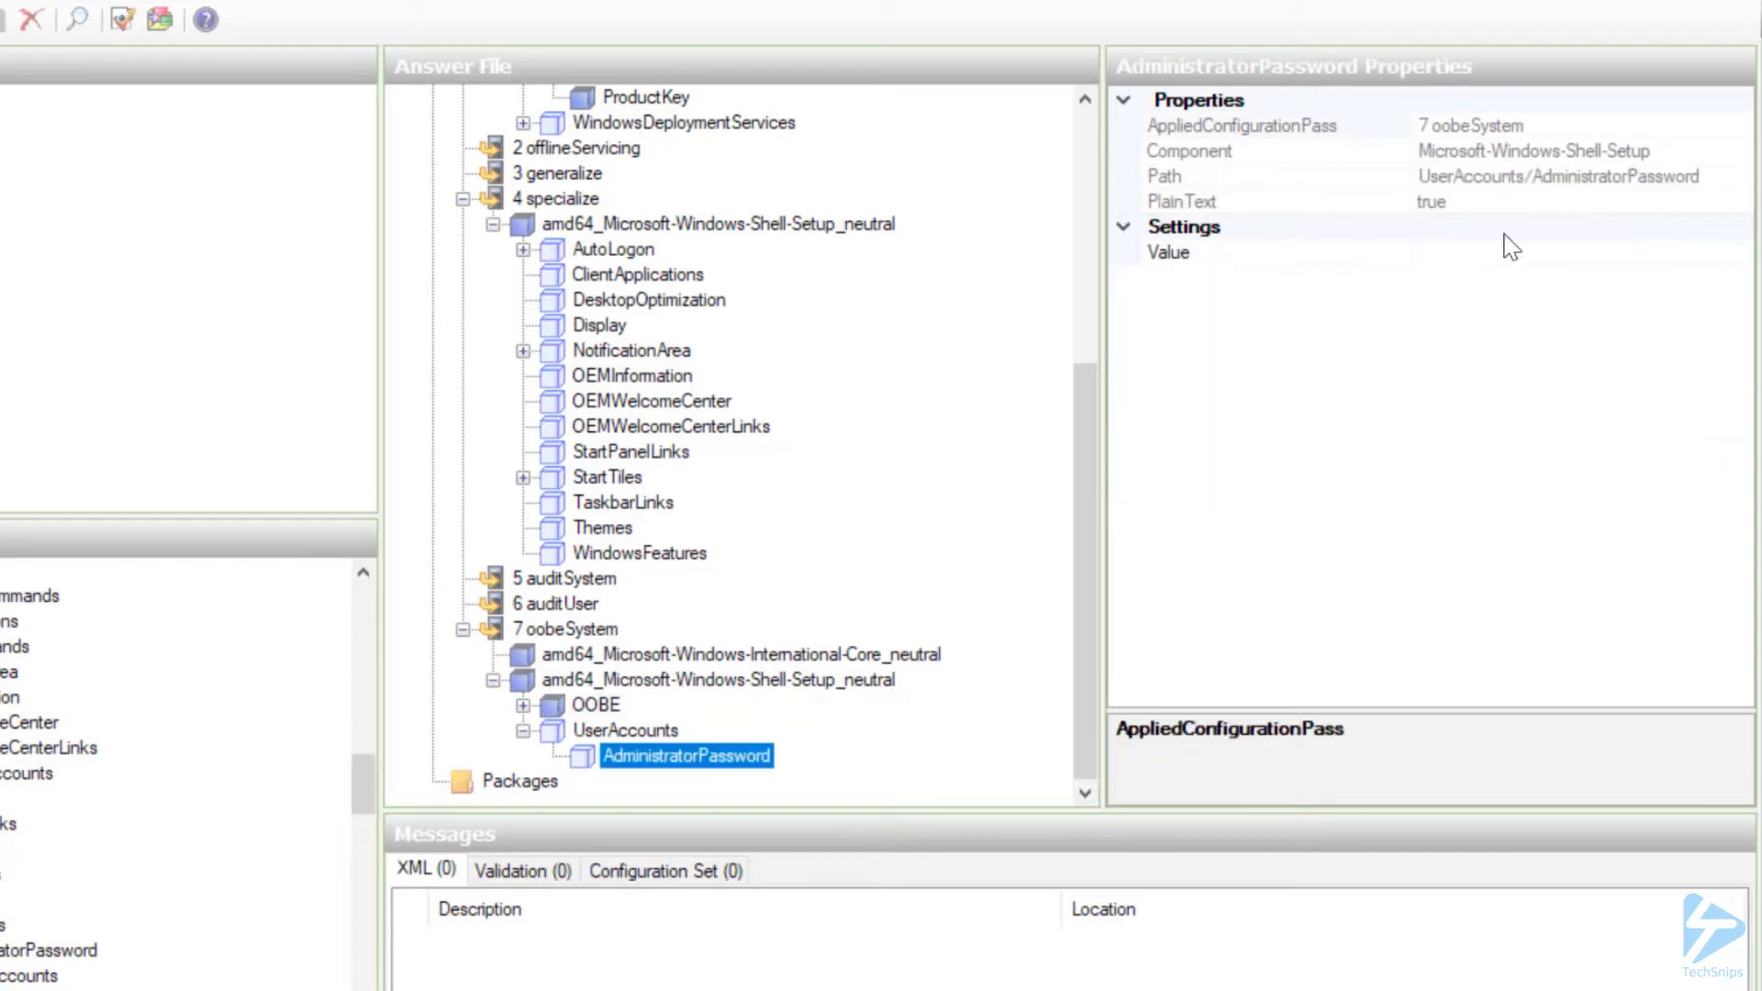
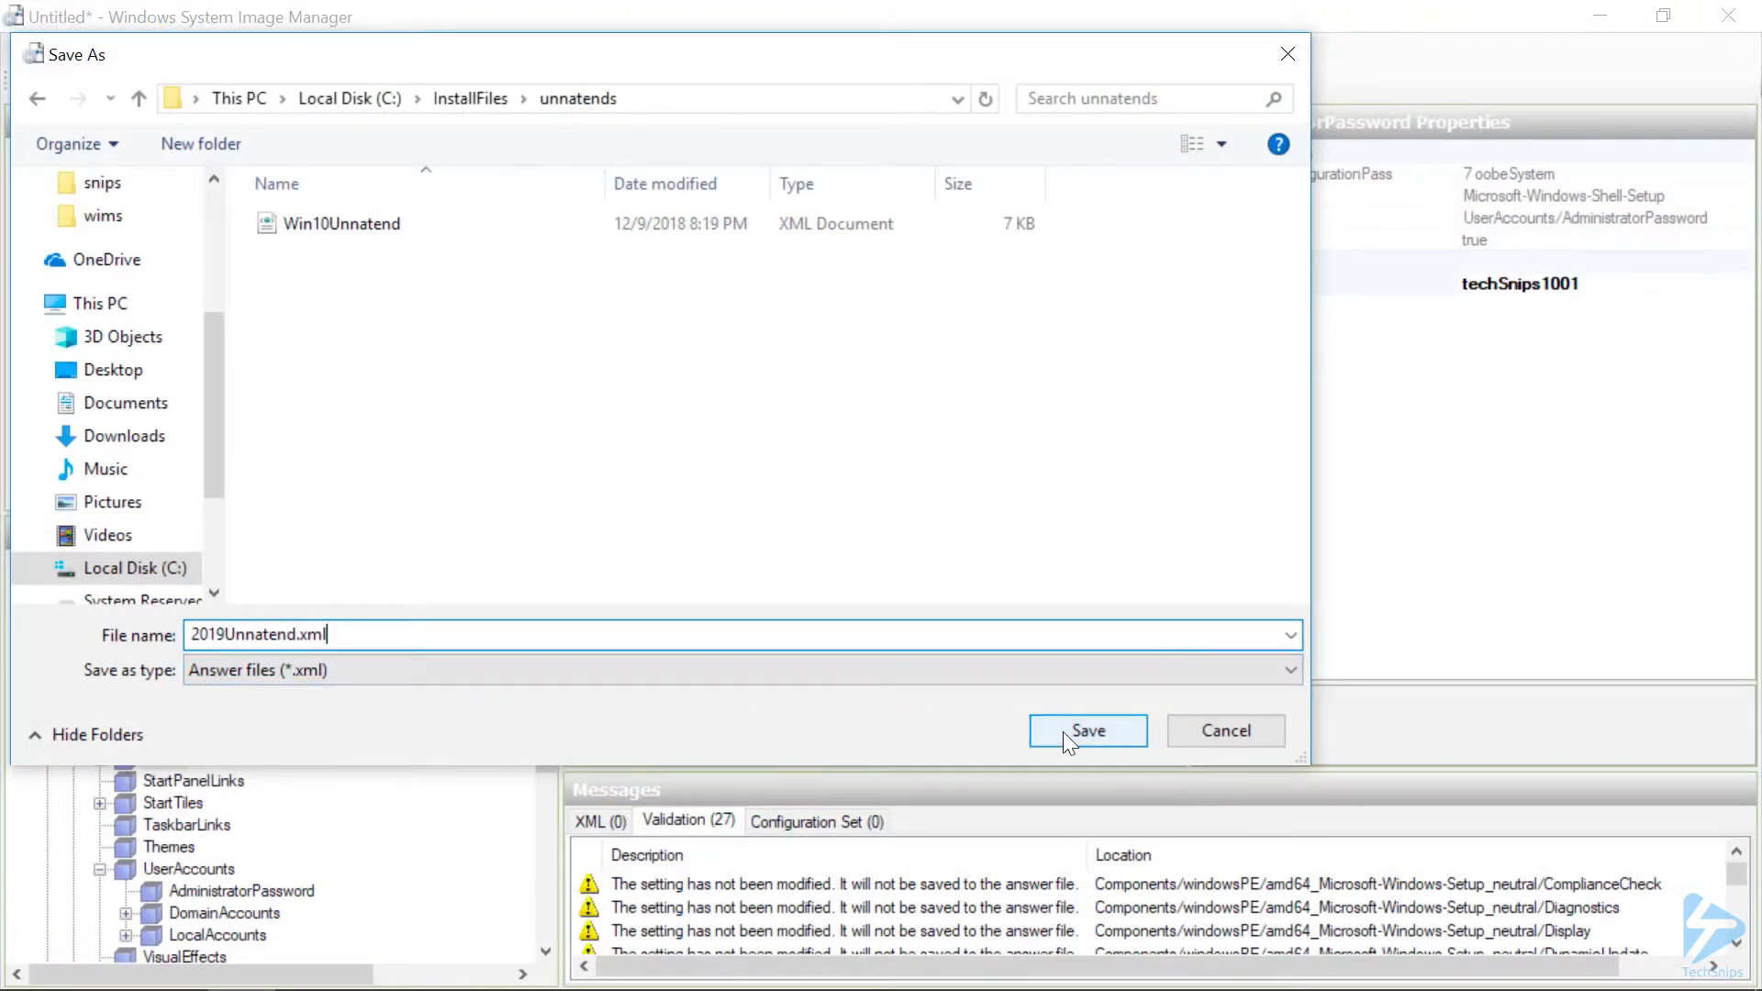
click(1085, 730)
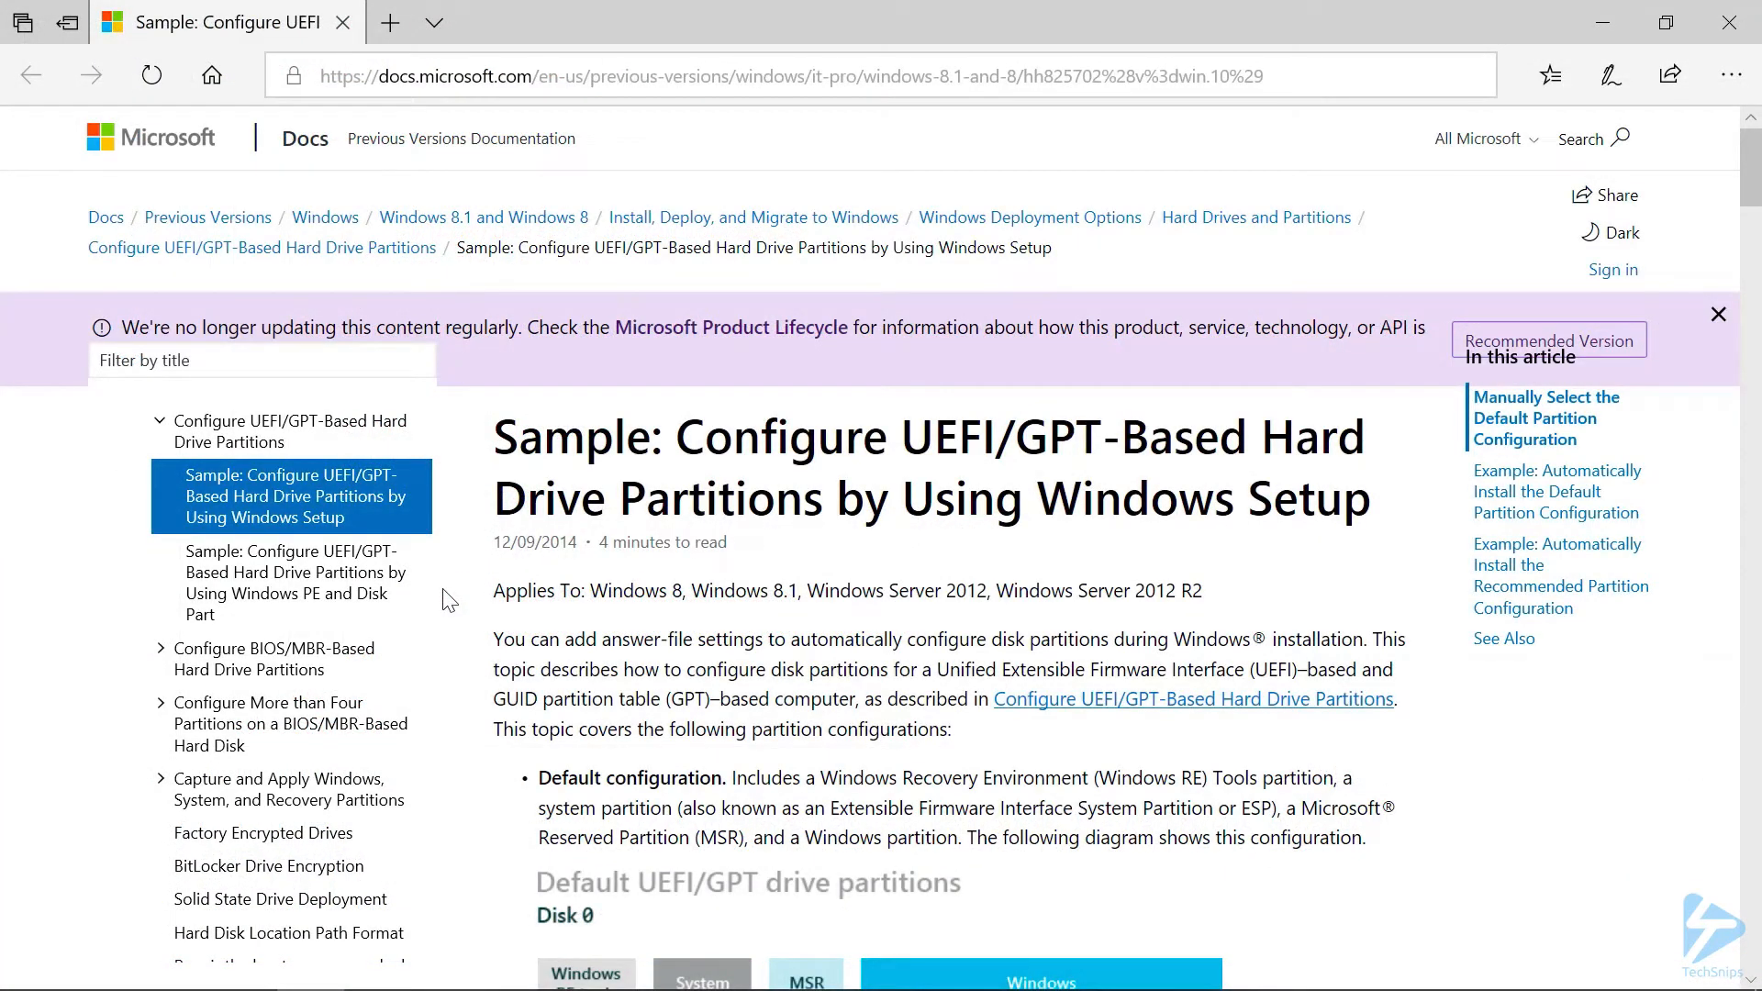
Scroll through the Microsoft Docs UEFI/GPT partition sample.
scroll(down, 3)
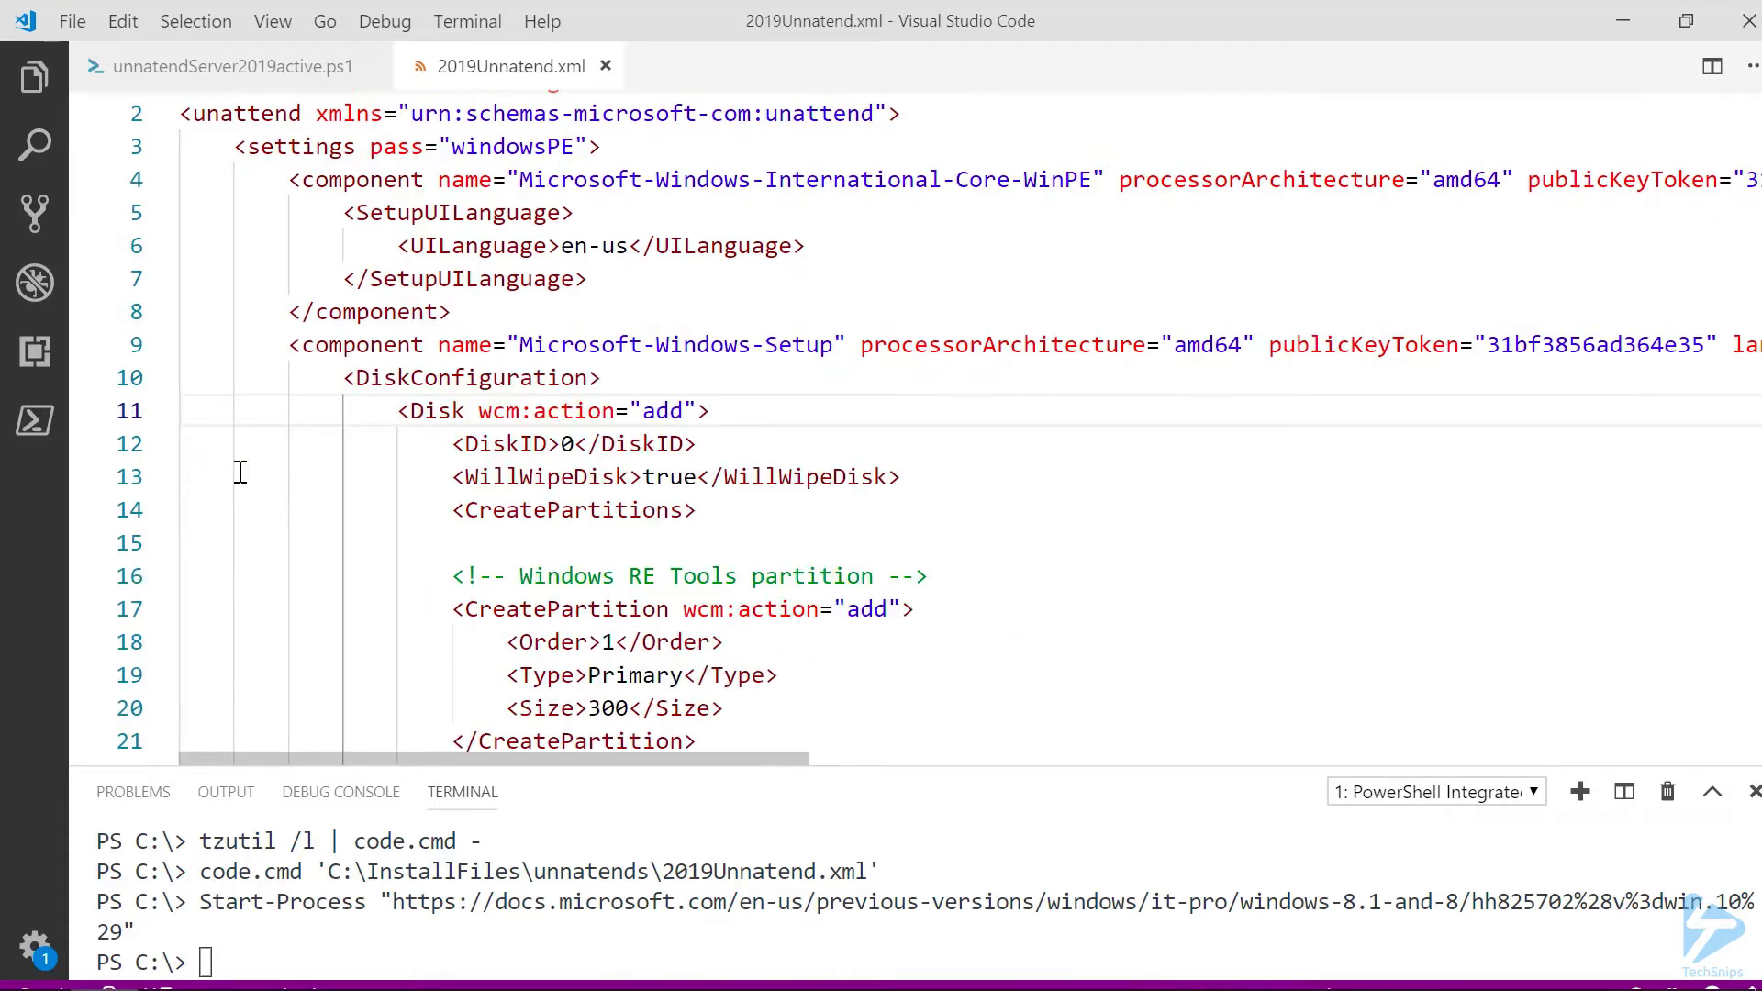
Scroll to the DiskConfiguration CreatePartition entries in 2019Unnatend.xml.
scroll(down, 3)
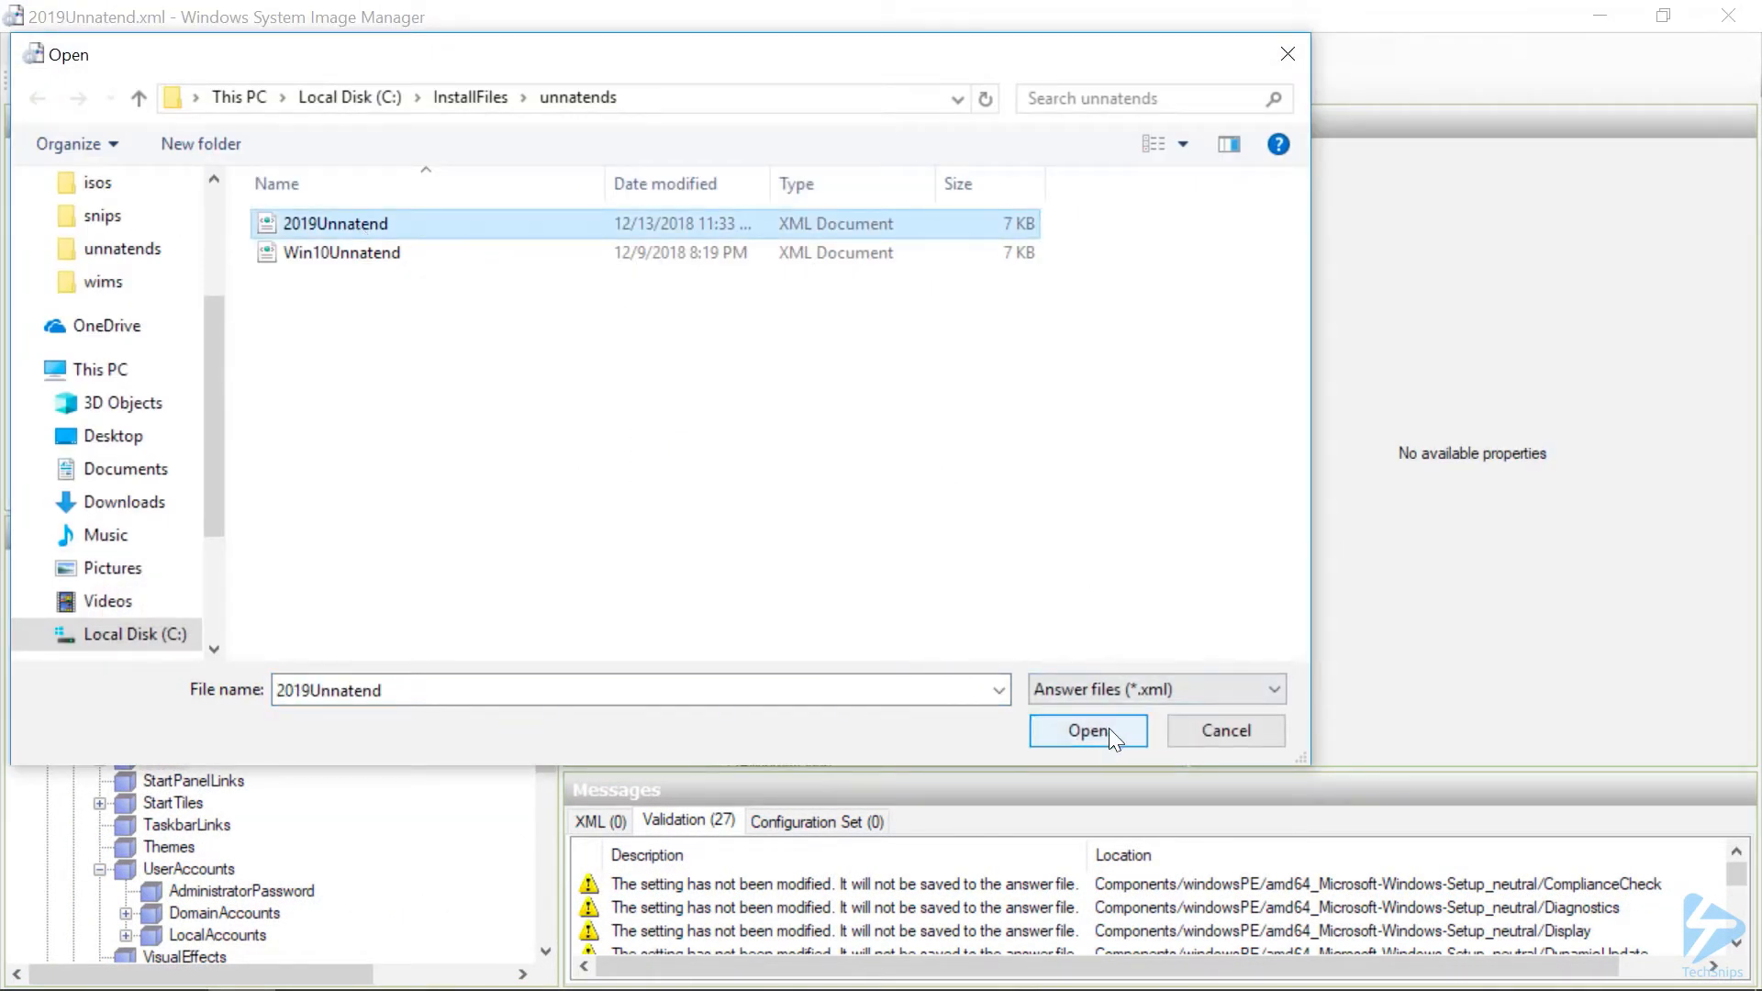
Reopen 2019Unnatend.xml, remove the stray PartitionID under ModifyPartitions, and validate with no warnings or errors.
click(1085, 731)
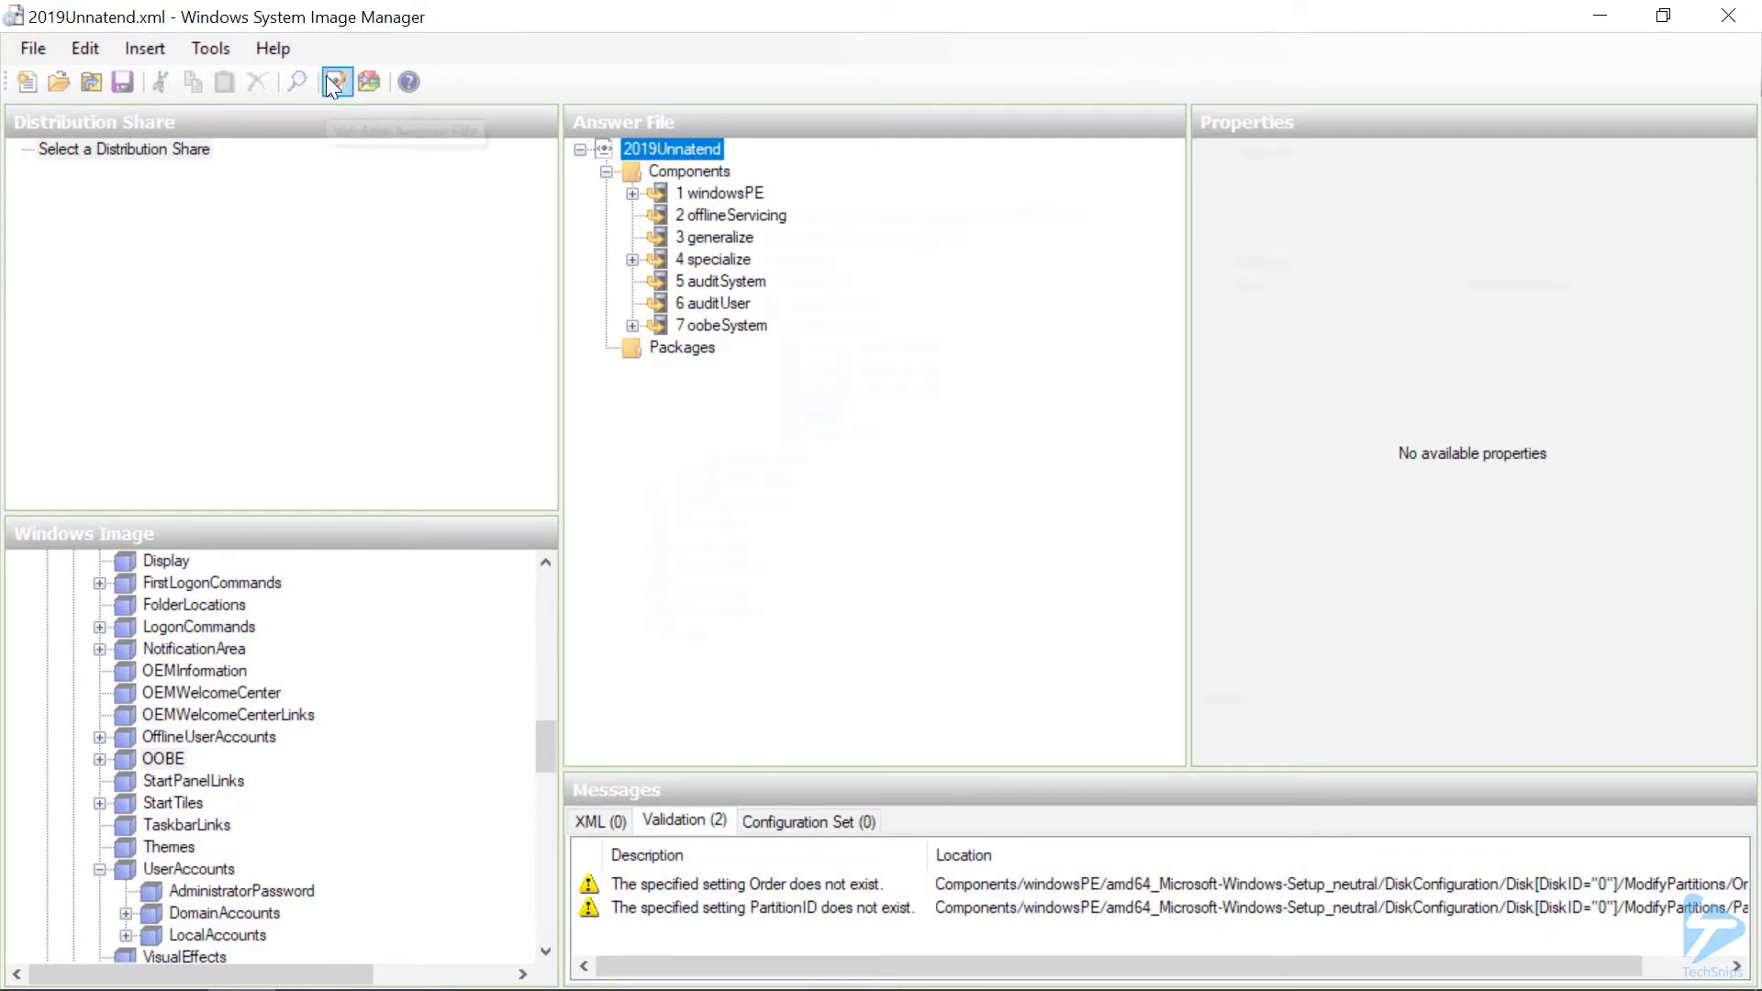
click(824, 413)
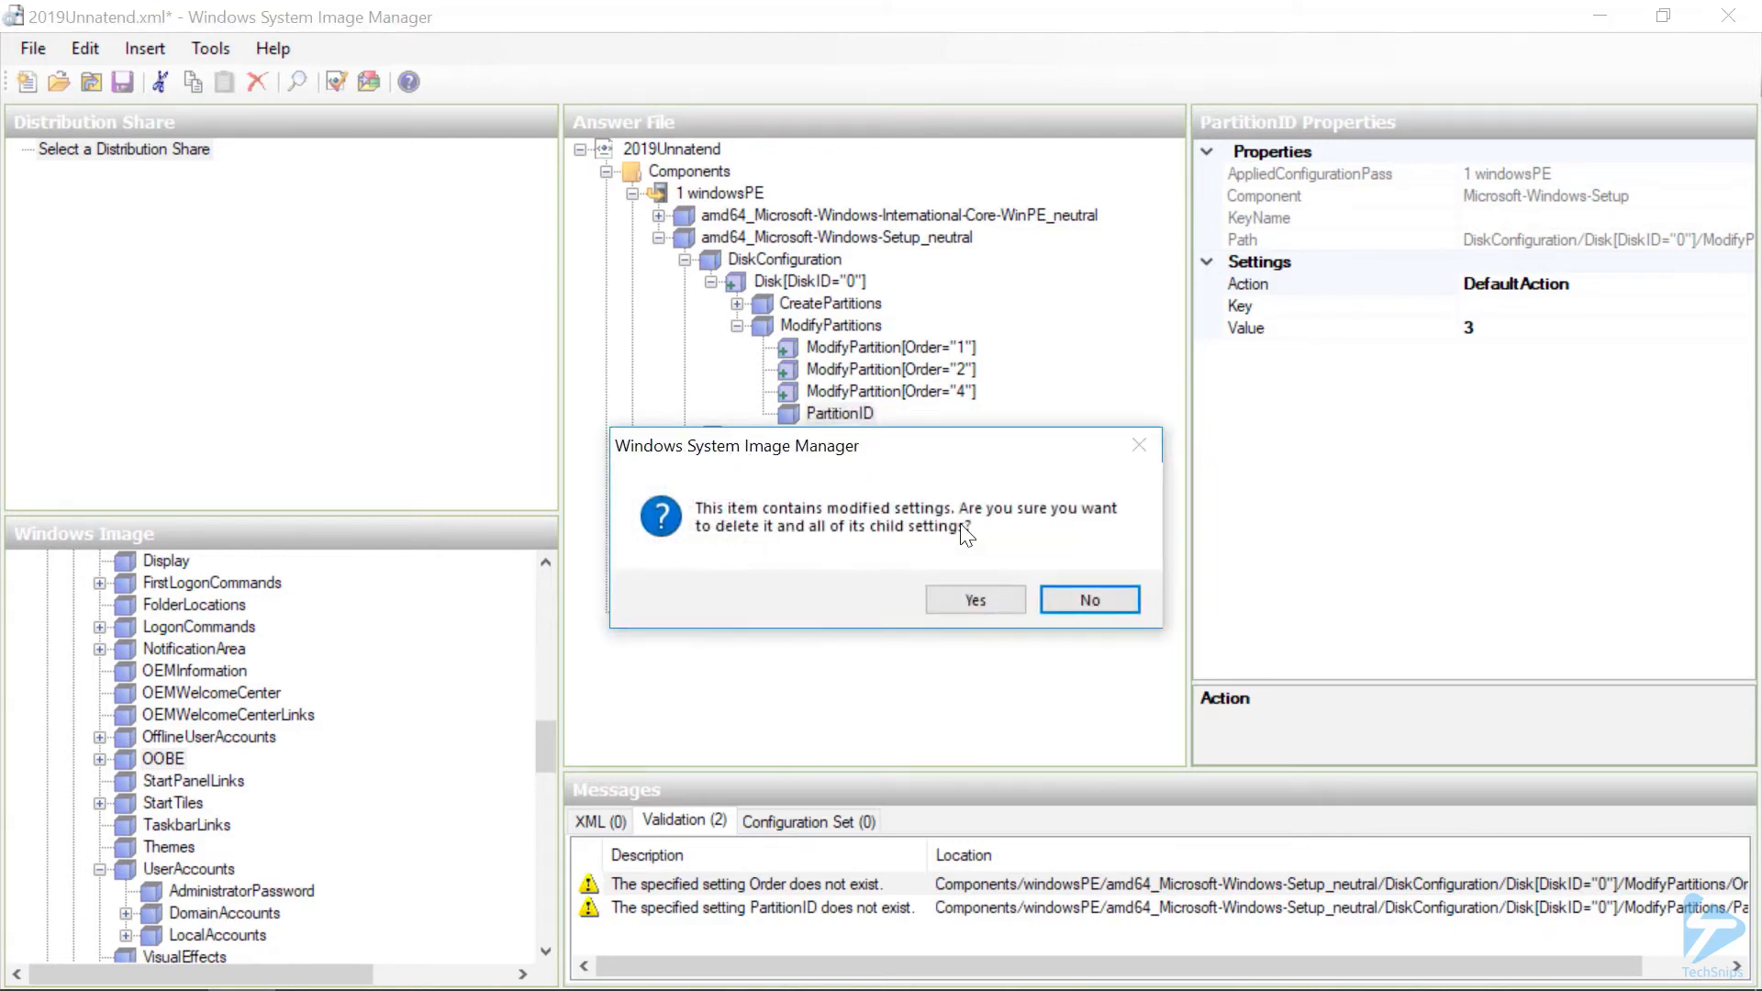
click(1086, 598)
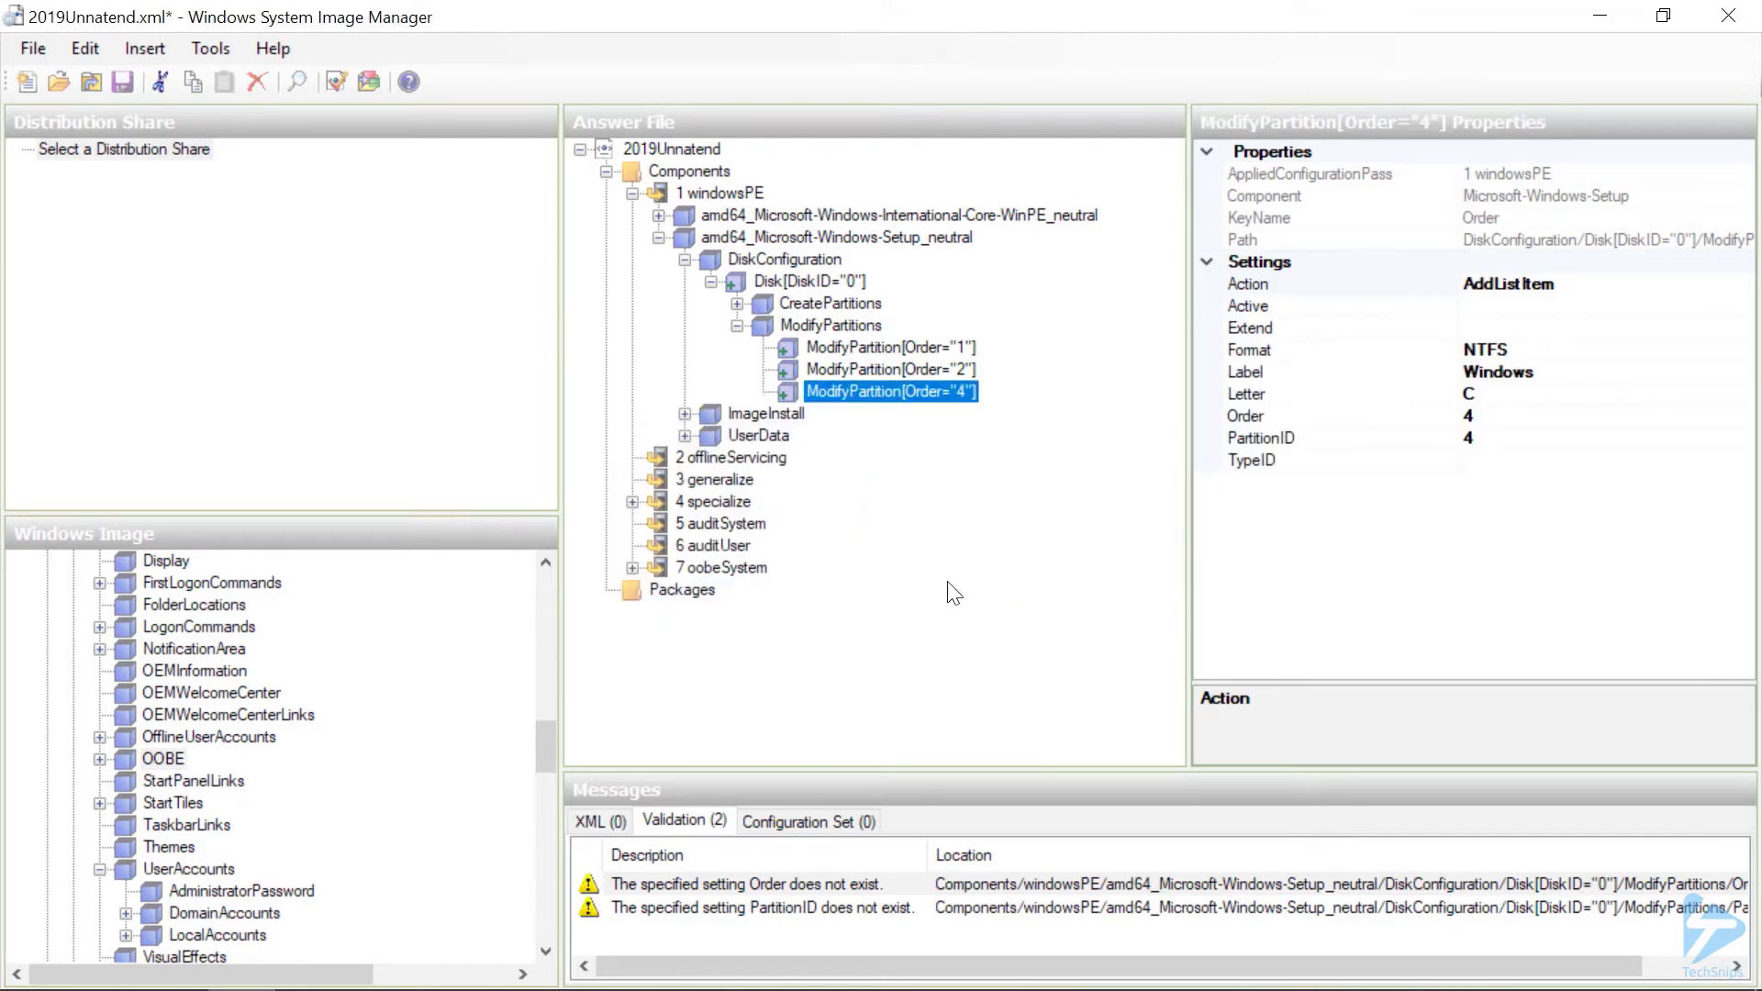
click(336, 80)
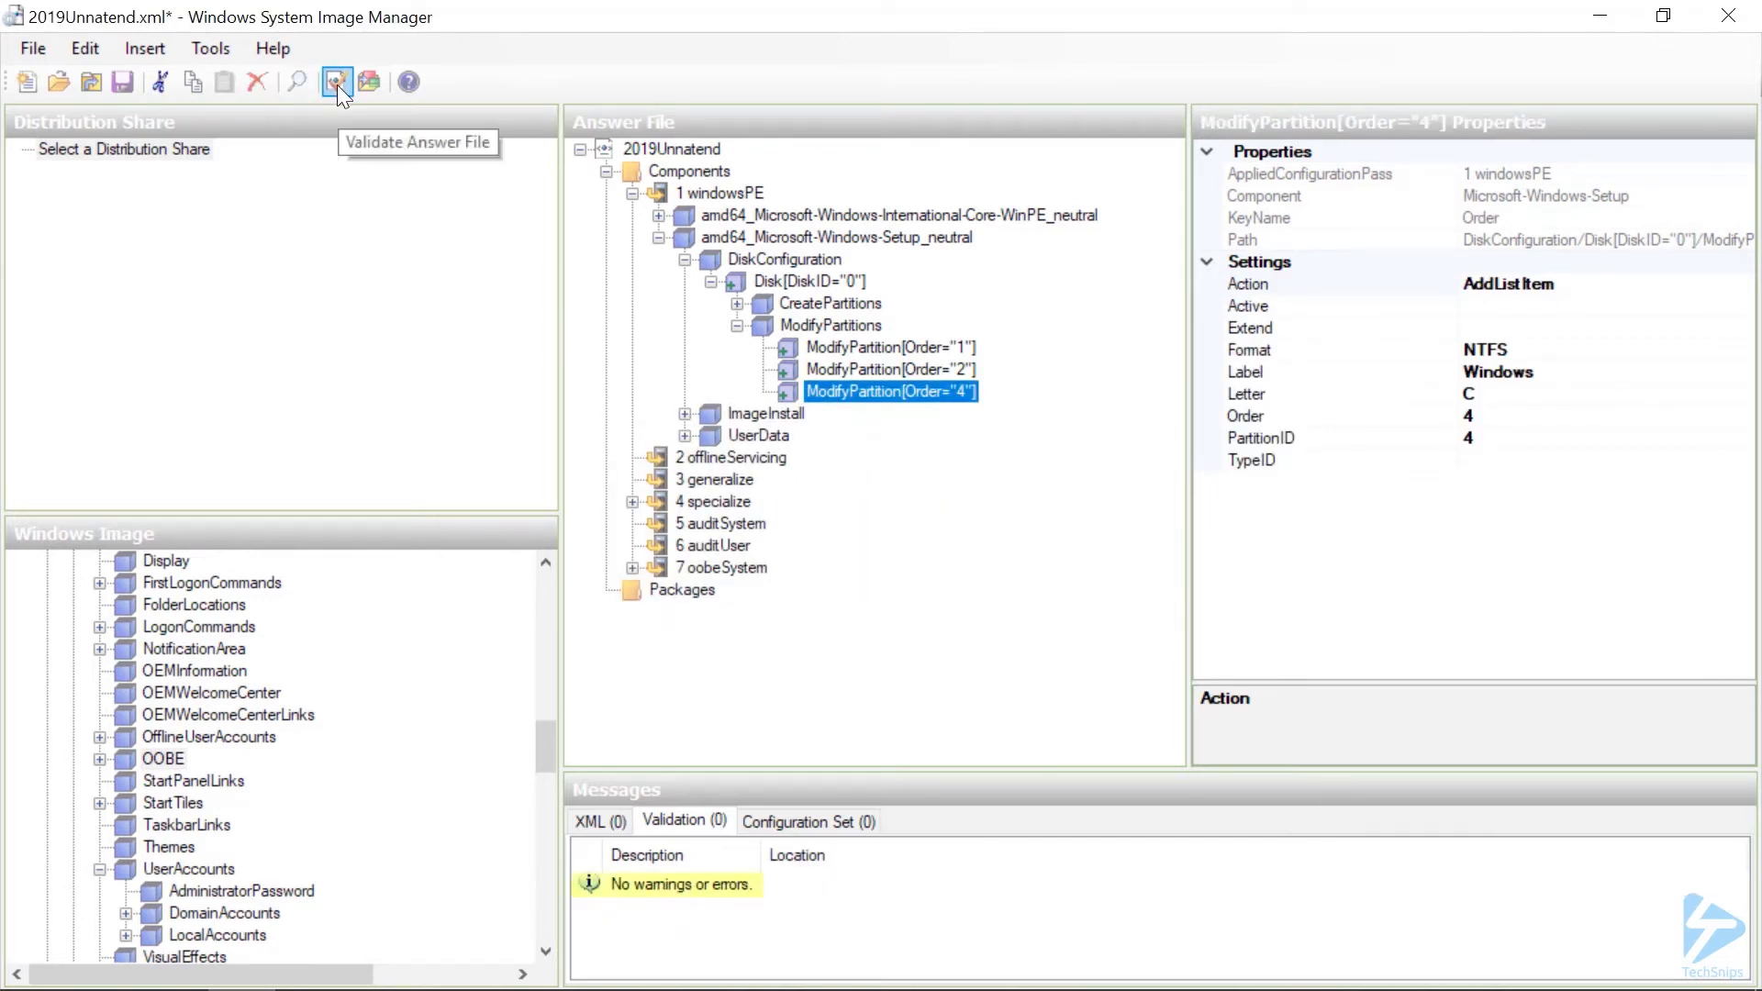